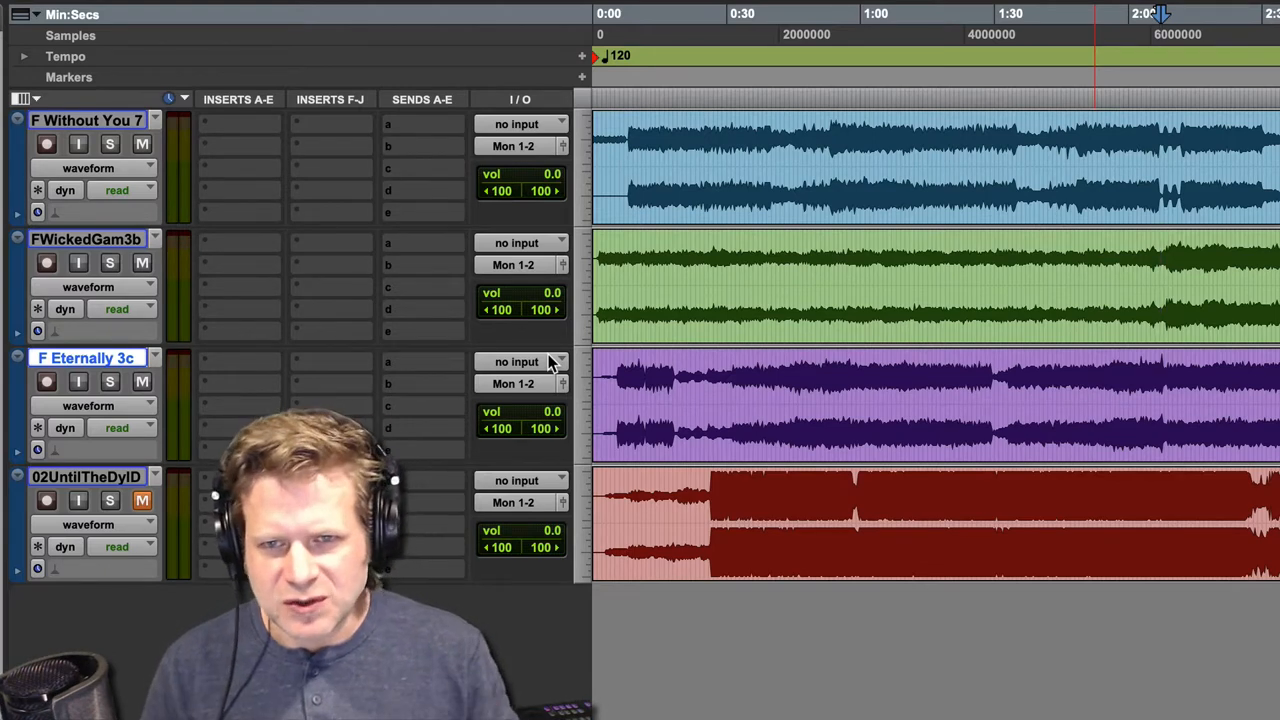
{"action": "mouse_move", "coordinate": [418, 258]}
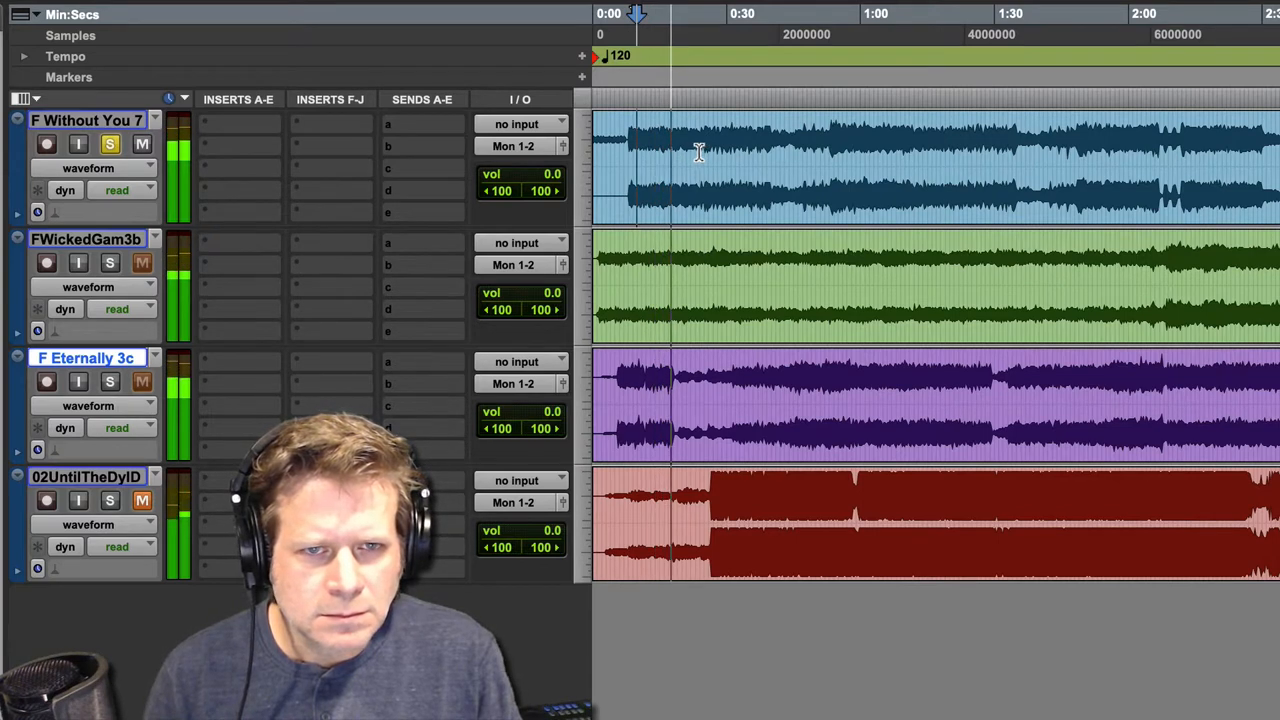
Audition the first two songs individually by soloing each in turn
{"action": "left_click", "coordinate": [110, 264]}
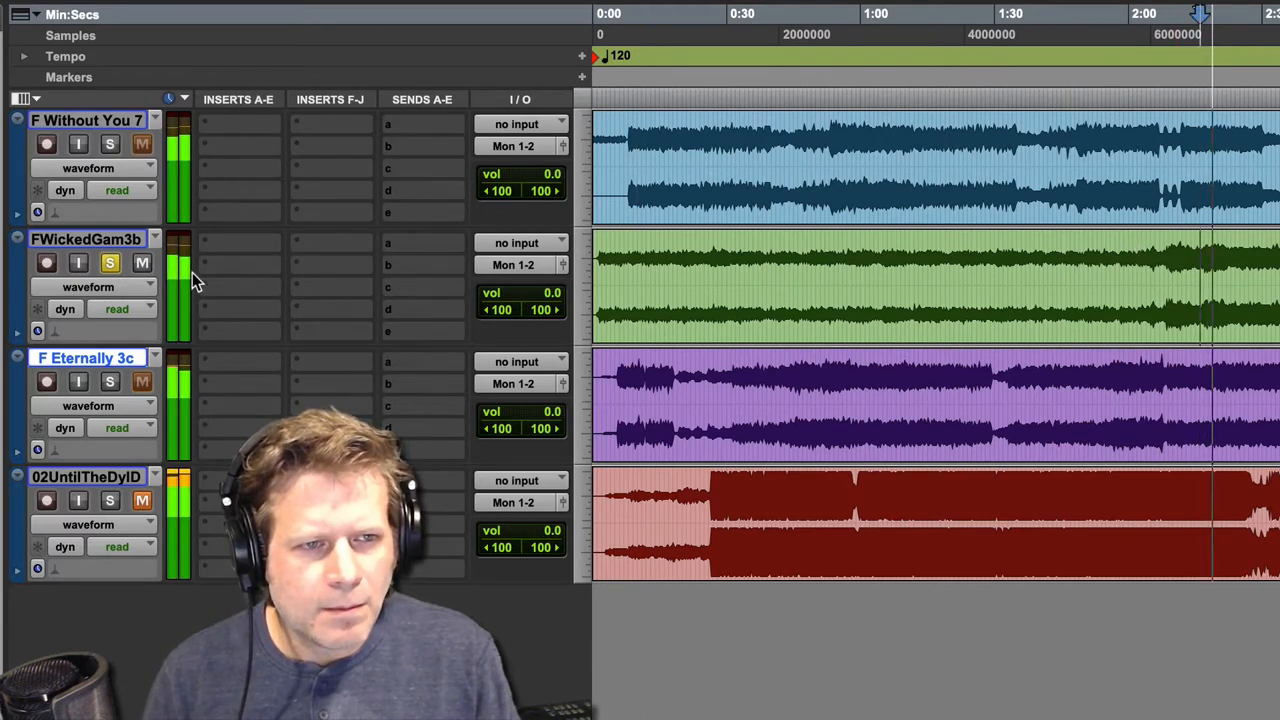
{"action": "left_click", "coordinate": [108, 264]}
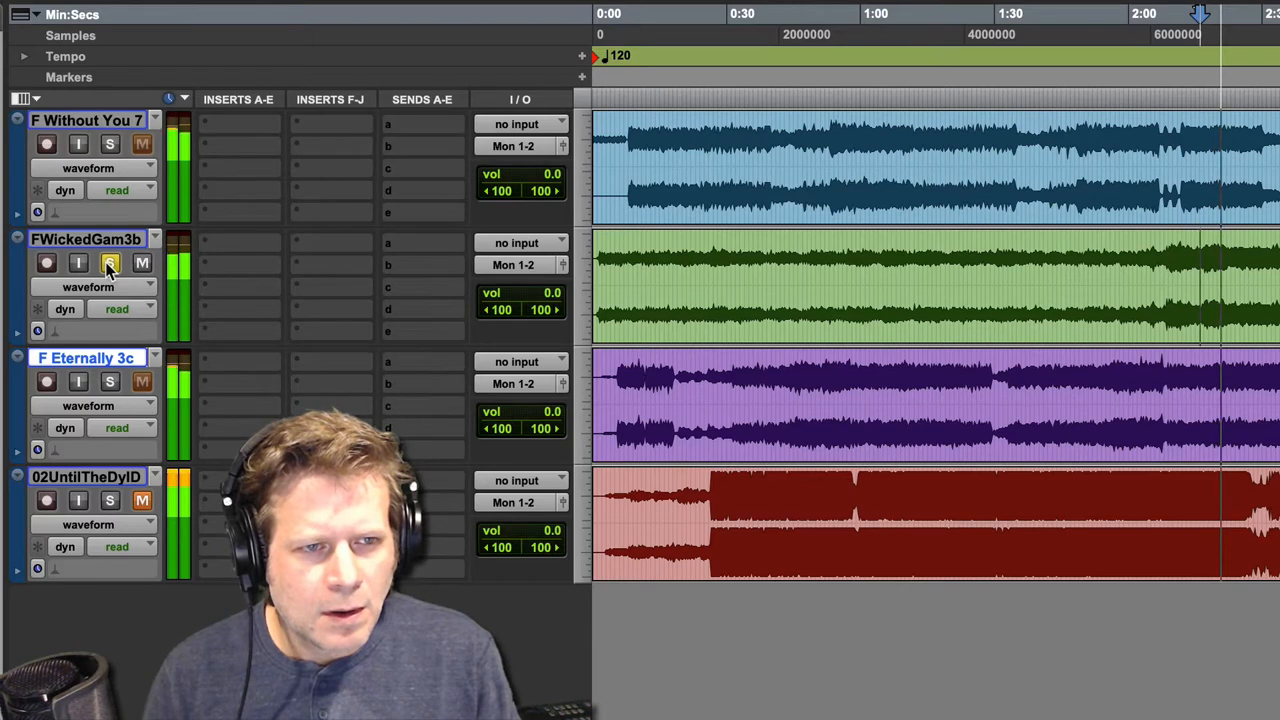
{"action": "mouse_move", "coordinate": [108, 264]}
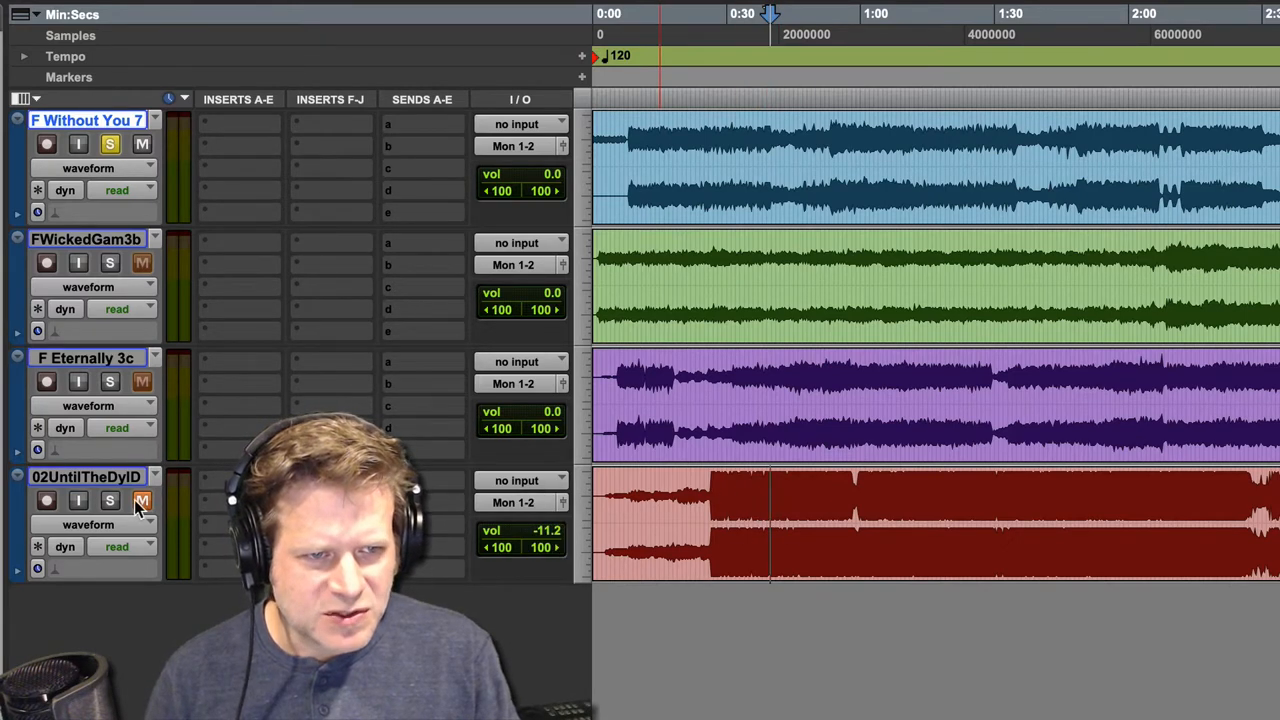
Solo the last song for comparison, then return to soloing the Without You track
{"action": "left_click", "coordinate": [140, 500]}
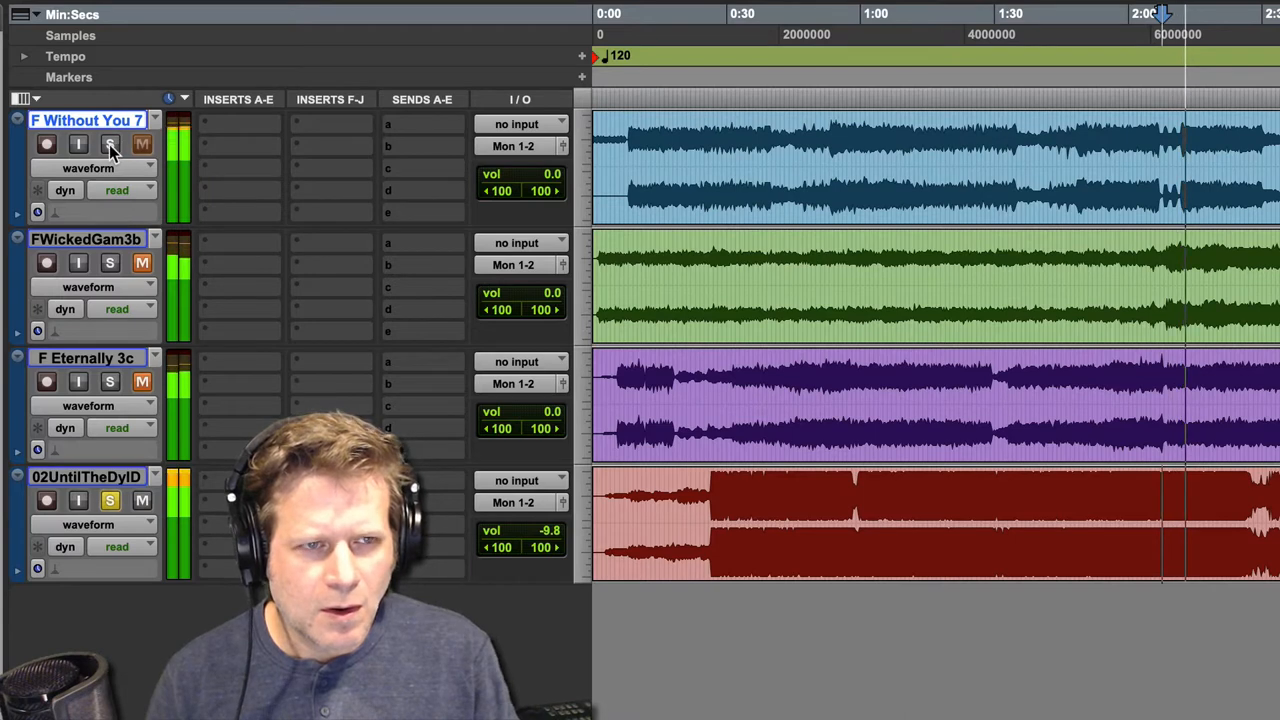
{"action": "mouse_move", "coordinate": [108, 144]}
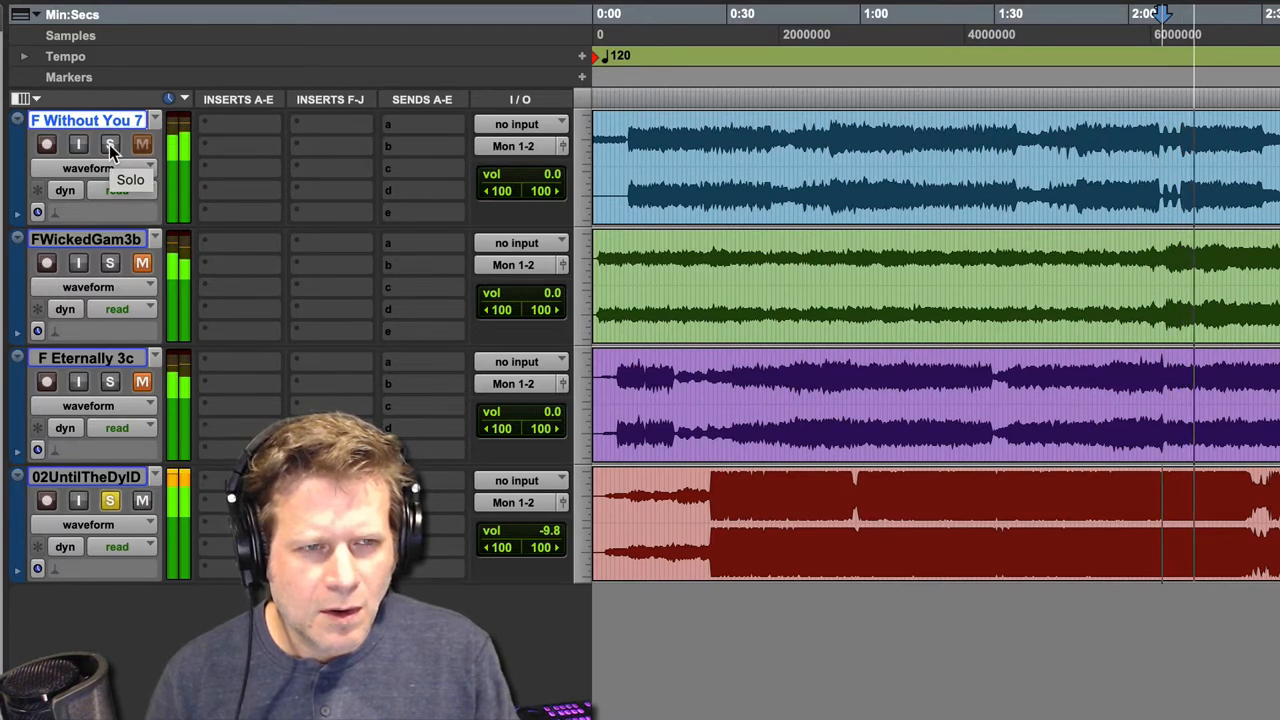
{"action": "left_click", "coordinate": [110, 144]}
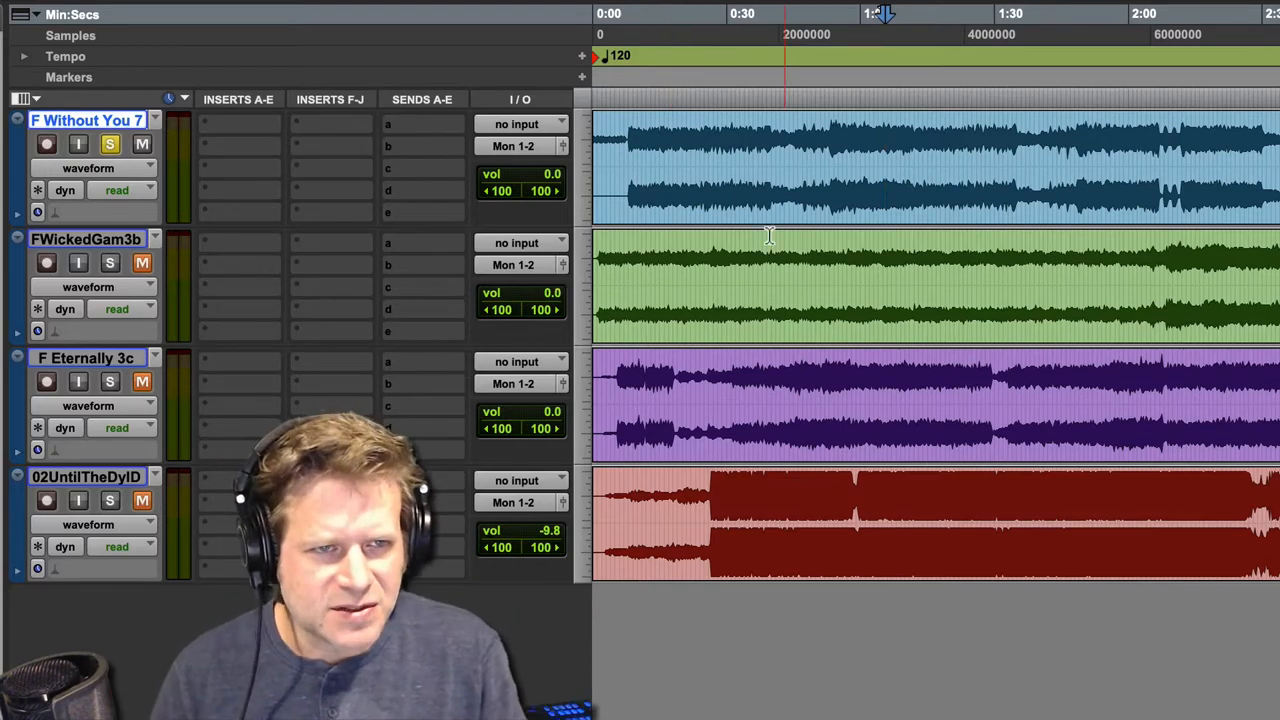
{"action": "left_click", "coordinate": [238, 124]}
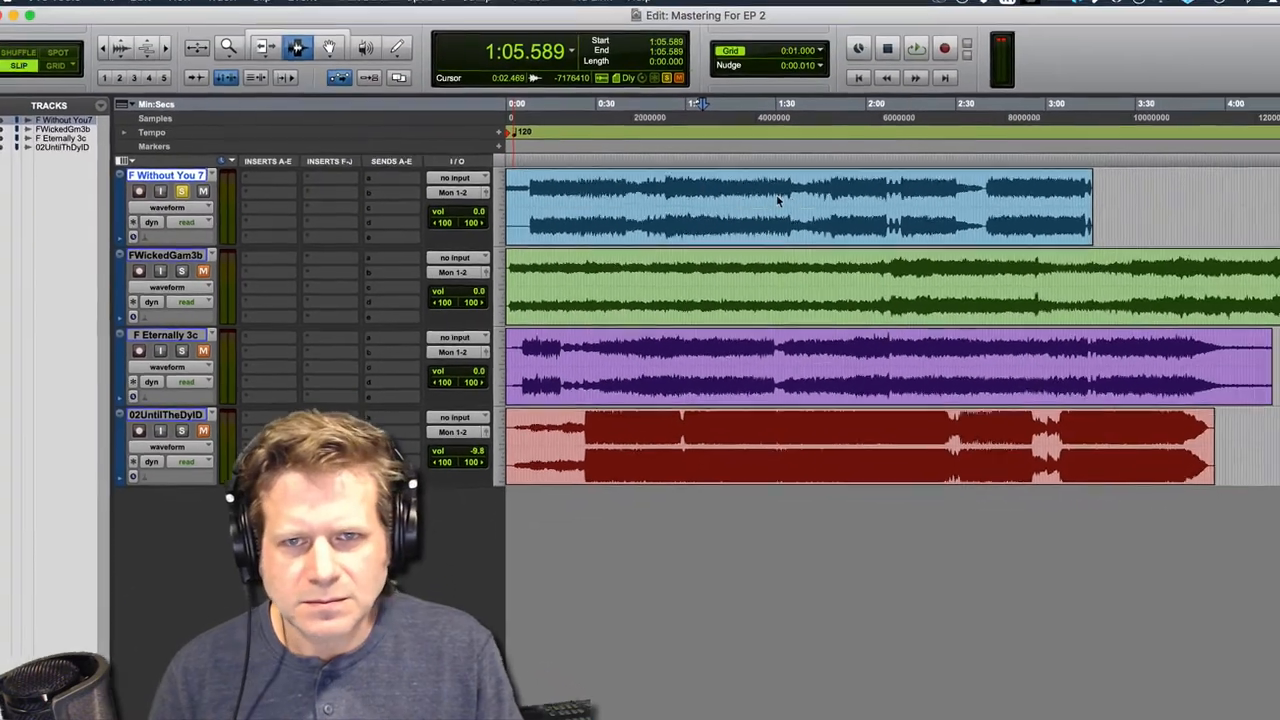
Insert FabFilter Pro-Q 3 on the Without You track with Natural Phase and a new bell band
{"action": "left_click", "coordinate": [268, 178]}
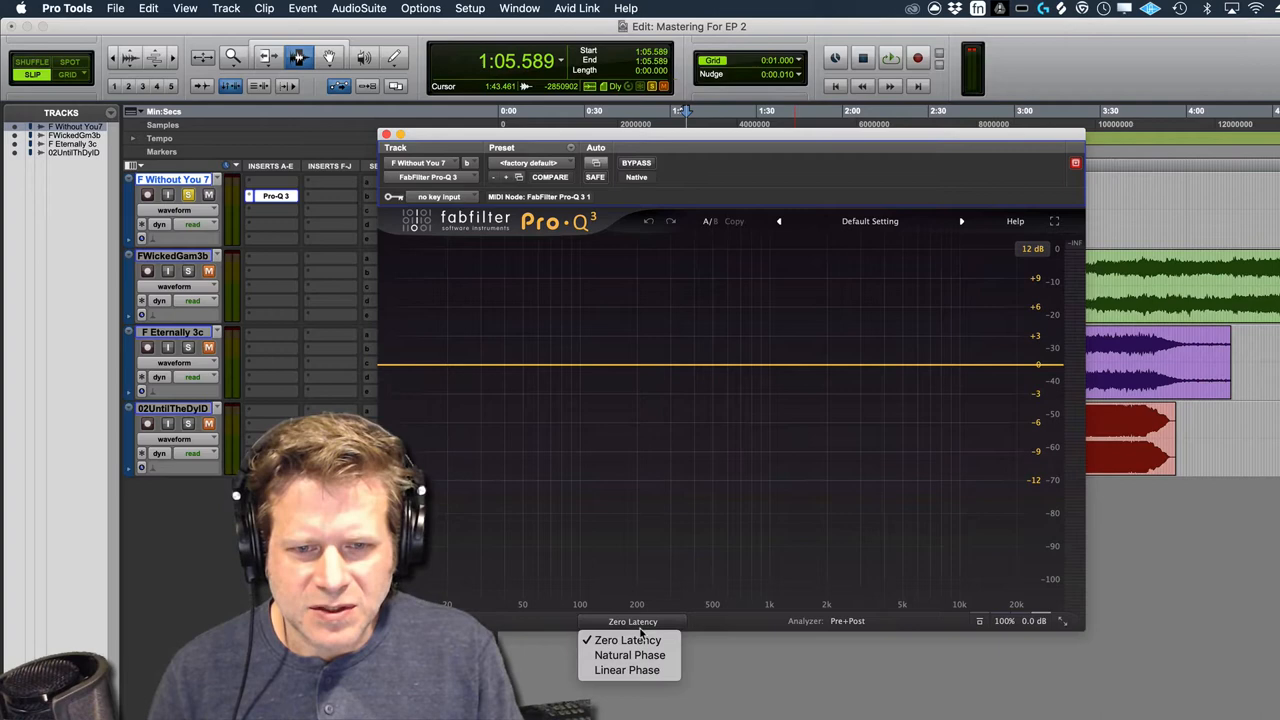
{"action": "left_click", "coordinate": [628, 656]}
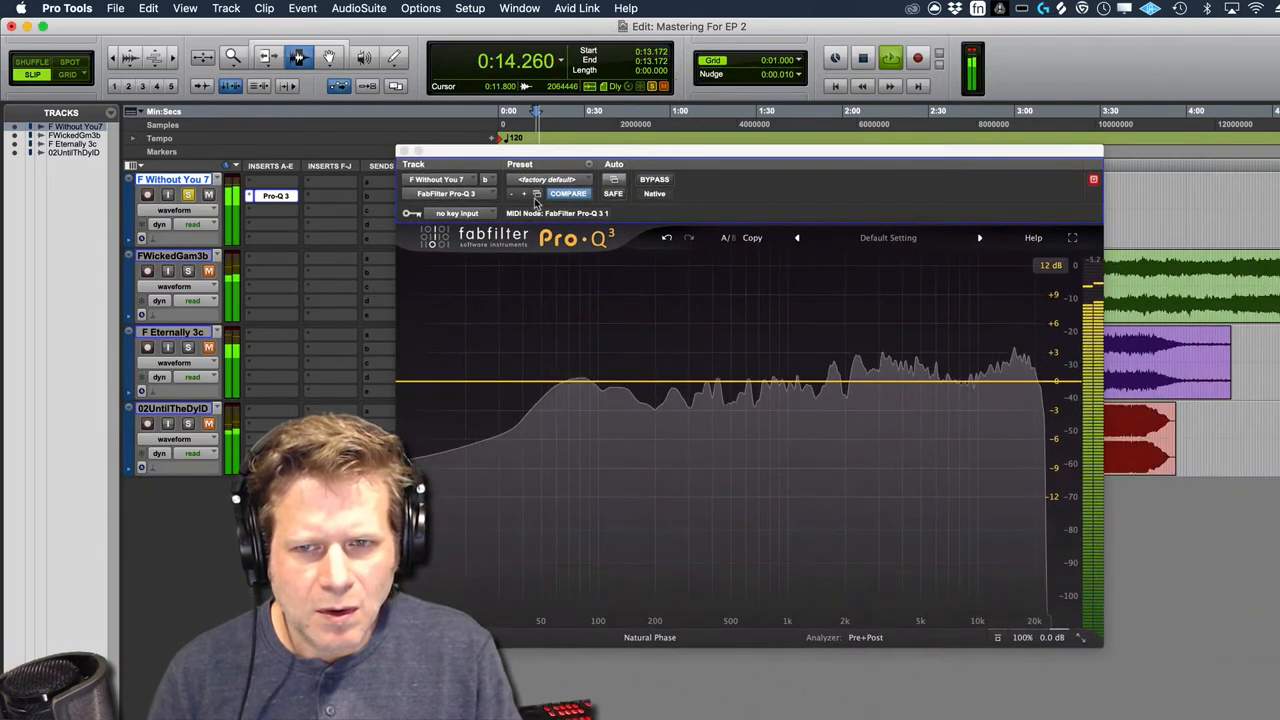
{"action": "left_click", "coordinate": [862, 346]}
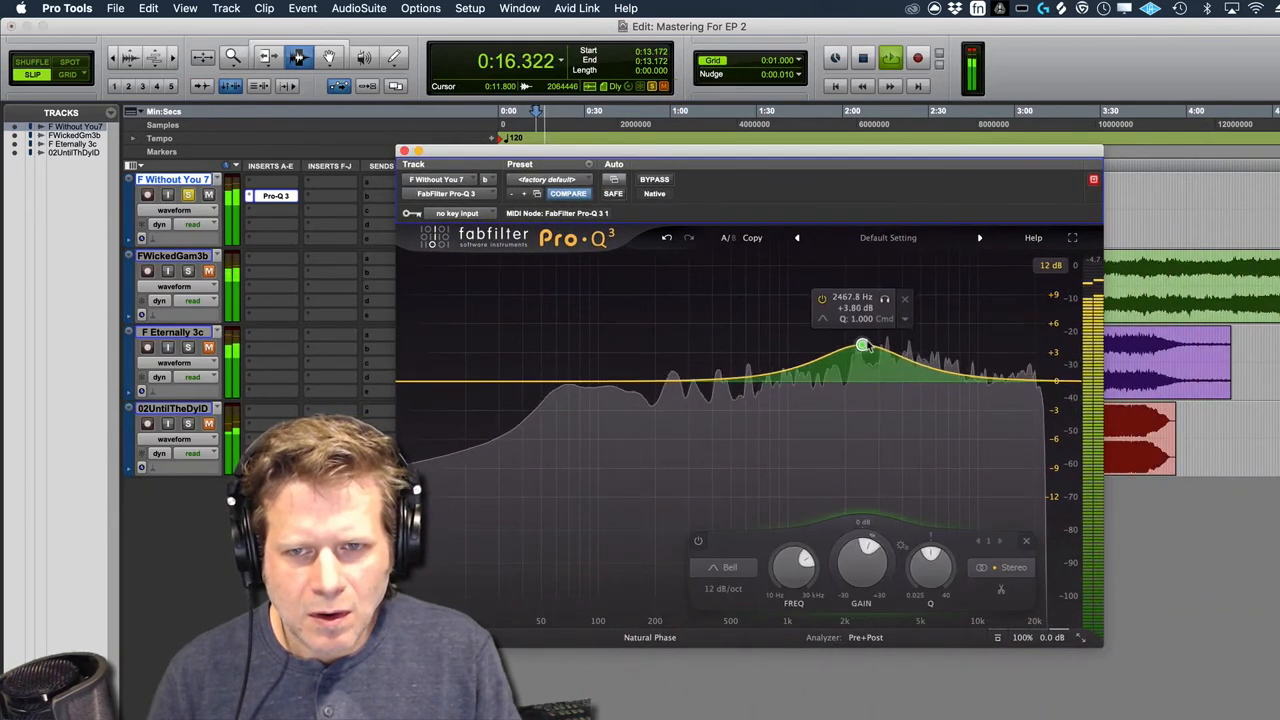
Sweep the band as a boost, then settle it as a roughly -3 dB dip near 3.5 kHz, bypassing to compare
{"action": "left_click_drag", "start_coordinate": [864, 344], "coordinate": [896, 328]}
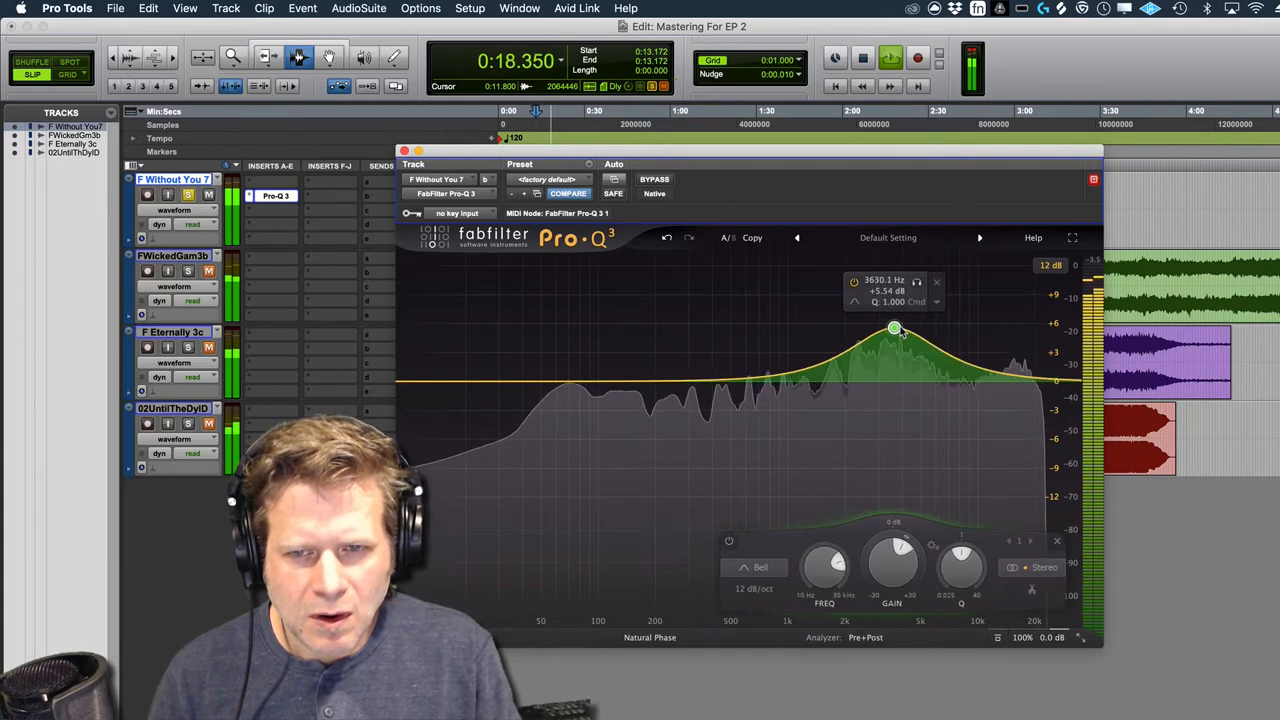
{"action": "left_click_drag", "start_coordinate": [896, 328], "coordinate": [890, 308]}
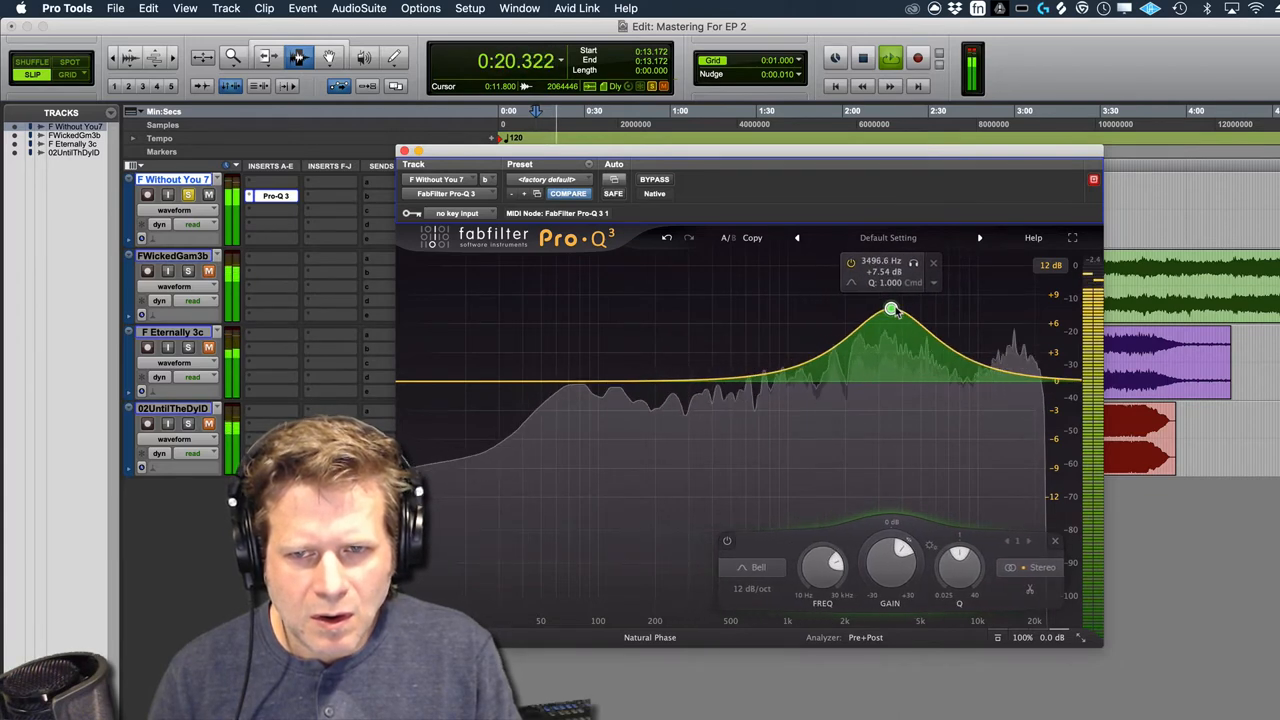
{"action": "left_click_drag", "start_coordinate": [890, 308], "coordinate": [888, 314]}
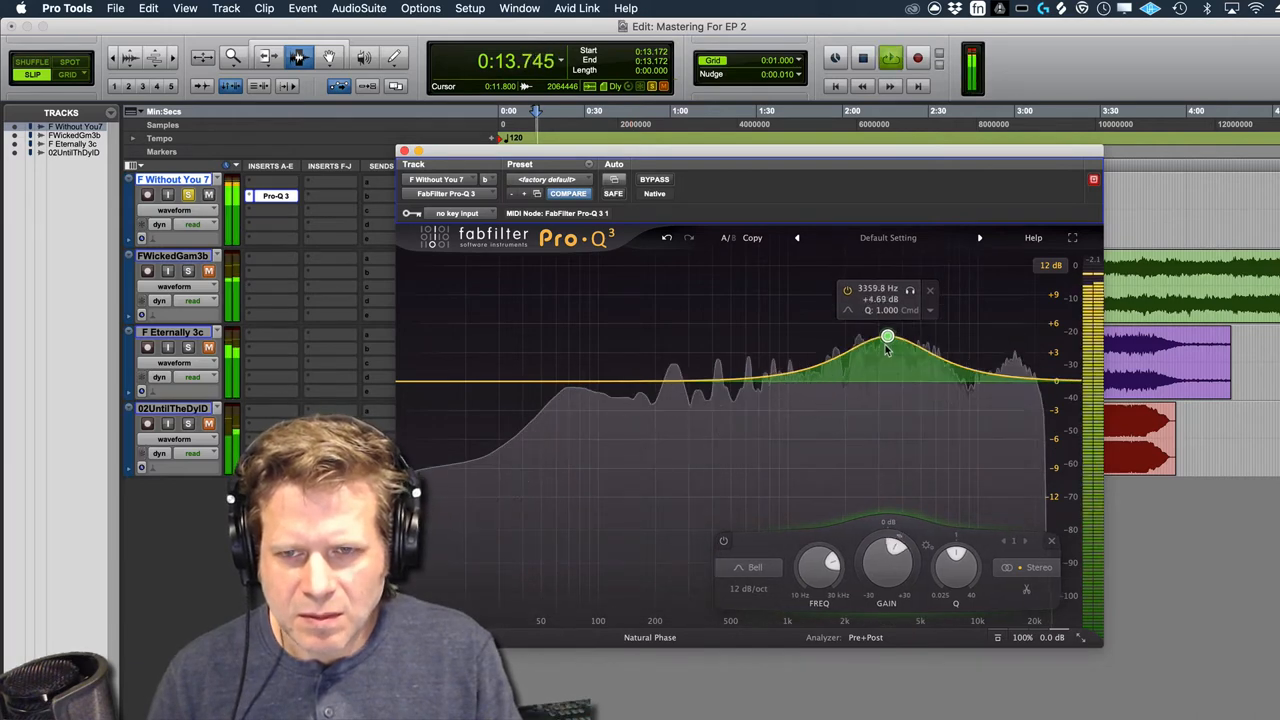
{"action": "left_click_drag", "start_coordinate": [888, 336], "coordinate": [892, 404]}
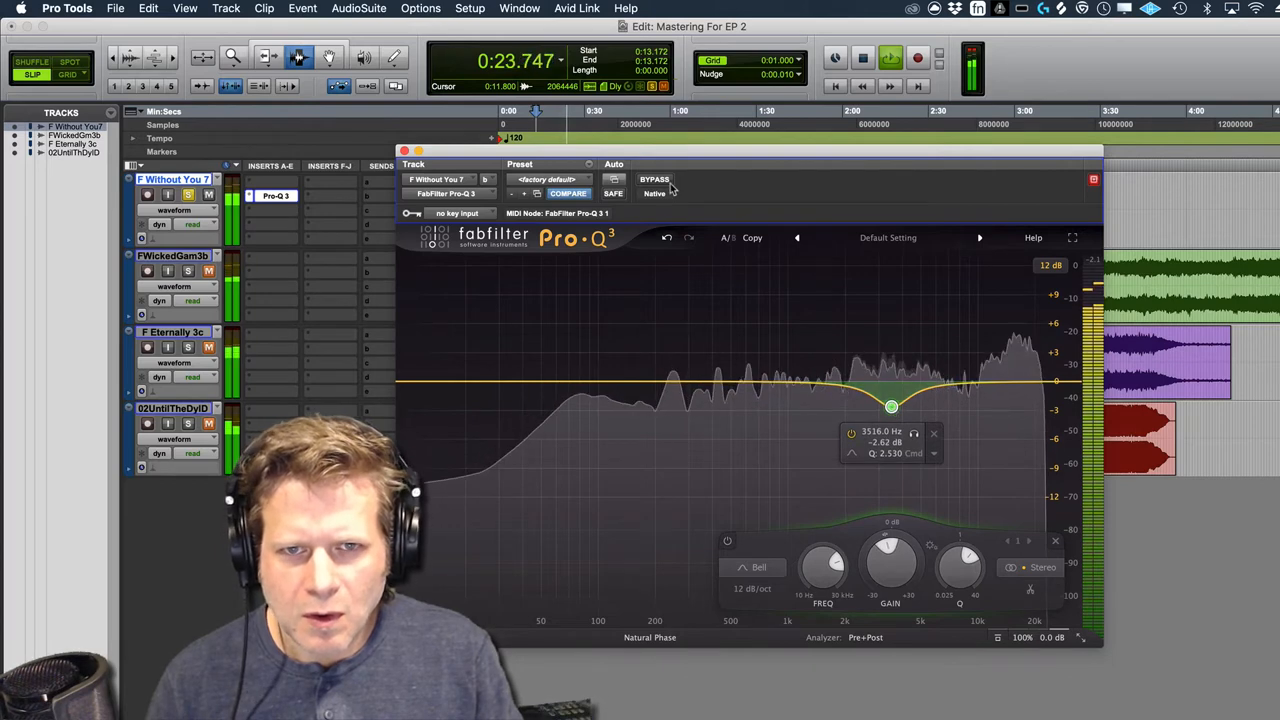
{"action": "left_click", "coordinate": [654, 180]}
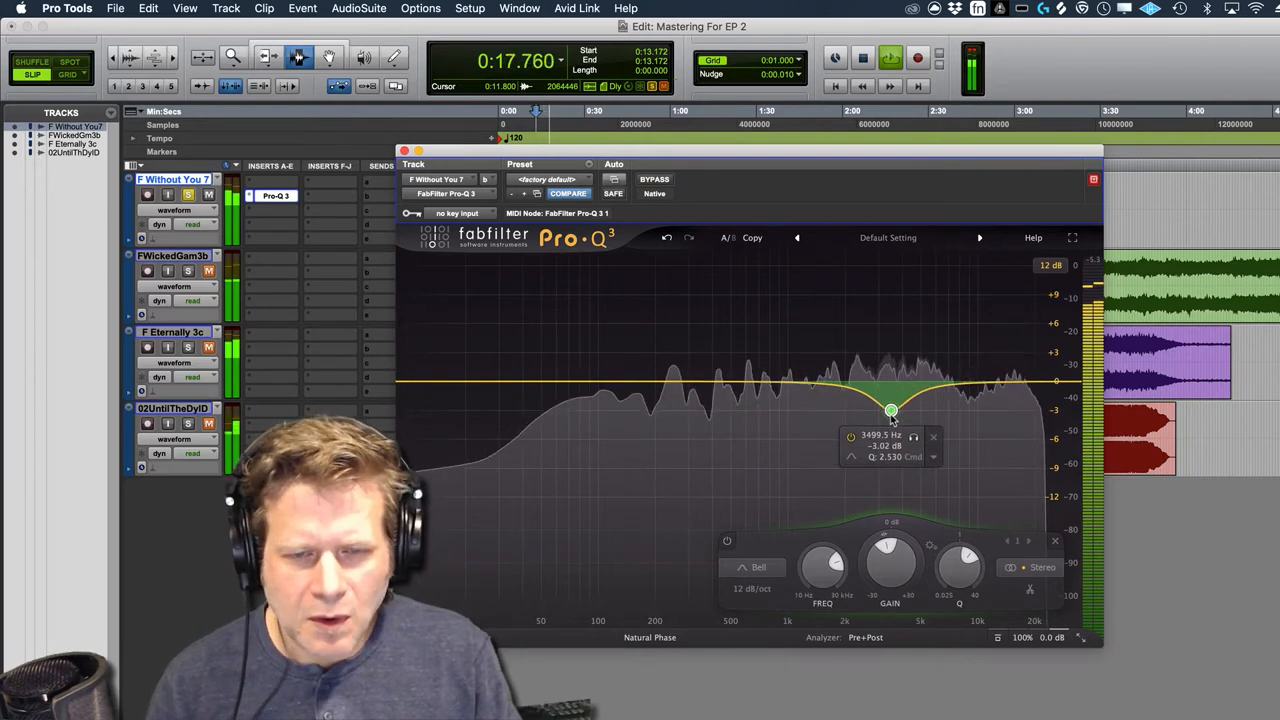
{"action": "left_click_drag", "start_coordinate": [892, 408], "coordinate": [892, 408]}
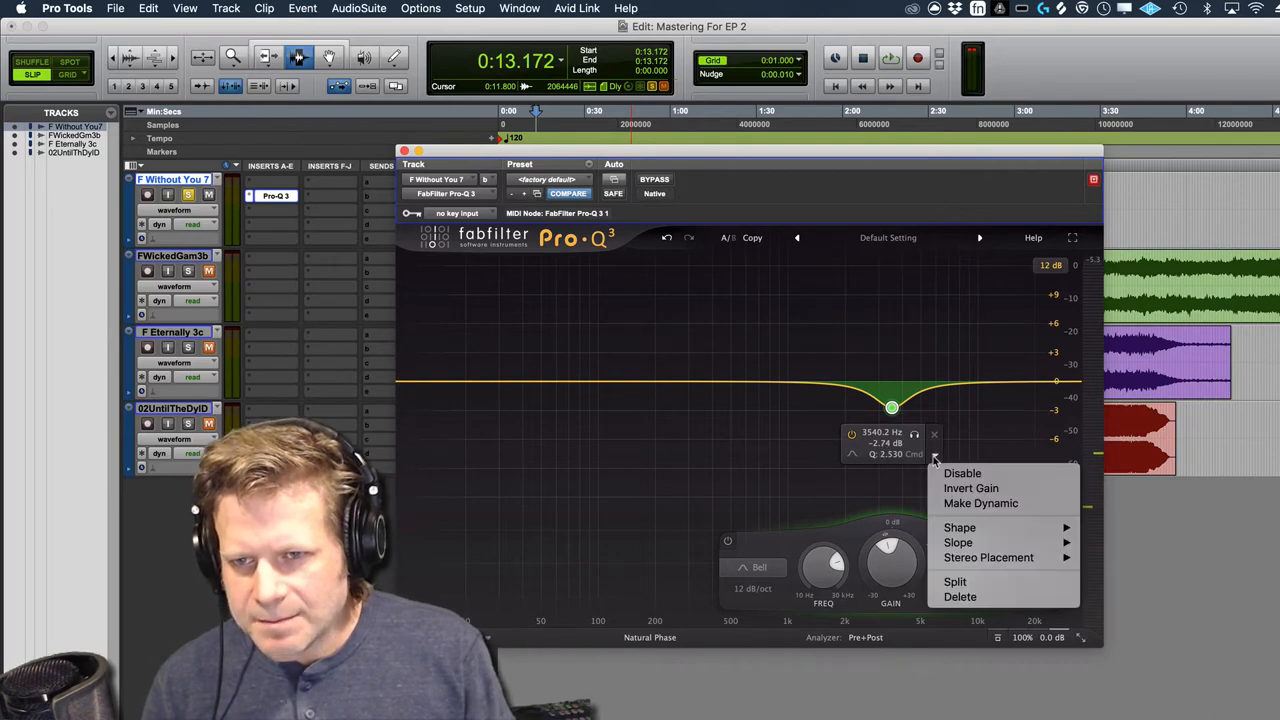
{"action": "mouse_move", "coordinate": [980, 504]}
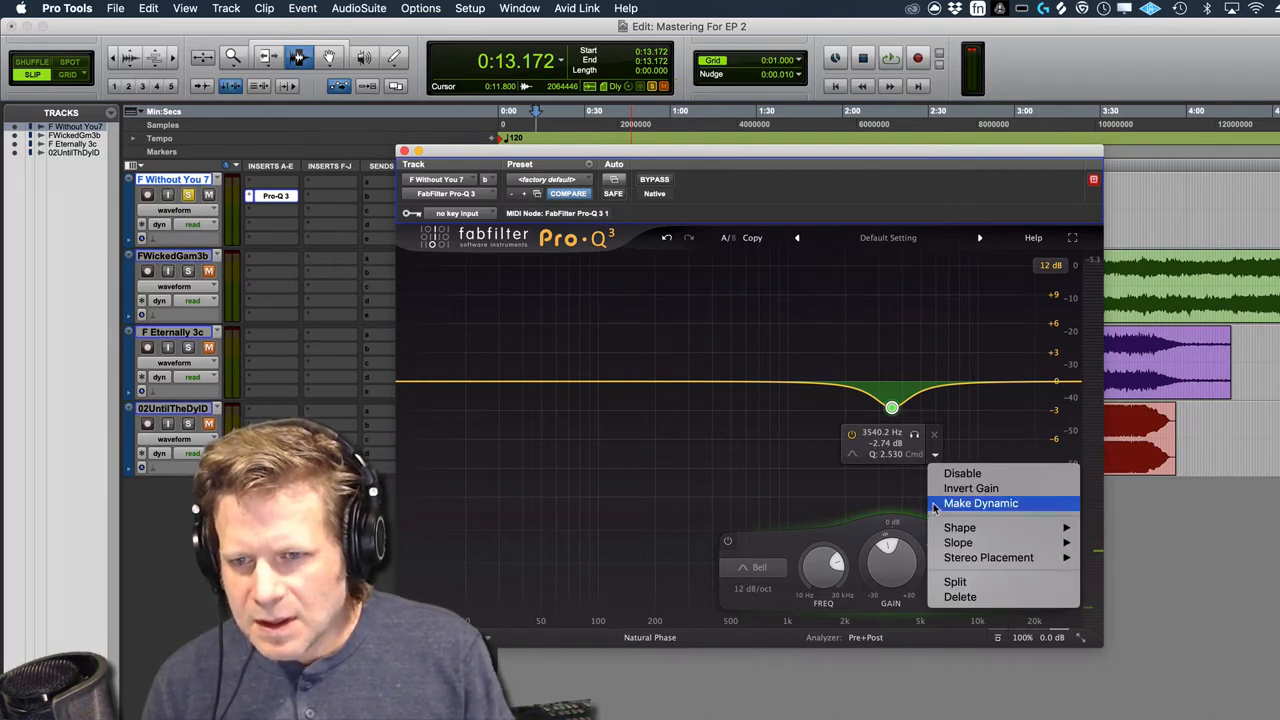
Make the dipped band dynamic and sweep it as a boost to locate the harsh spot
{"action": "left_click", "coordinate": [980, 504]}
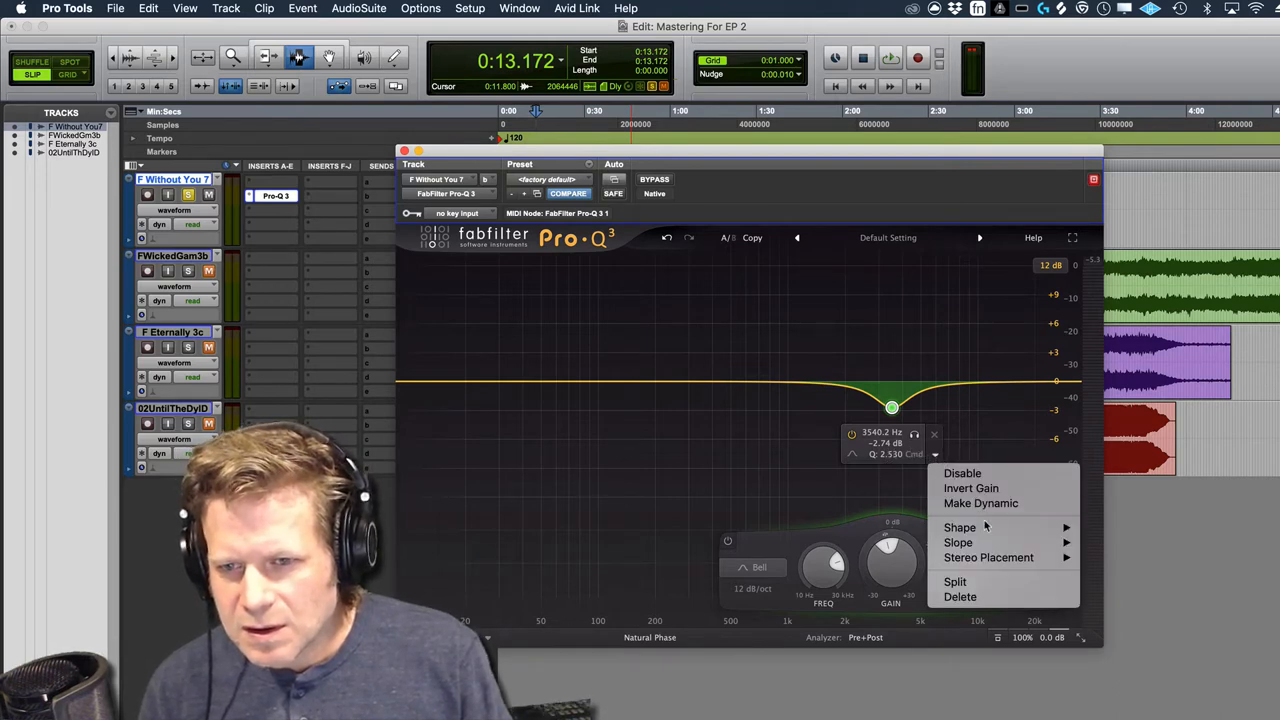
{"action": "mouse_move", "coordinate": [988, 556]}
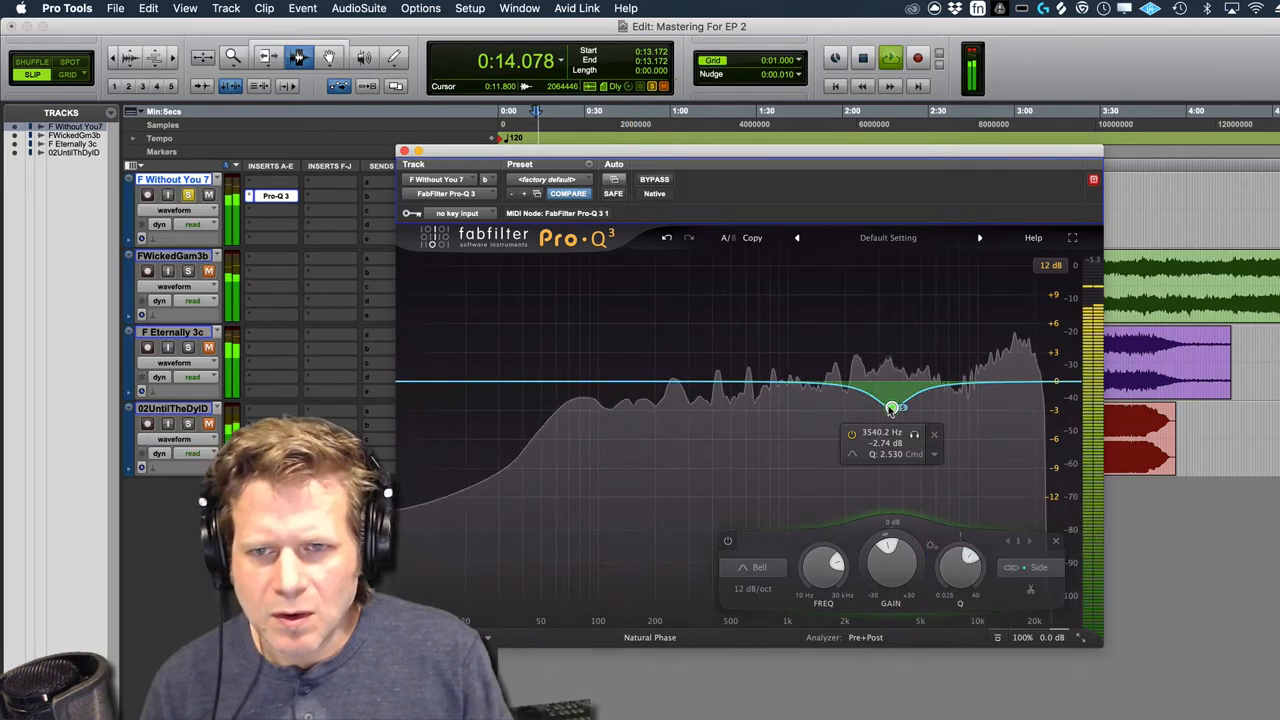
{"action": "left_click_drag", "start_coordinate": [890, 408], "coordinate": [902, 302]}
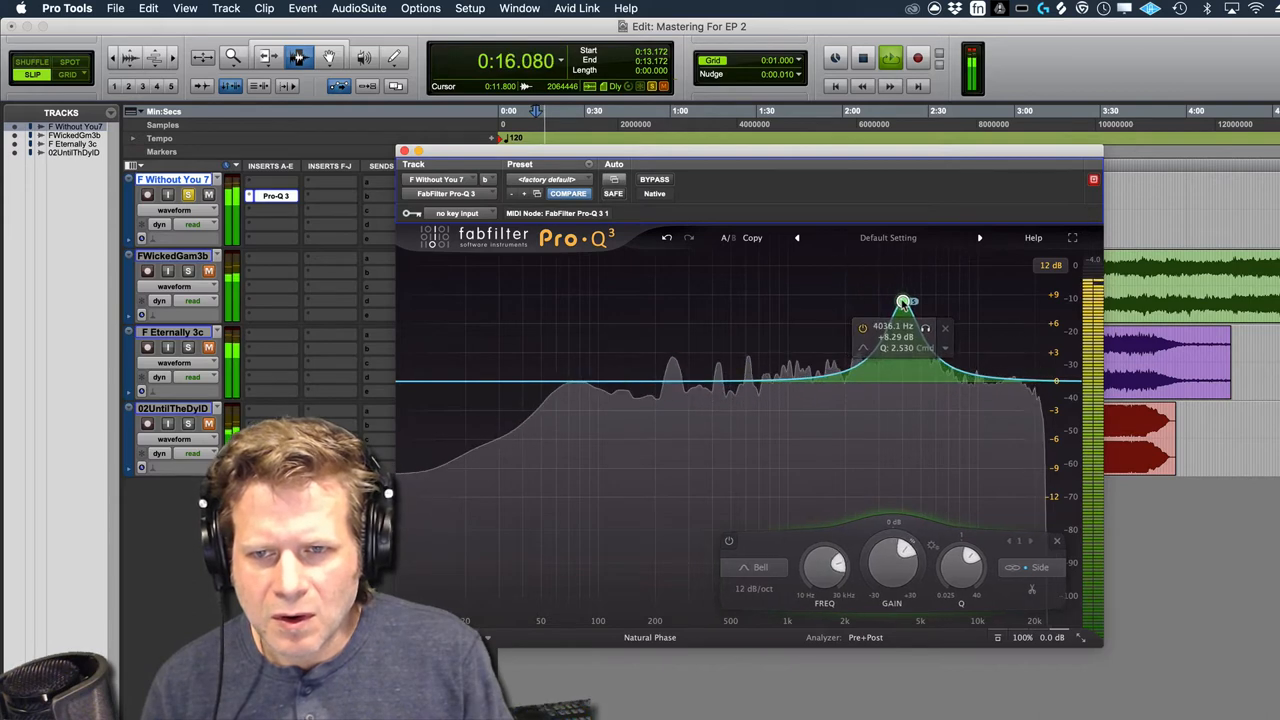
{"action": "left_click_drag", "start_coordinate": [902, 302], "coordinate": [888, 296]}
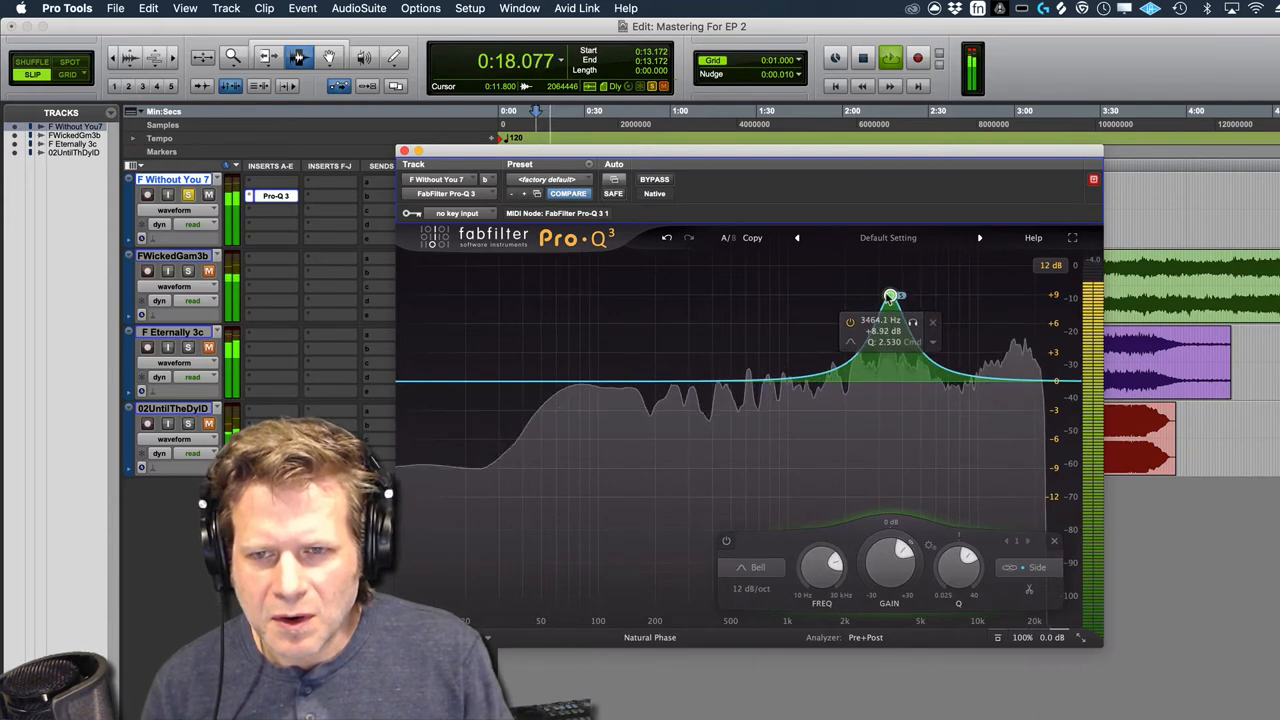
{"action": "left_click_drag", "start_coordinate": [888, 298], "coordinate": [896, 414]}
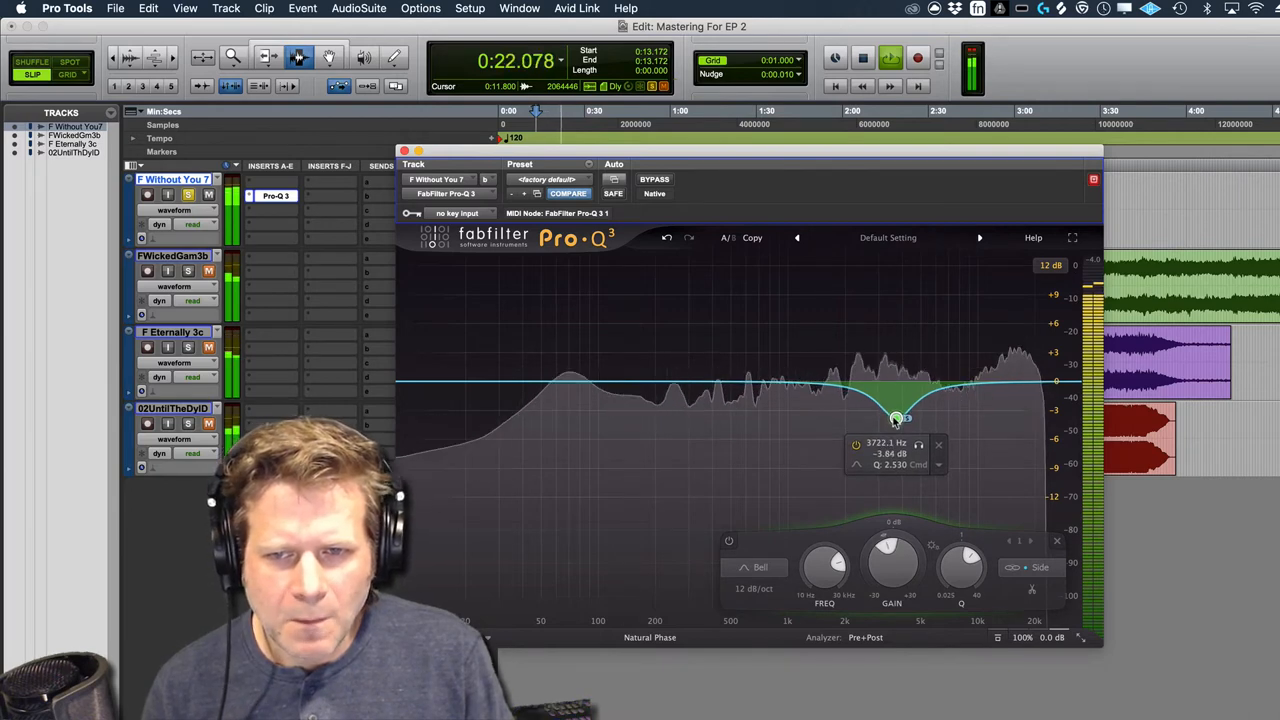
Settle the dynamic dip near 3.8 kHz at about -5.8 dB
{"action": "left_click_drag", "start_coordinate": [896, 418], "coordinate": [896, 420]}
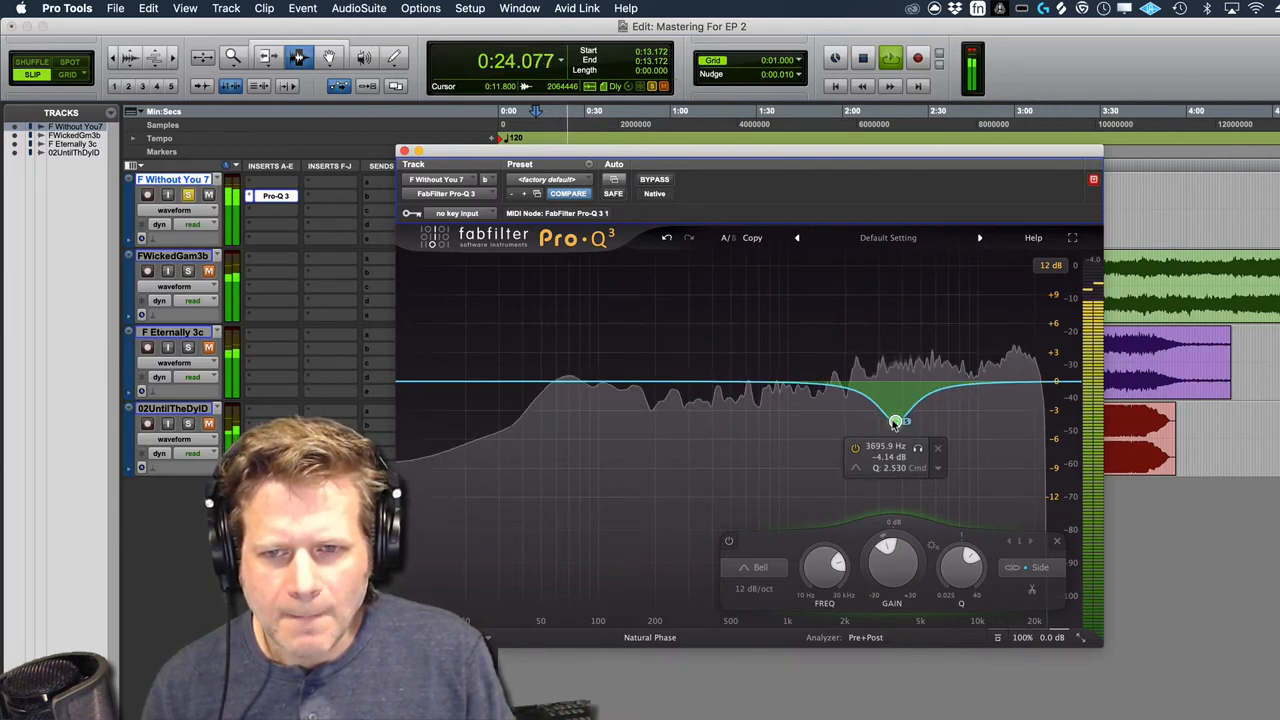
{"action": "left_click_drag", "start_coordinate": [896, 420], "coordinate": [896, 424]}
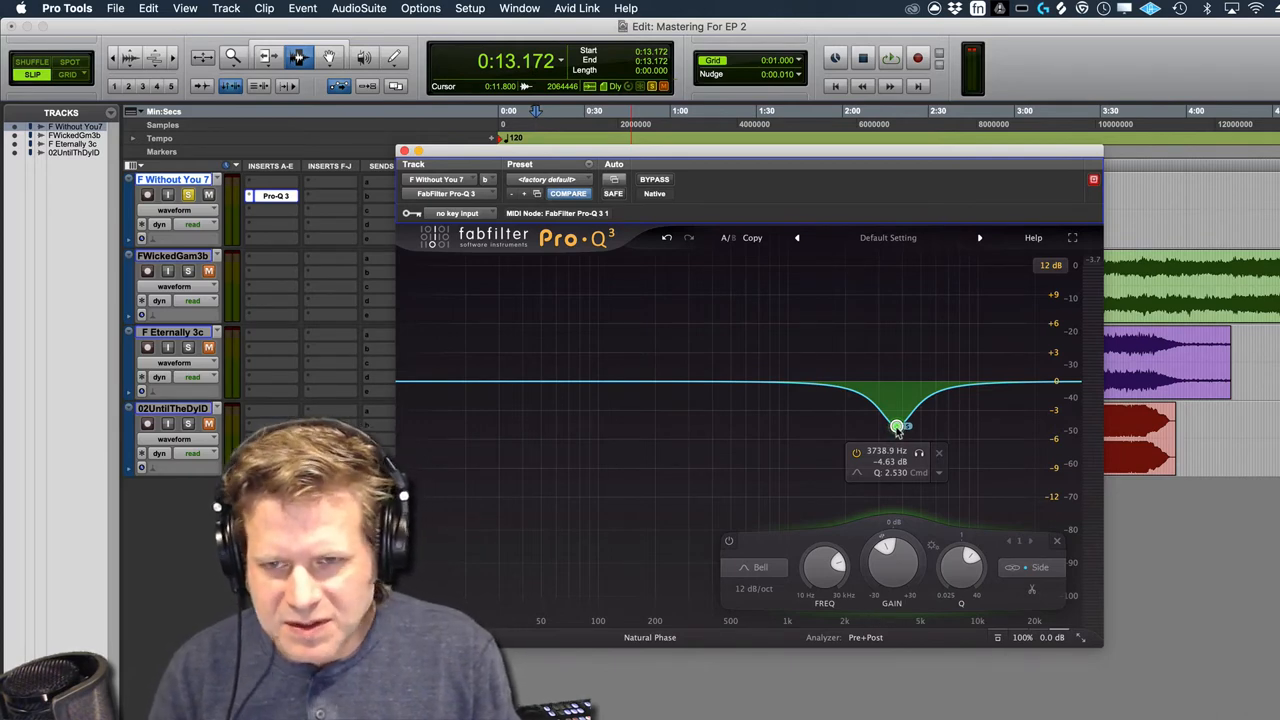
{"action": "left_click", "coordinate": [890, 56]}
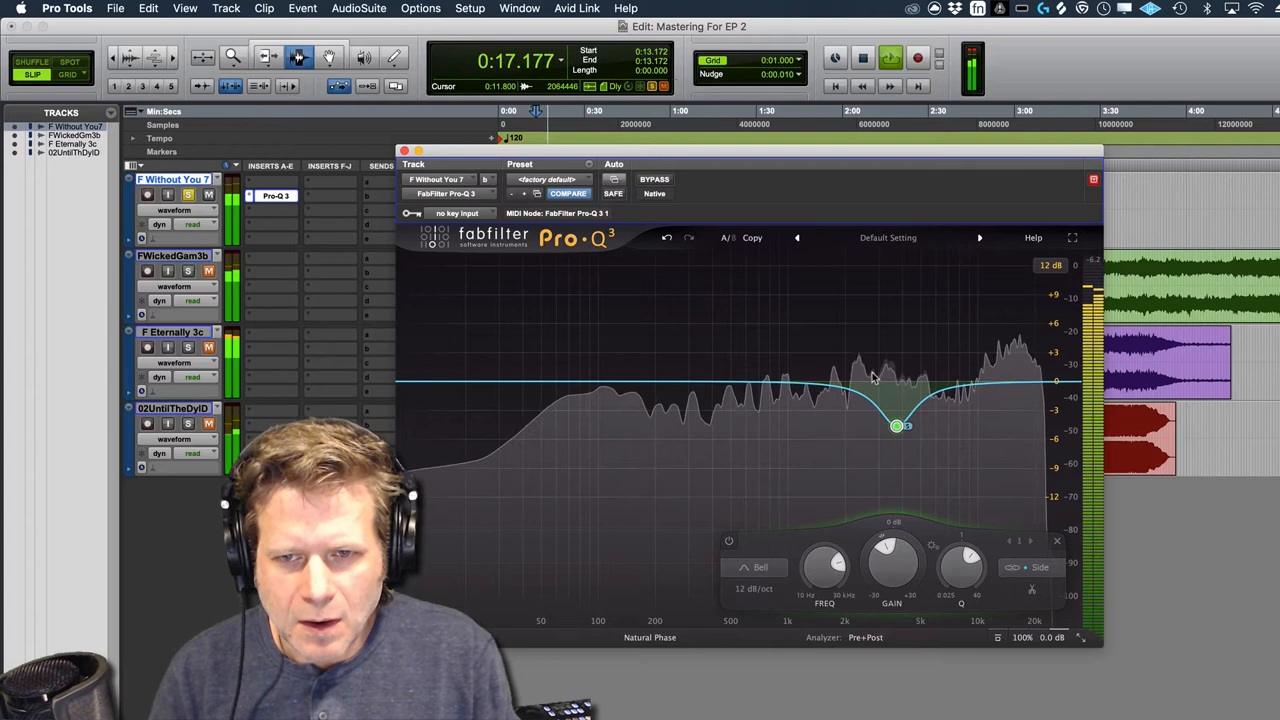
{"action": "left_click_drag", "start_coordinate": [896, 426], "coordinate": [896, 436]}
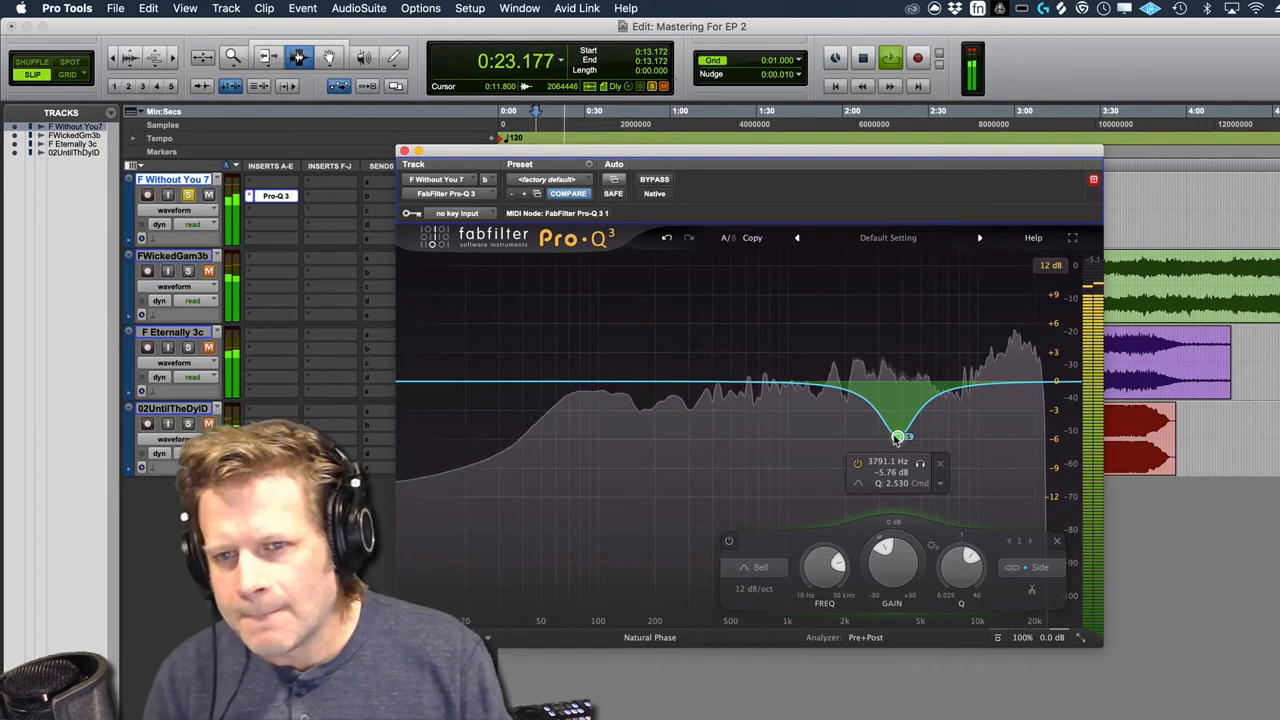
{"action": "right_click", "coordinate": [896, 436]}
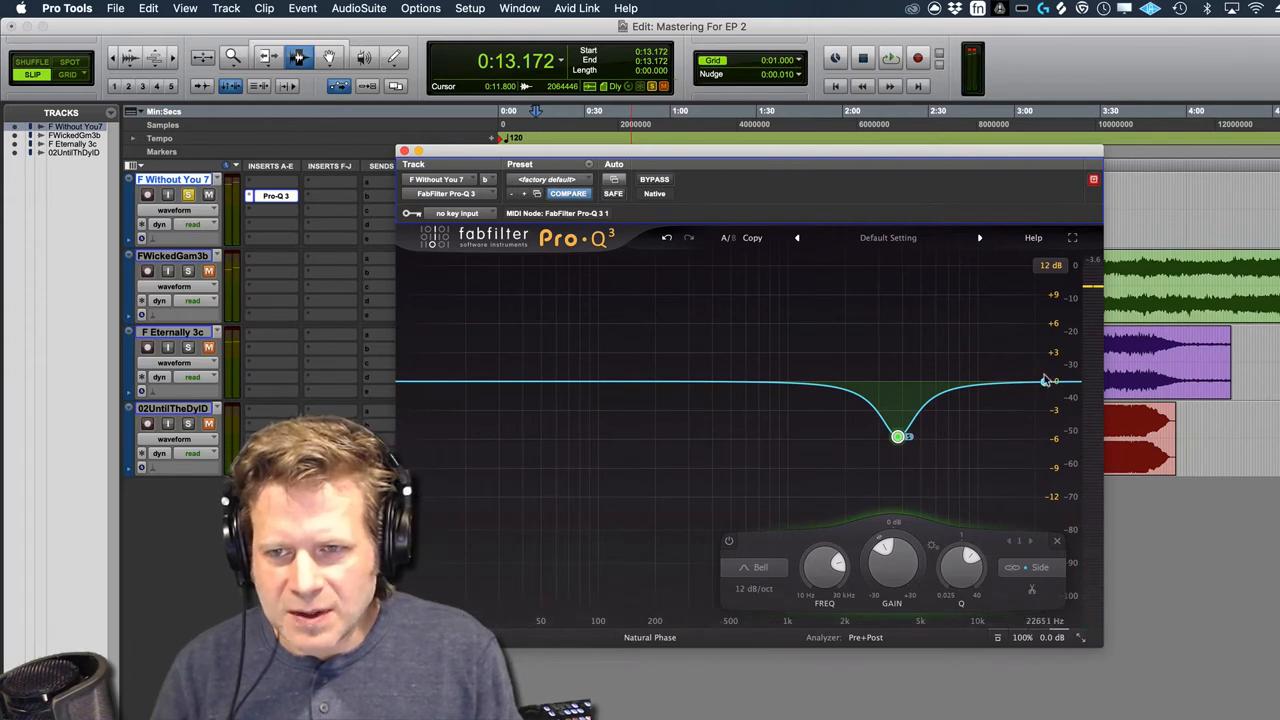
Pull the low-mid bell down into a cut of about -5 dB around 250 Hz
{"action": "right_click", "coordinate": [898, 436]}
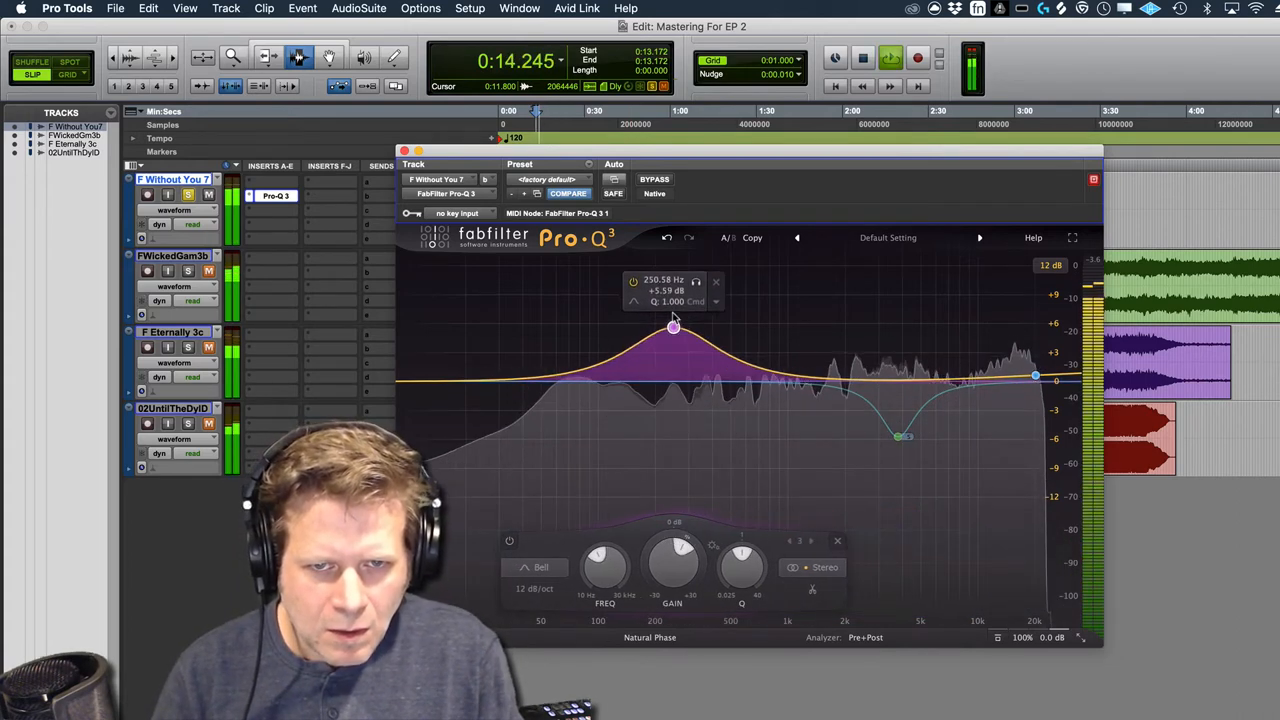
{"action": "left_click_drag", "start_coordinate": [672, 328], "coordinate": [670, 404]}
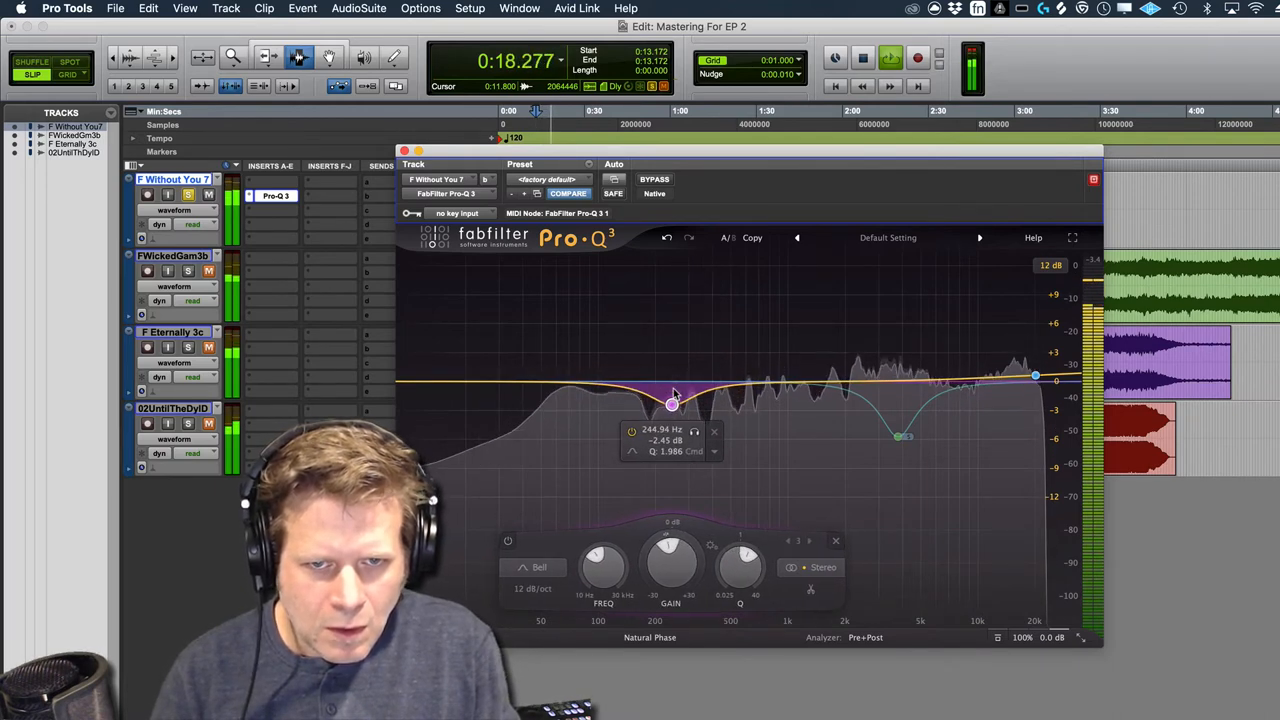
{"action": "left_click_drag", "start_coordinate": [672, 404], "coordinate": [676, 428]}
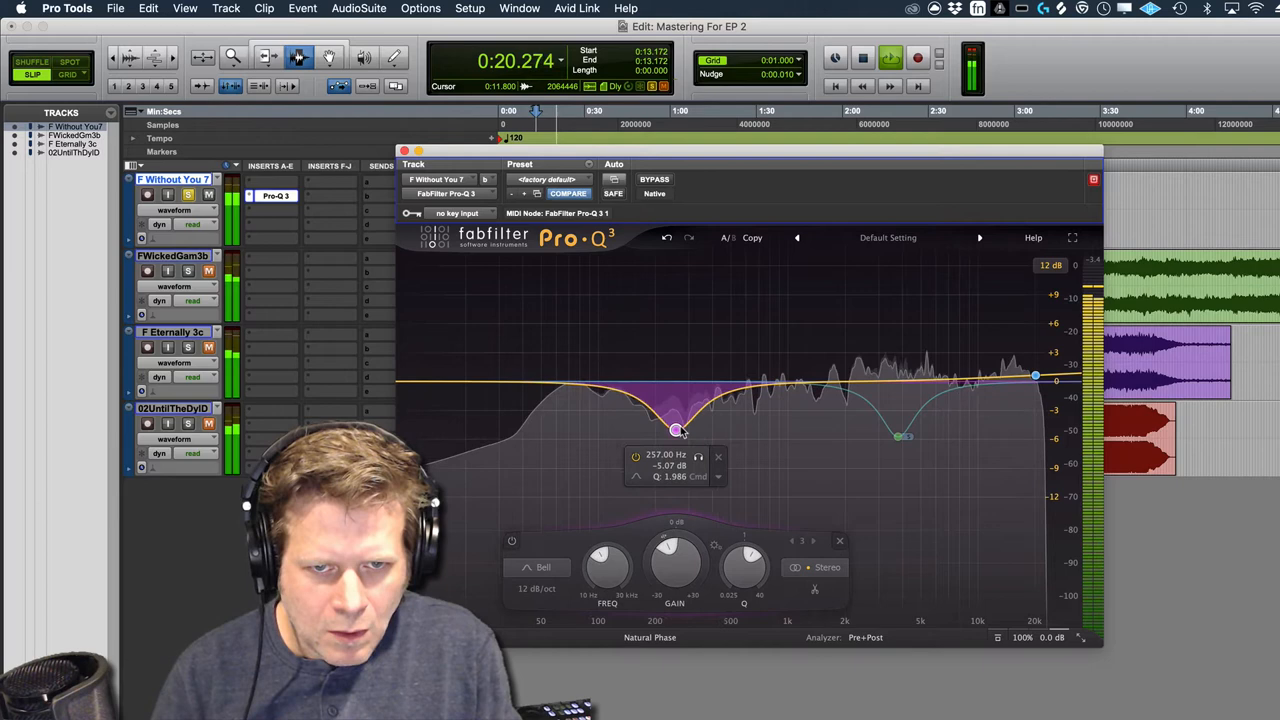
{"action": "left_click_drag", "start_coordinate": [676, 424], "coordinate": [682, 428]}
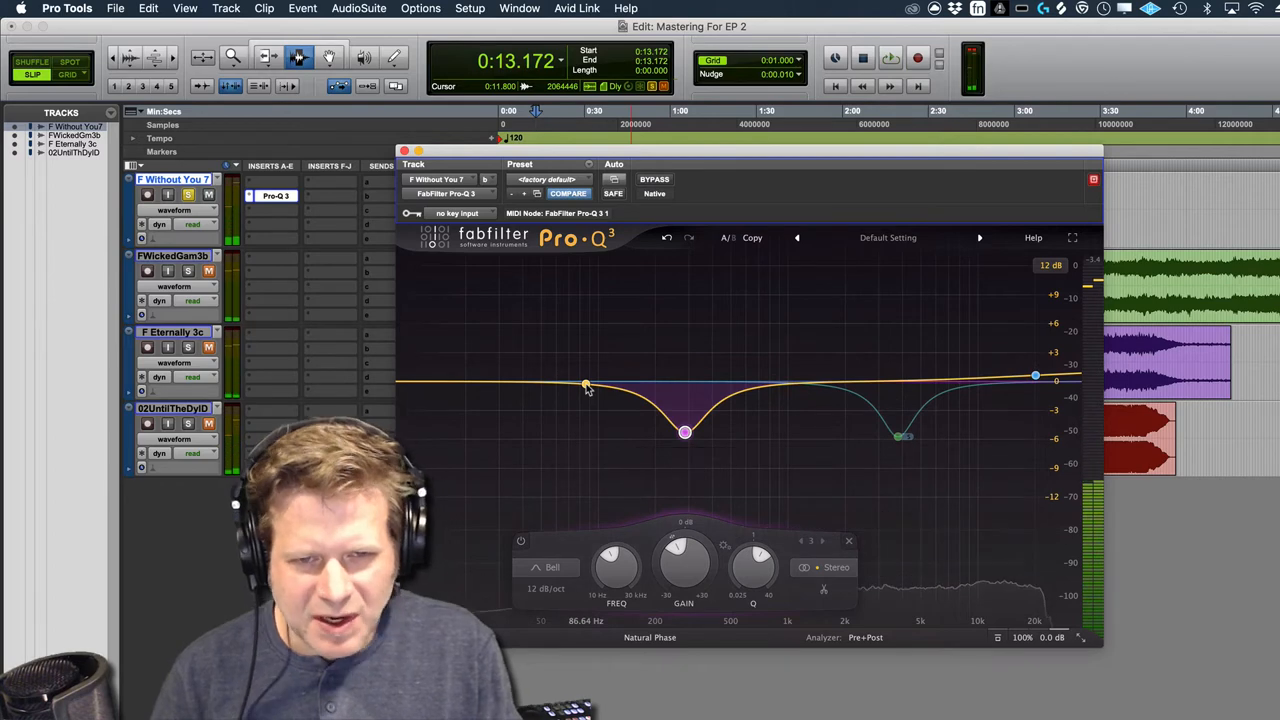
Add a gentle +2 dB low boost and nudge it to about 123 Hz
{"action": "left_click_drag", "start_coordinate": [584, 384], "coordinate": [590, 360]}
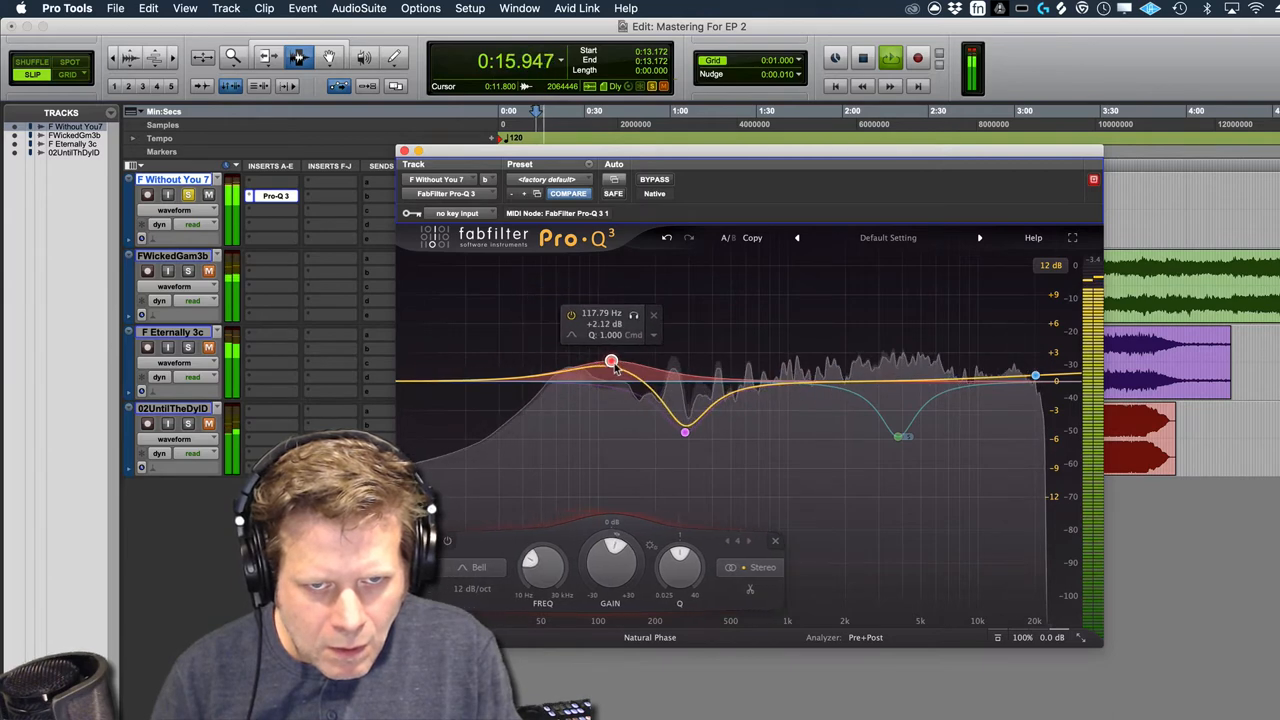
{"action": "left_click_drag", "start_coordinate": [612, 358], "coordinate": [614, 356]}
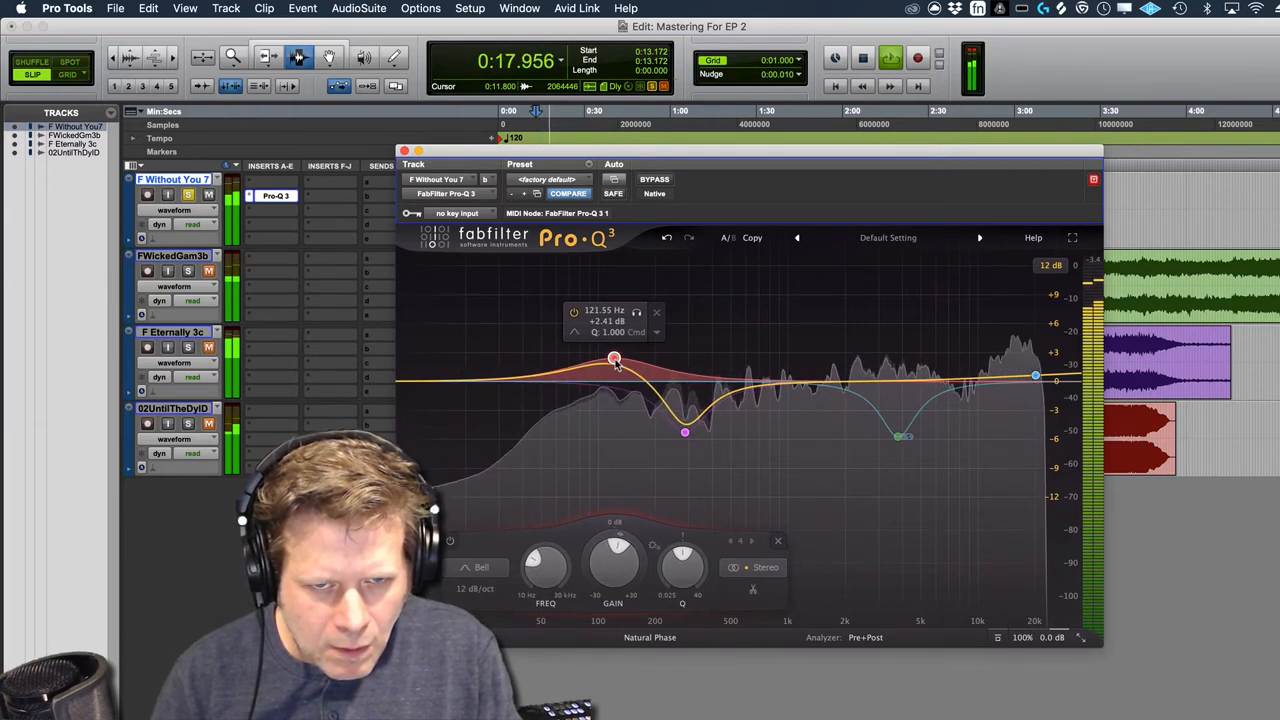
{"action": "left_click", "coordinate": [654, 180]}
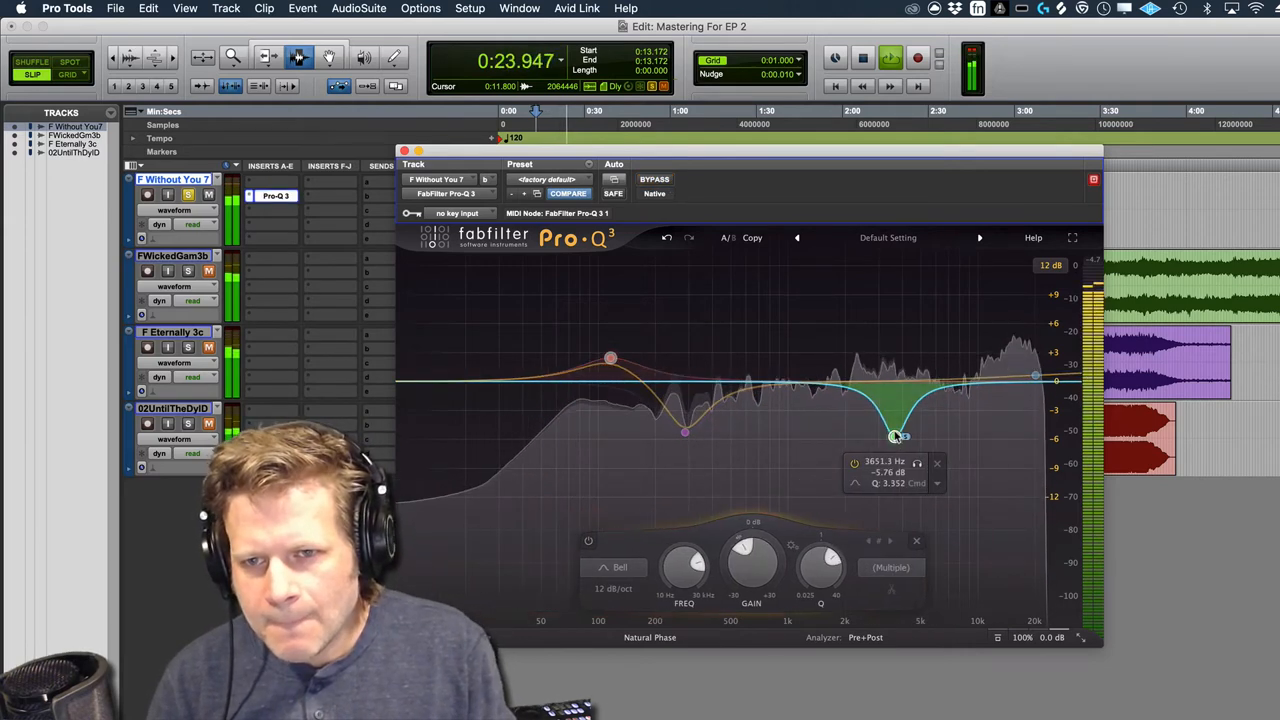
Fine-tune the upper-mid cut band before closing the EQ
{"action": "left_click_drag", "start_coordinate": [896, 436], "coordinate": [900, 436]}
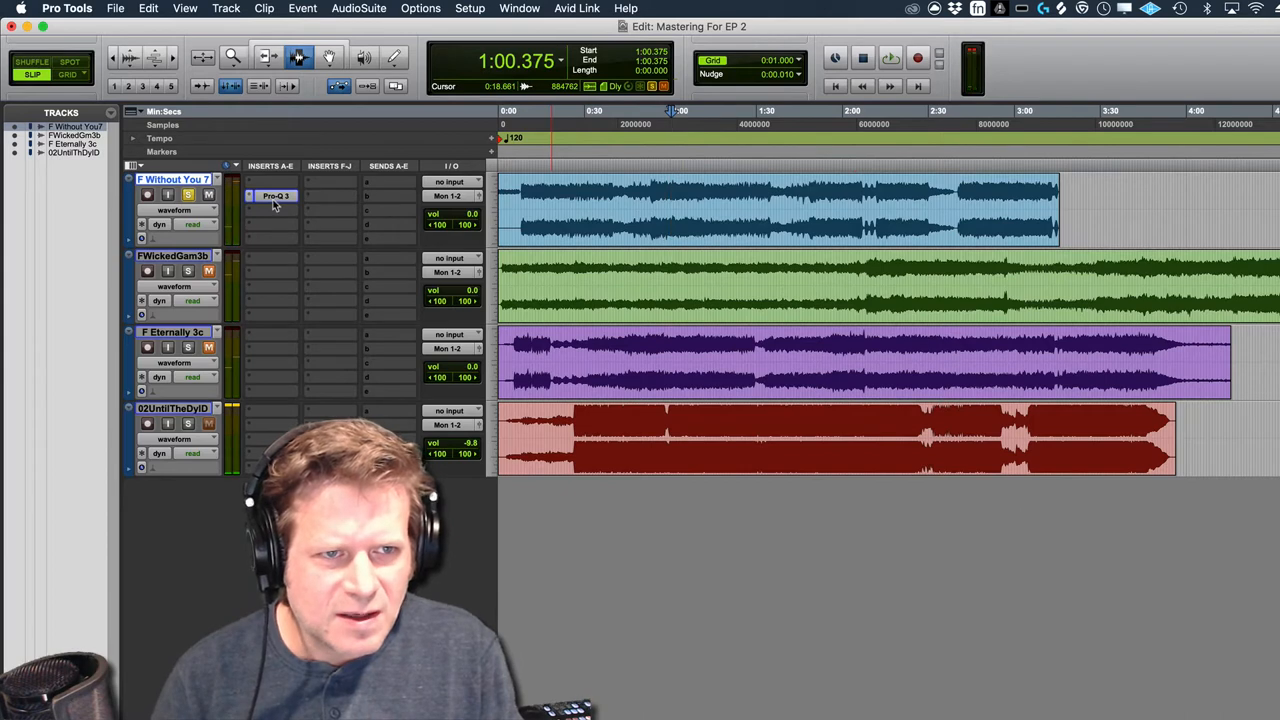
Reopen the Without You Pro-Q 3 and reshape the high band into a slight lift near 19 kHz, then close it
{"action": "left_click", "coordinate": [276, 196]}
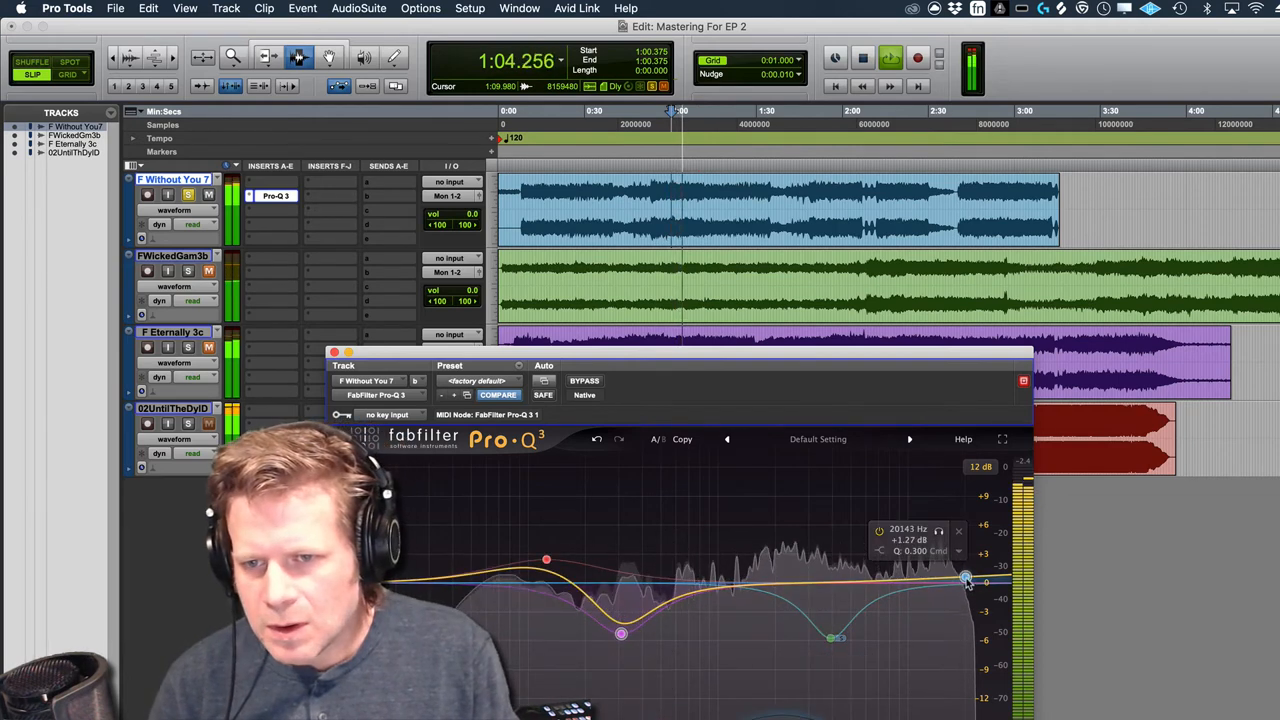
{"action": "left_click_drag", "start_coordinate": [964, 580], "coordinate": [964, 584]}
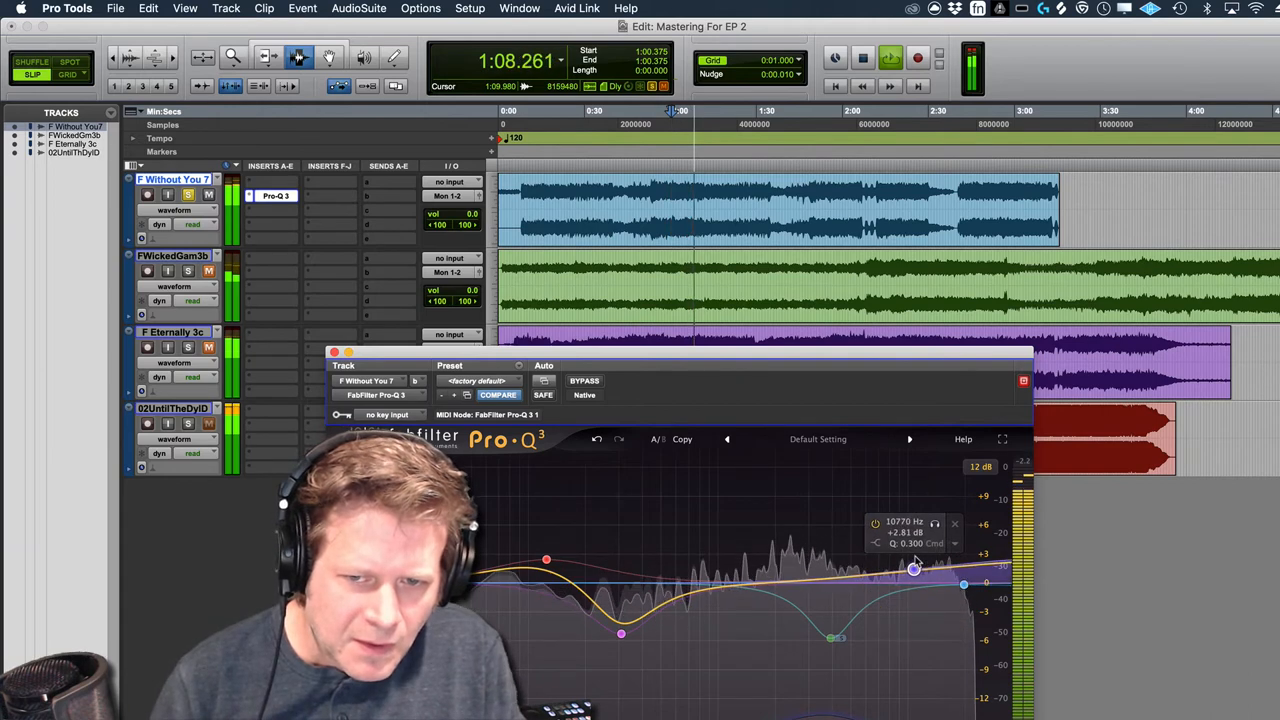
{"action": "right_click", "coordinate": [912, 570]}
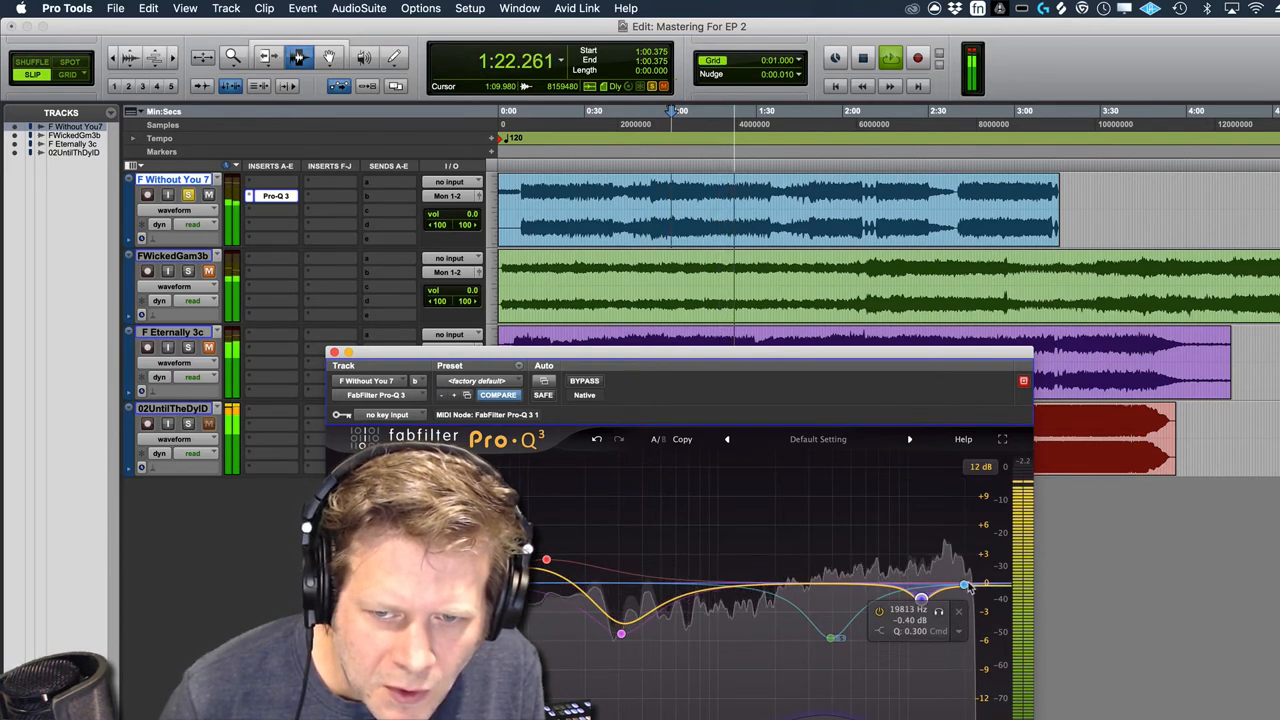
{"action": "left_click_drag", "start_coordinate": [964, 584], "coordinate": [960, 580]}
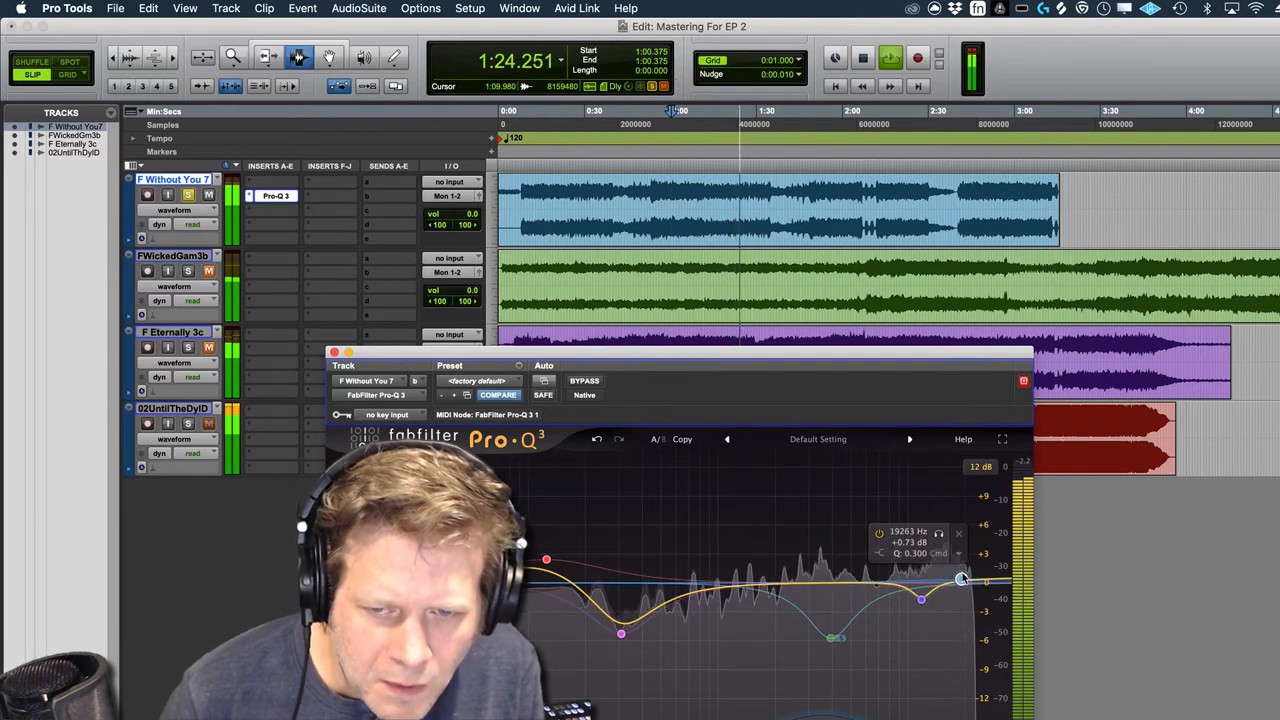
{"action": "left_click", "coordinate": [584, 380]}
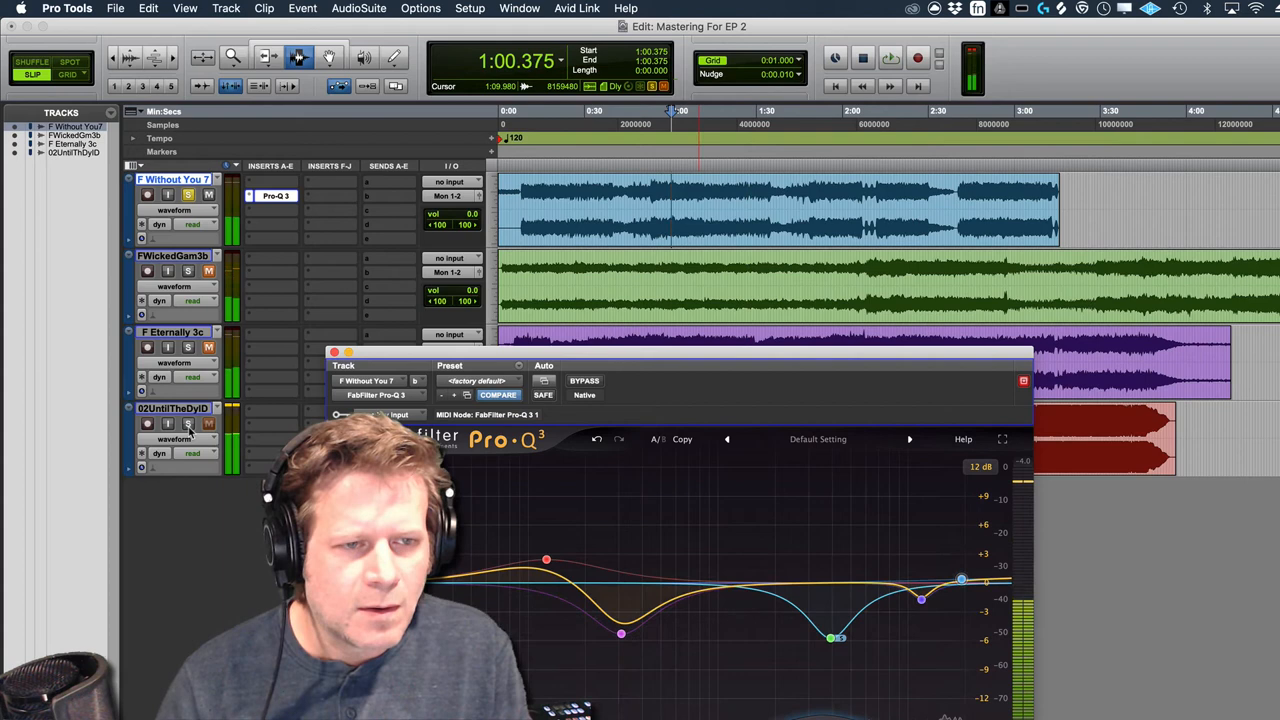
{"action": "left_click", "coordinate": [888, 56]}
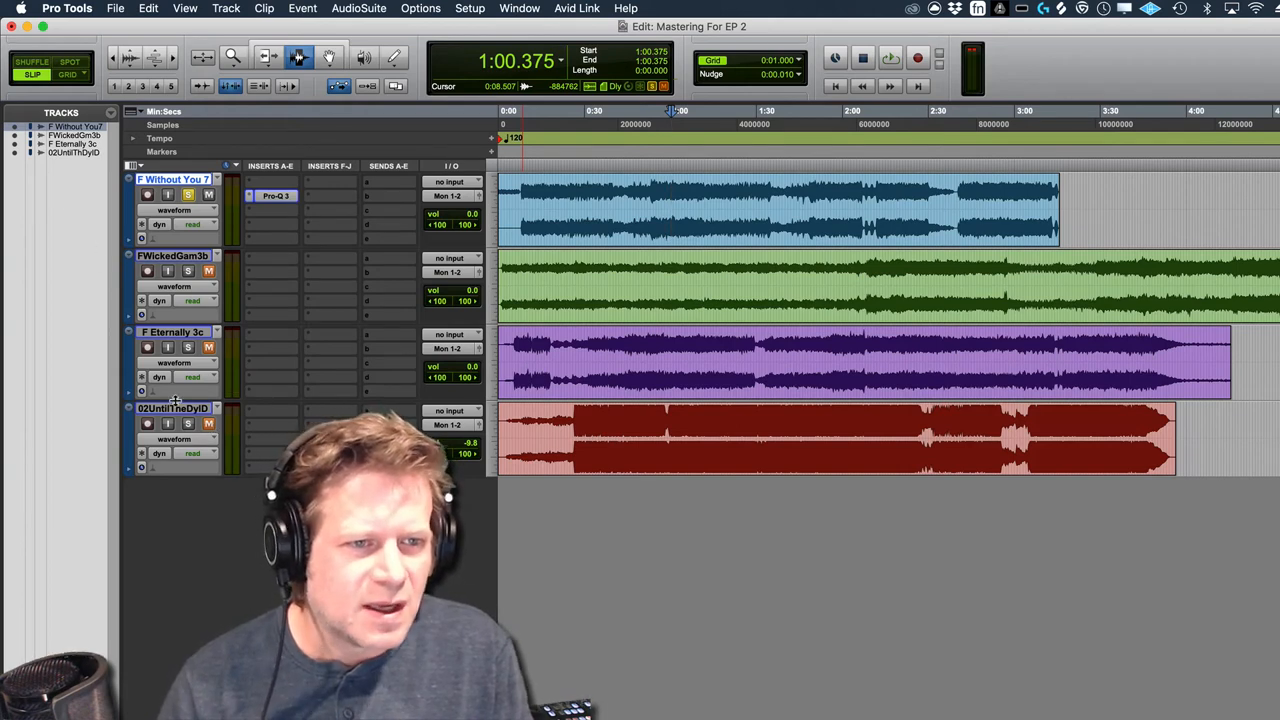
Hide and make inactive the fourth track, then open the copied Pro-Q 3 on Wicked Game
{"action": "right_click", "coordinate": [170, 408]}
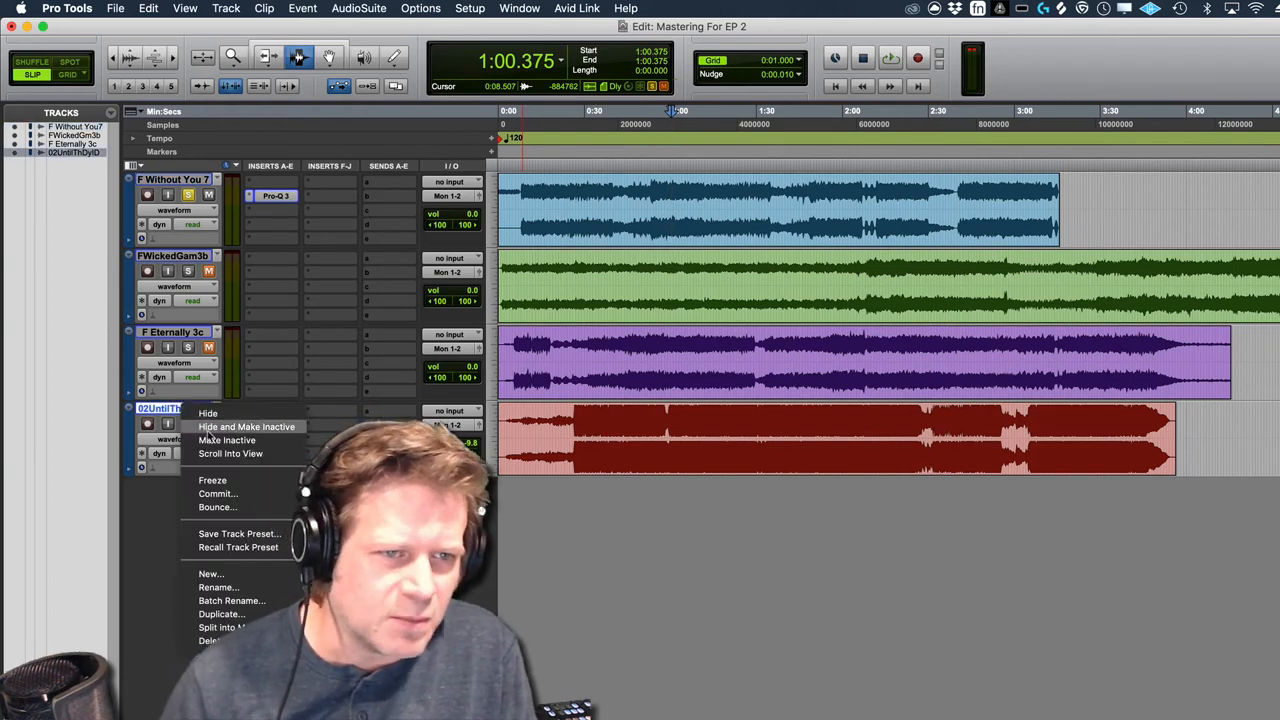
{"action": "left_click", "coordinate": [208, 412]}
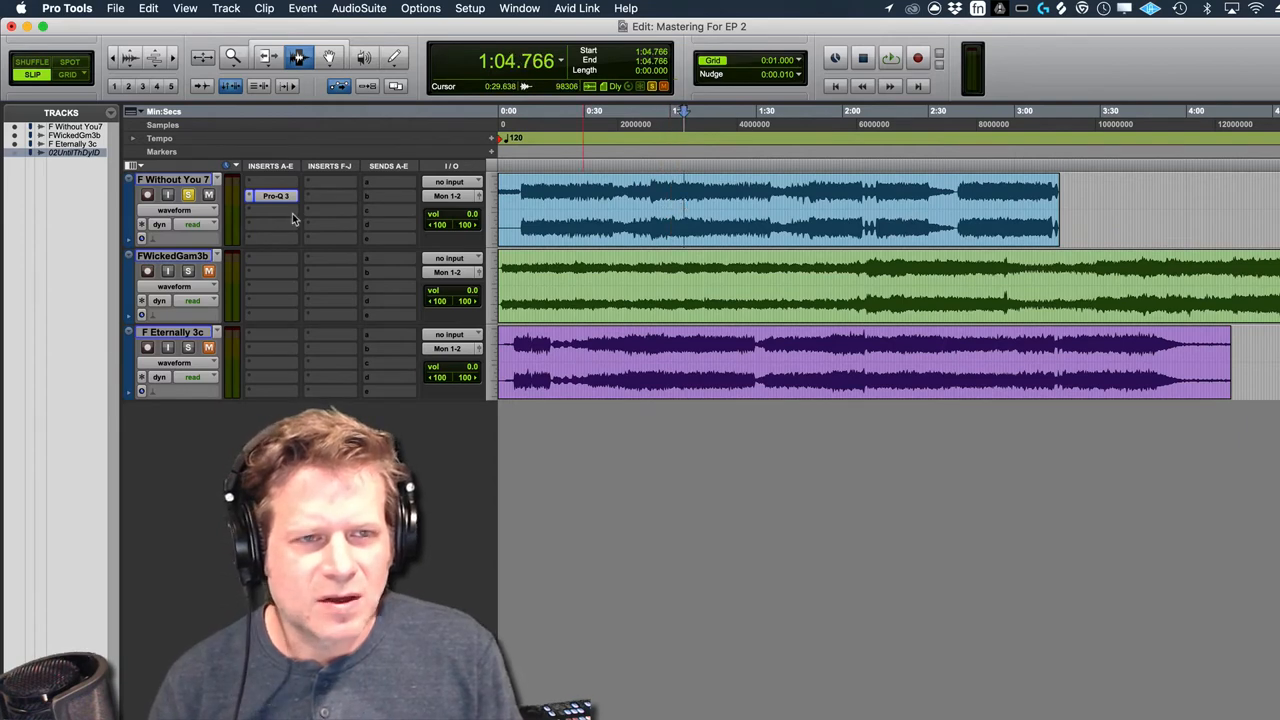
{"action": "mouse_move", "coordinate": [344, 218]}
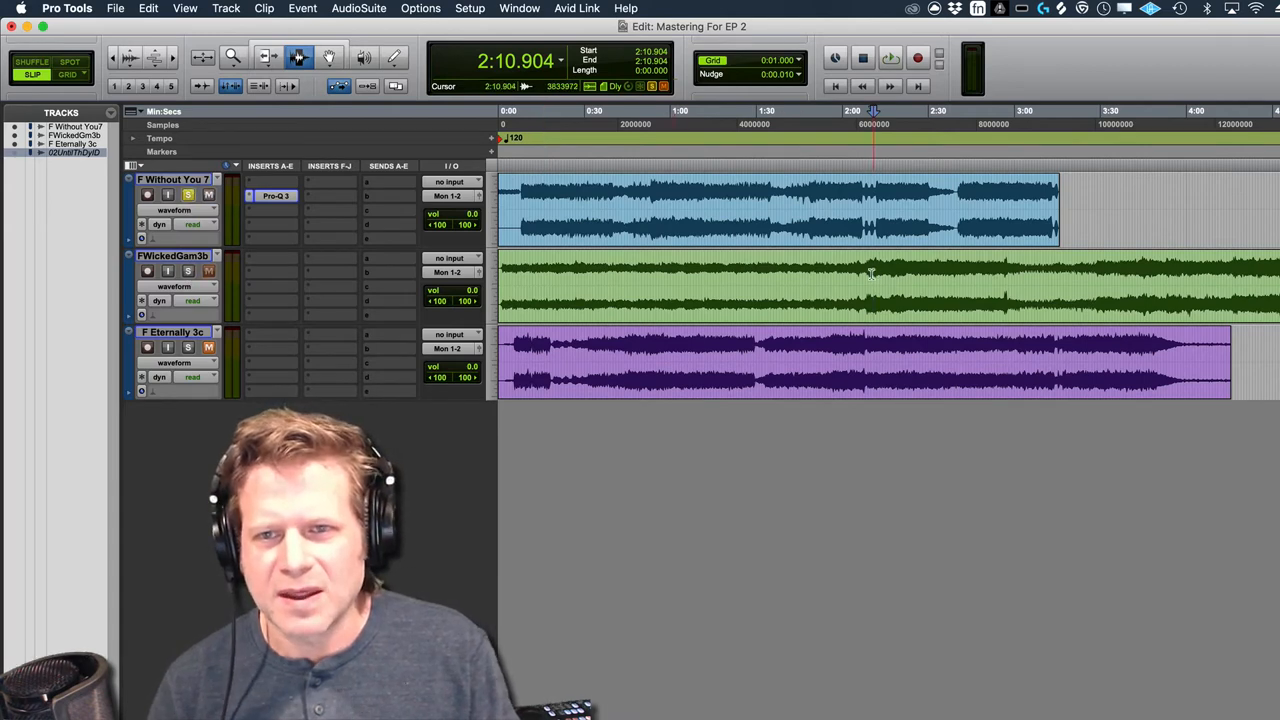
{"action": "left_click", "coordinate": [888, 56]}
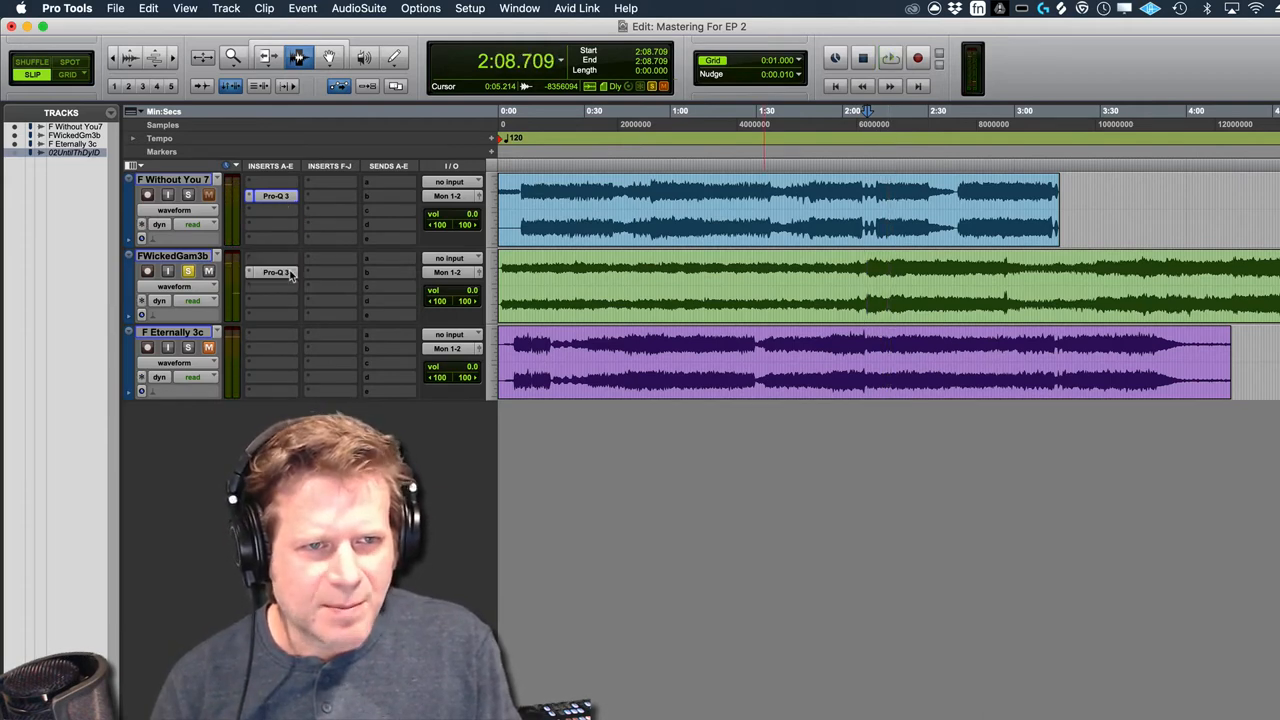
{"action": "left_click", "coordinate": [276, 272]}
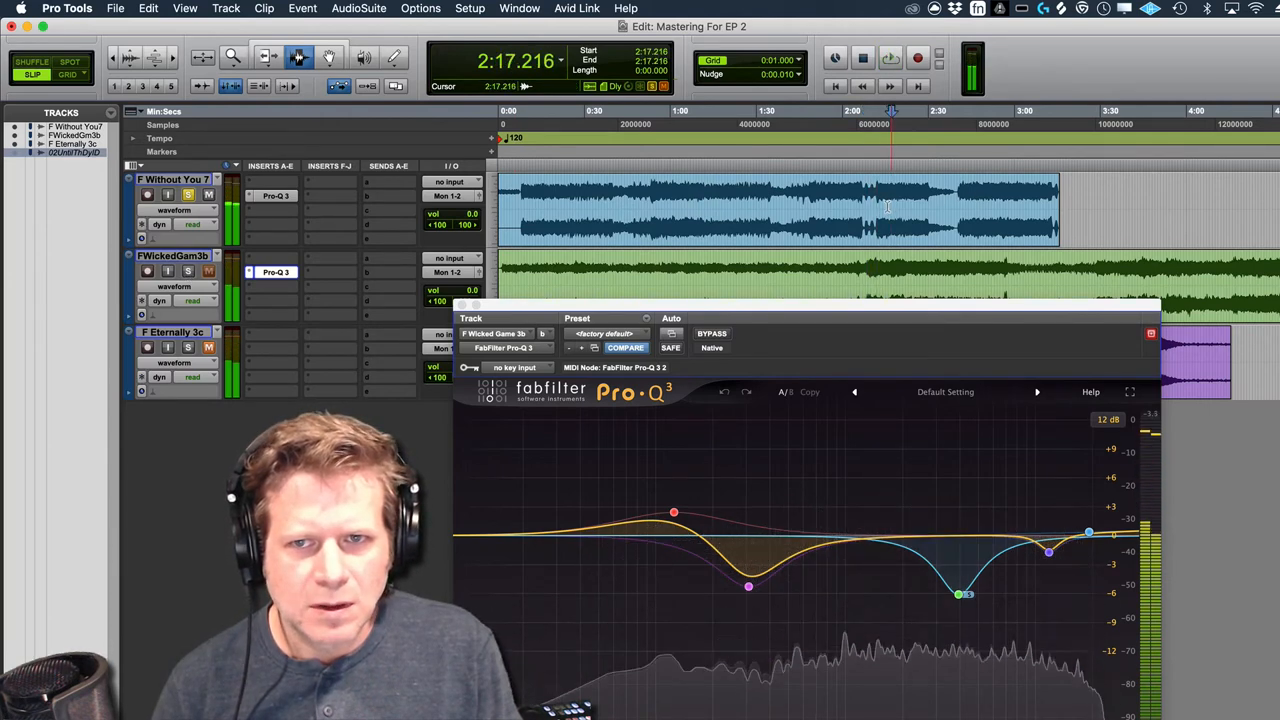
Retune Wicked Game's low-mid cut to around 380 Hz at about -6 dB
{"action": "left_click", "coordinate": [888, 56]}
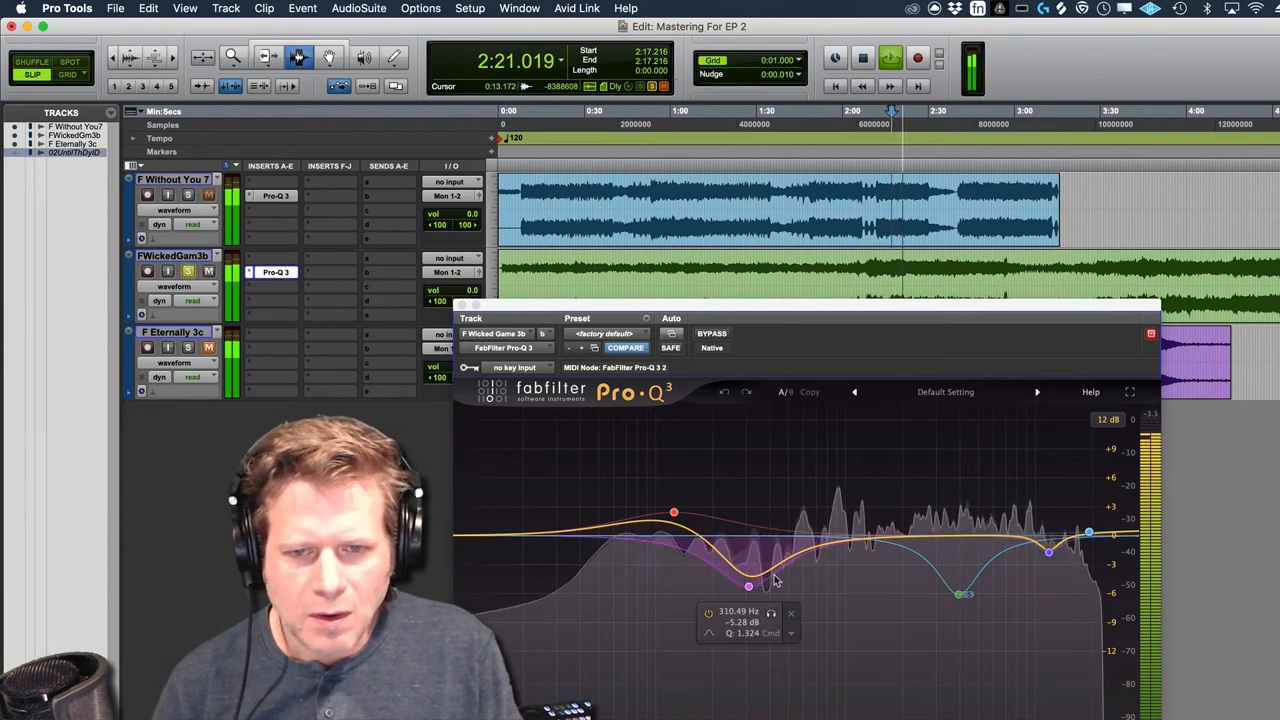
{"action": "left_click_drag", "start_coordinate": [748, 588], "coordinate": [760, 592]}
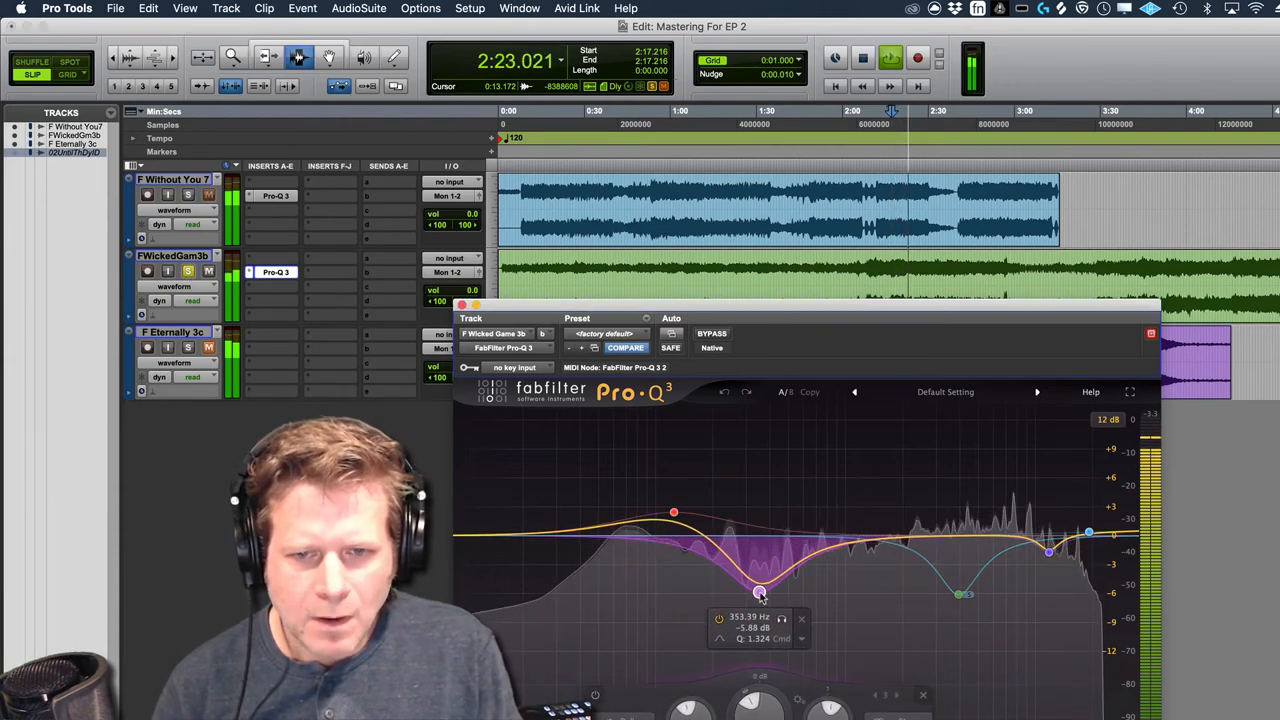
{"action": "left_click_drag", "start_coordinate": [760, 592], "coordinate": [762, 596]}
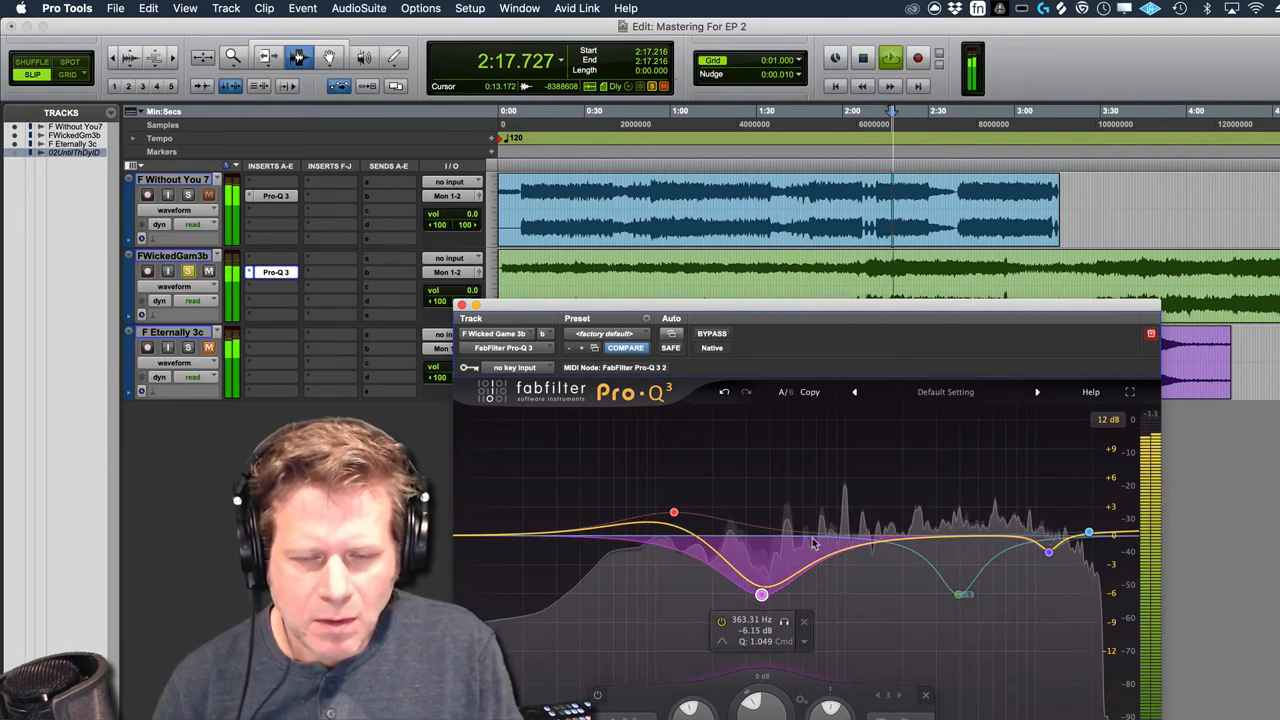
Adjust the low boost around 125 Hz and close the second track's EQ
{"action": "left_click", "coordinate": [712, 332]}
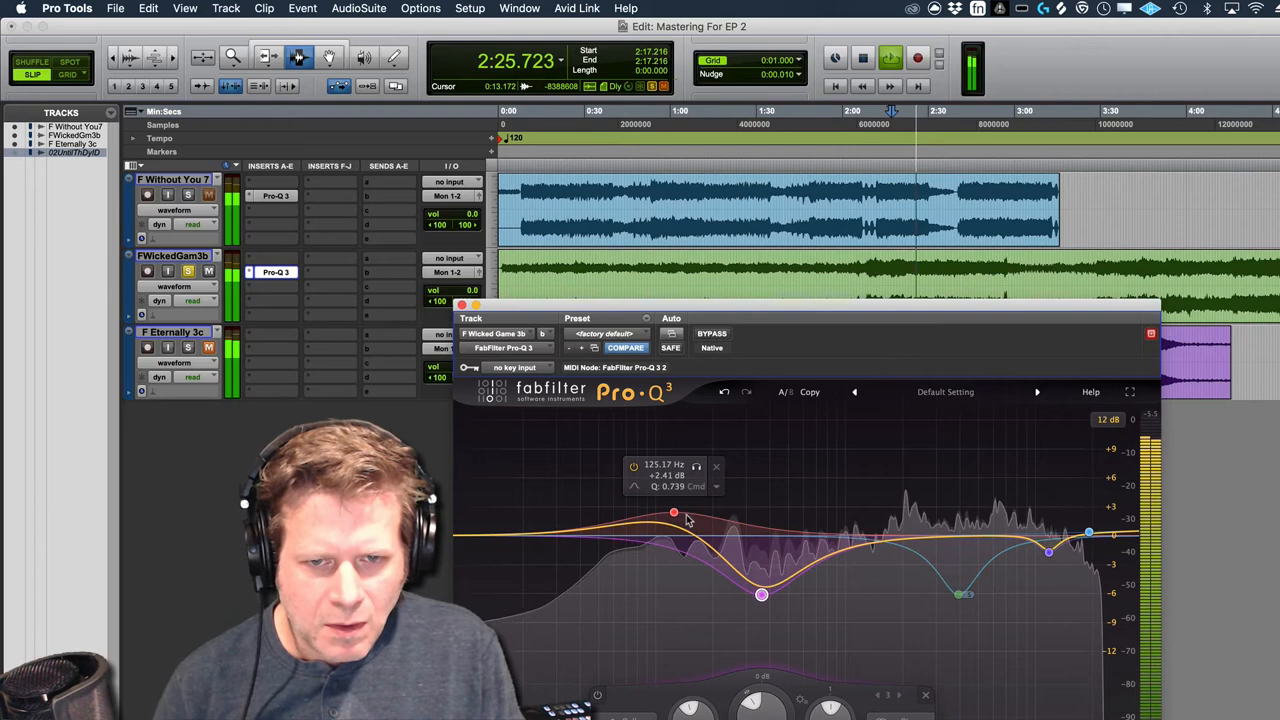
{"action": "left_click_drag", "start_coordinate": [672, 512], "coordinate": [672, 520]}
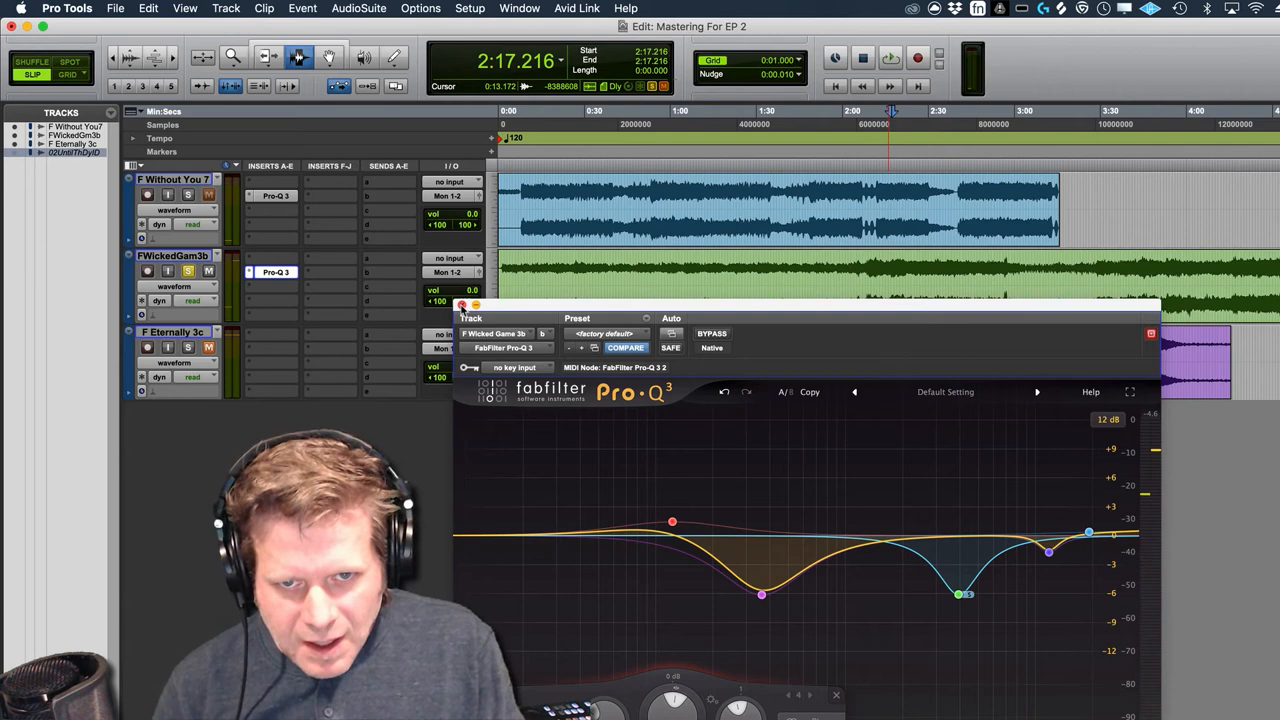
{"action": "left_click", "coordinate": [836, 694]}
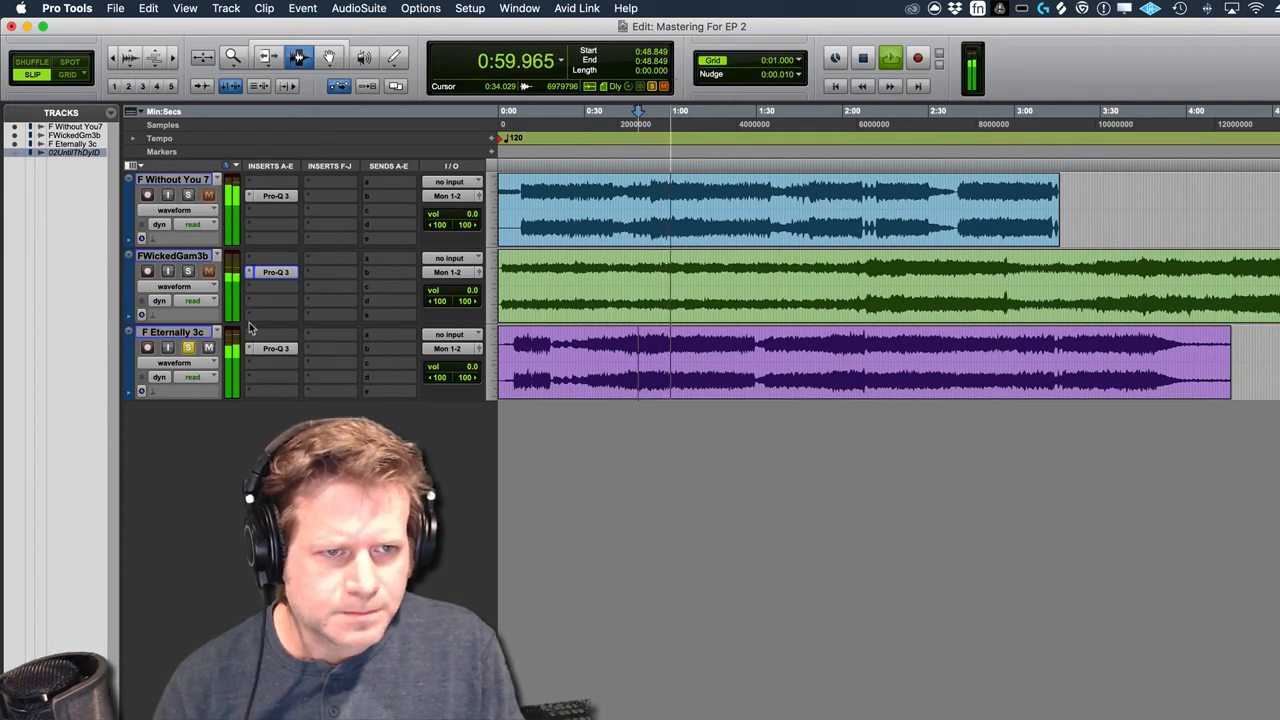
Open Eternally's Pro-Q 3, raise the upper-mid band slightly and change its stereo placement
{"action": "left_click", "coordinate": [276, 348]}
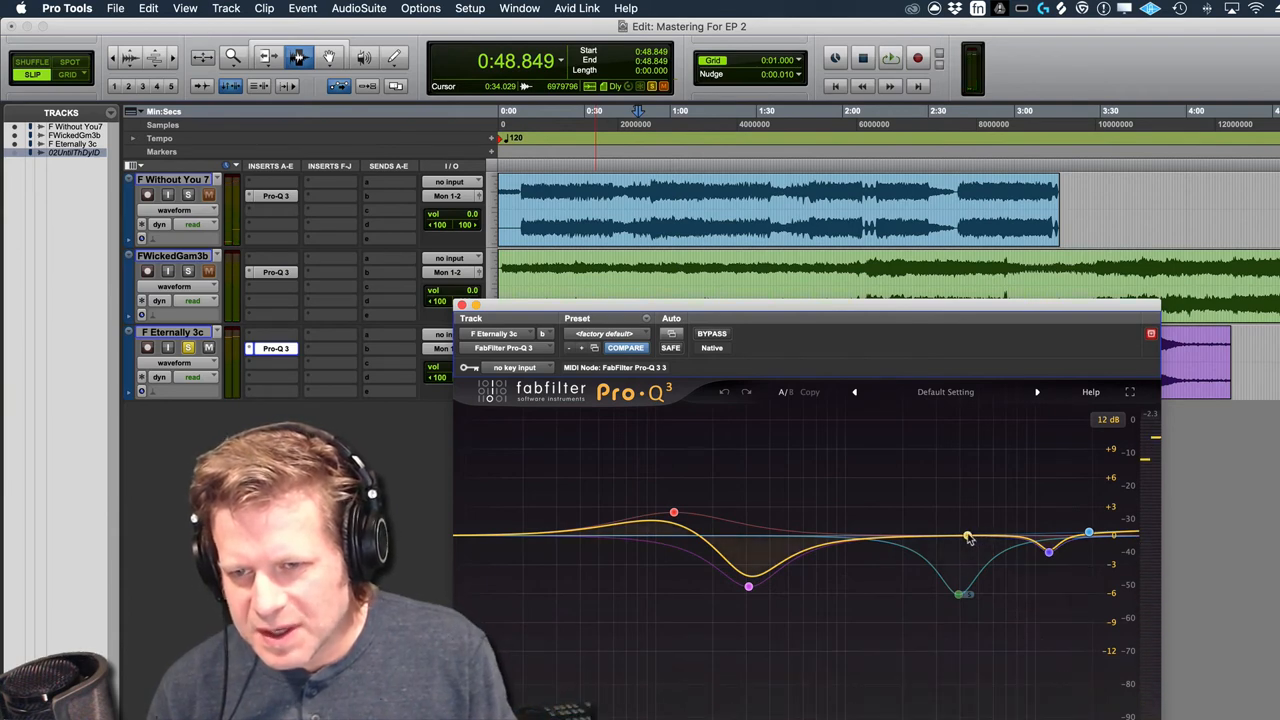
{"action": "left_click_drag", "start_coordinate": [968, 538], "coordinate": [976, 528]}
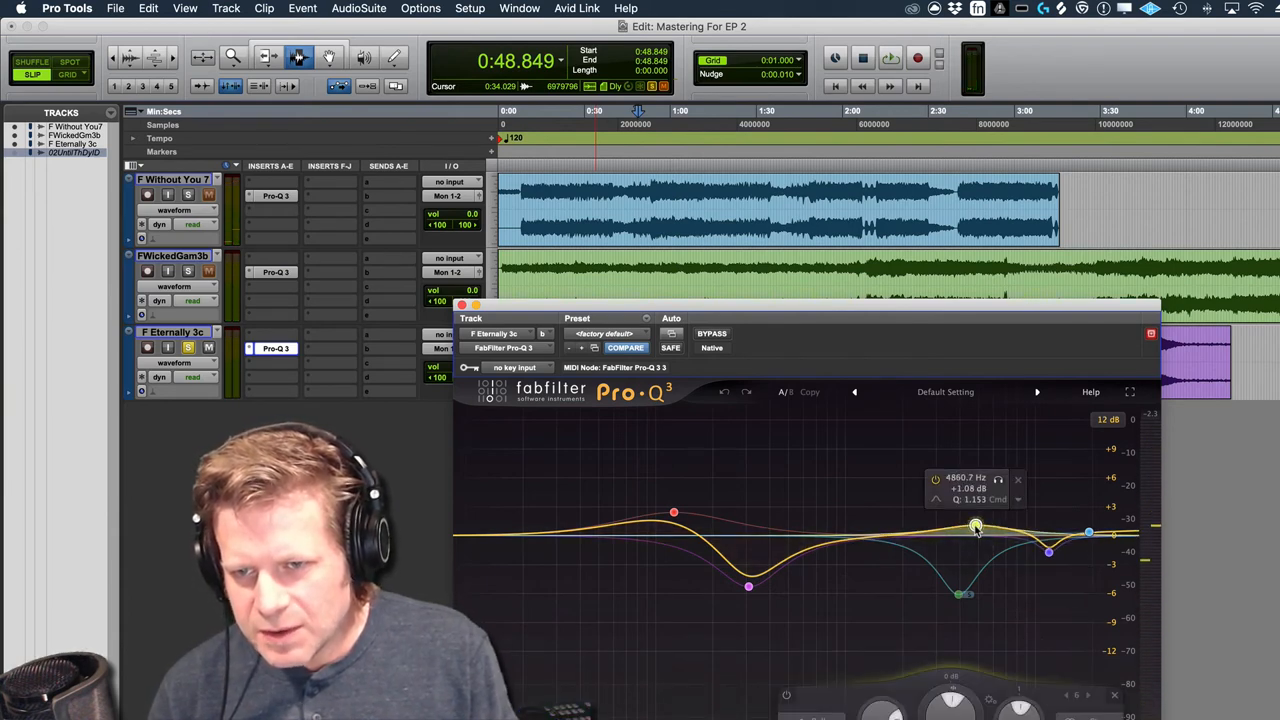
{"action": "right_click", "coordinate": [976, 524]}
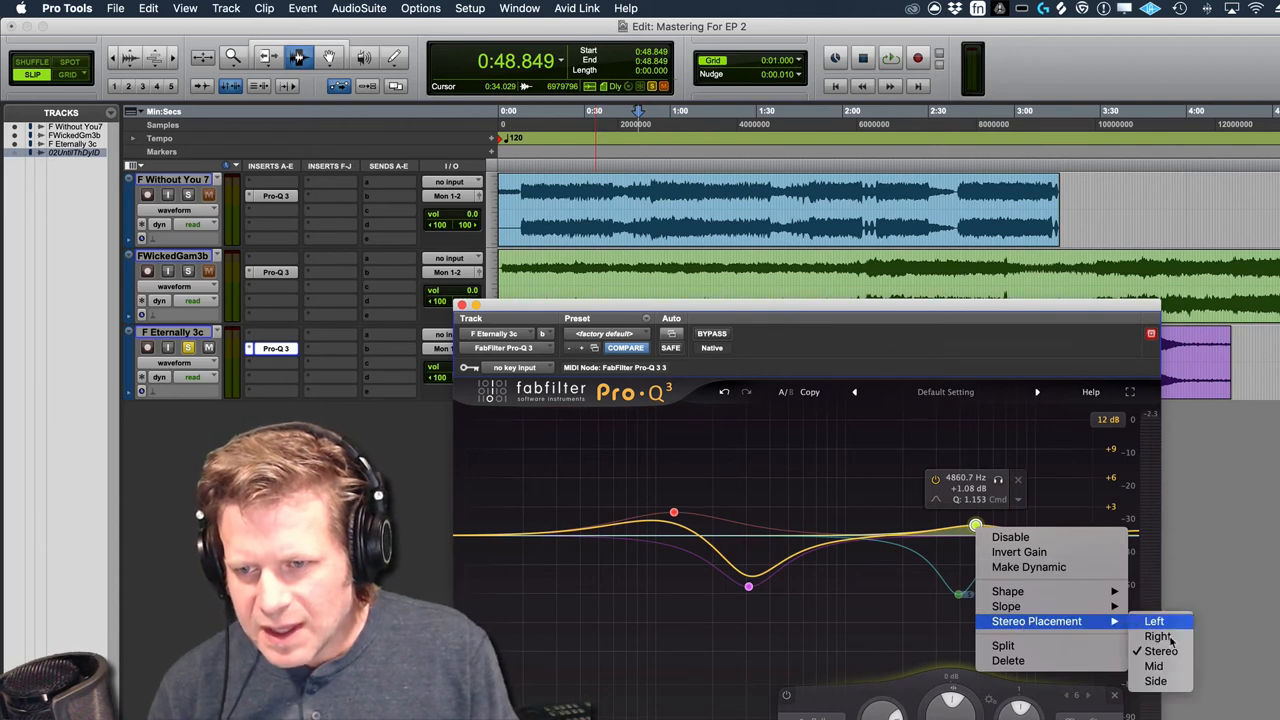
{"action": "left_click", "coordinate": [1154, 620]}
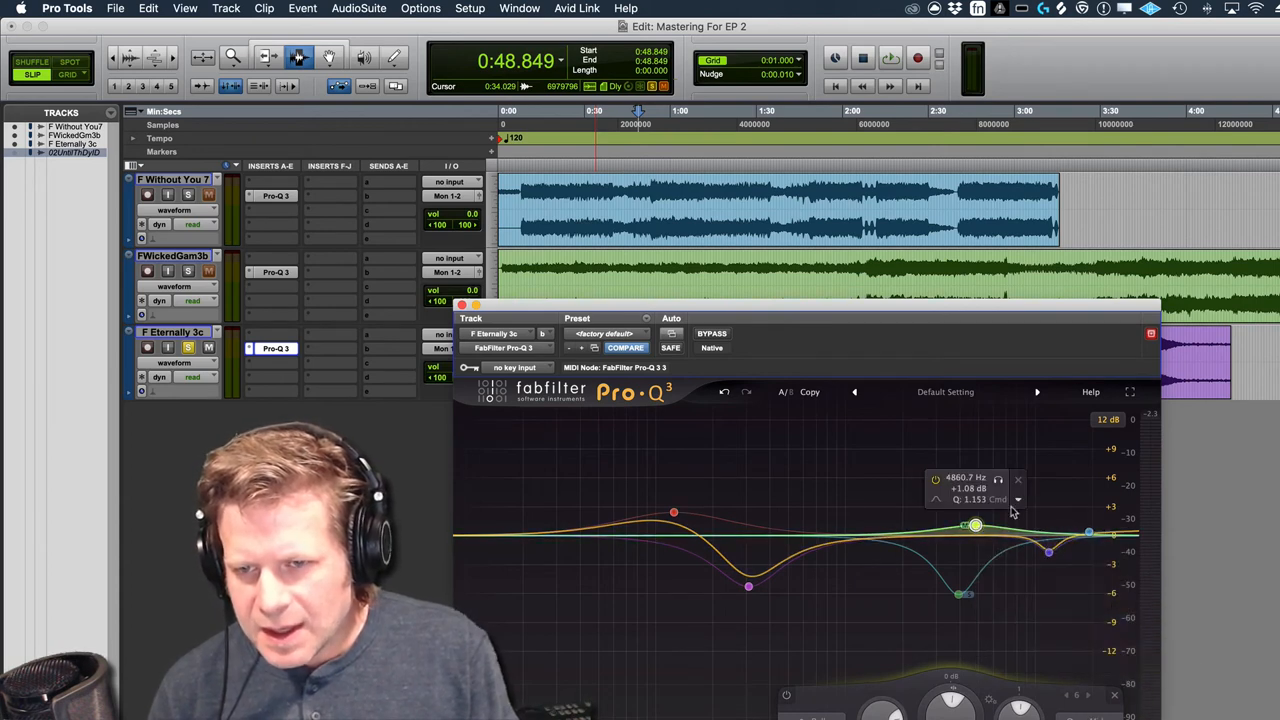
{"action": "left_click_drag", "start_coordinate": [976, 524], "coordinate": [976, 530]}
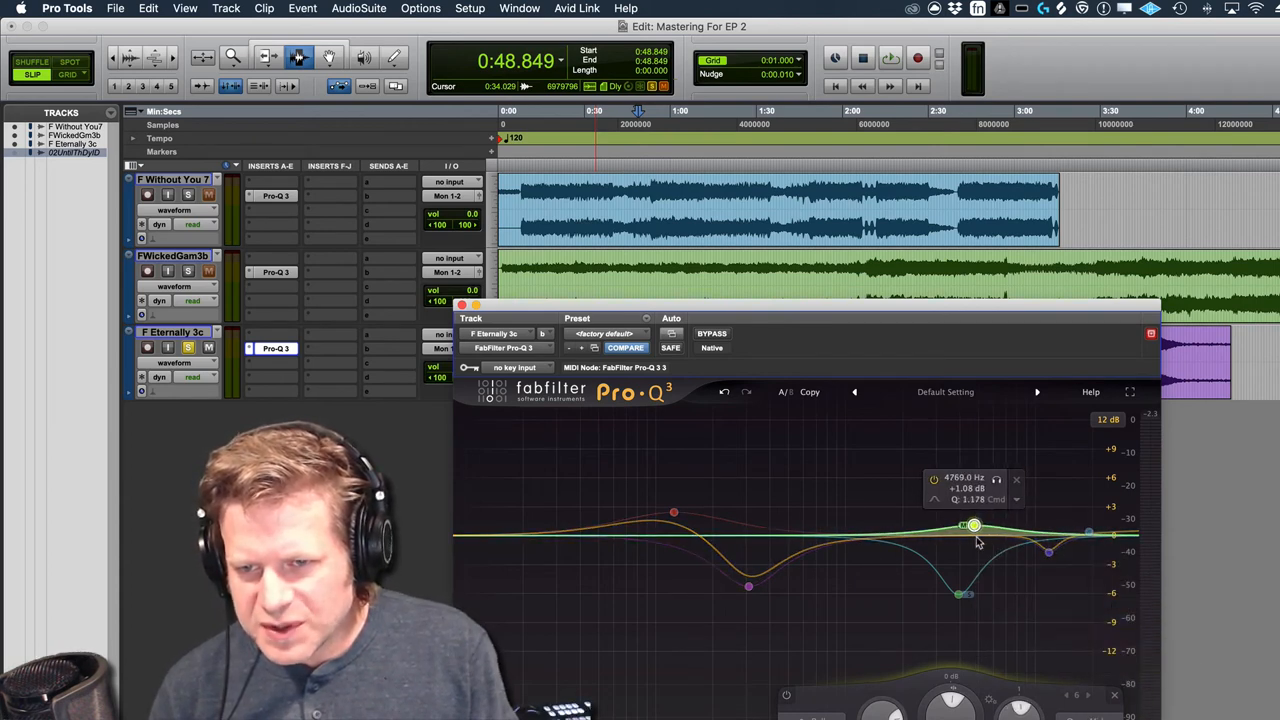
During playback, sweep a high boost down in frequency and return the band toward flat
{"action": "left_click", "coordinate": [888, 56]}
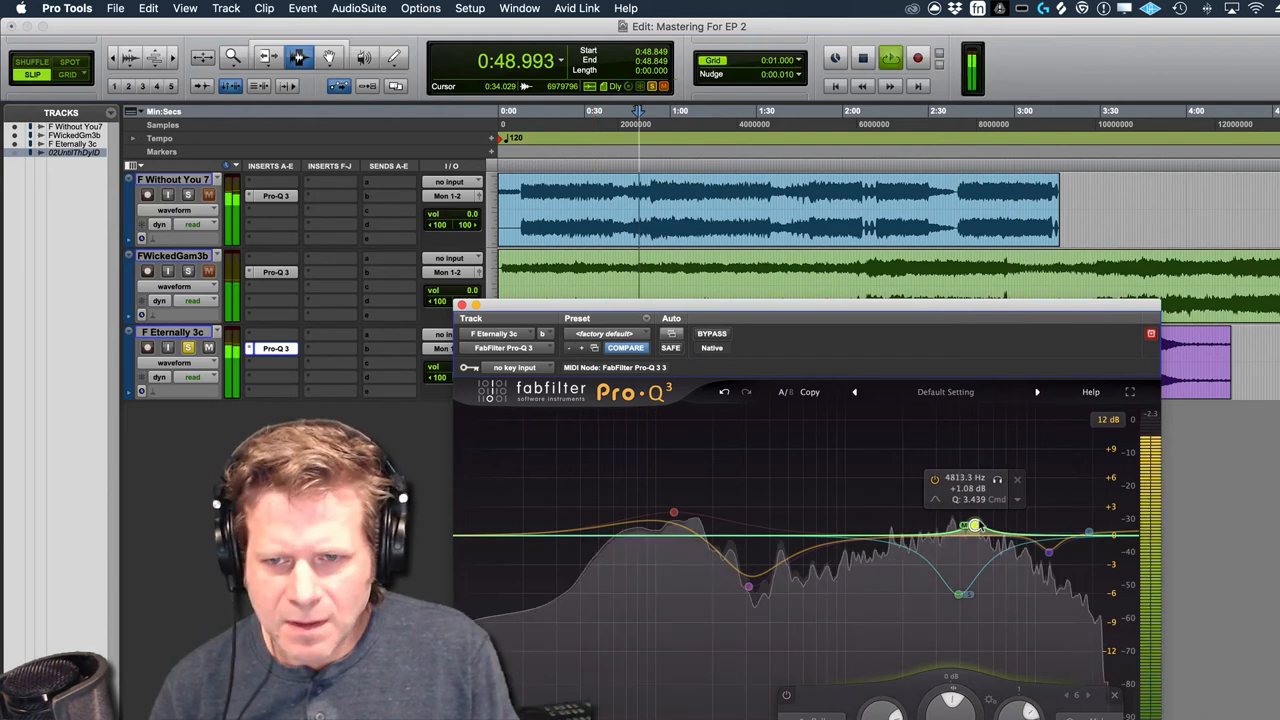
{"action": "left_click_drag", "start_coordinate": [976, 524], "coordinate": [936, 478]}
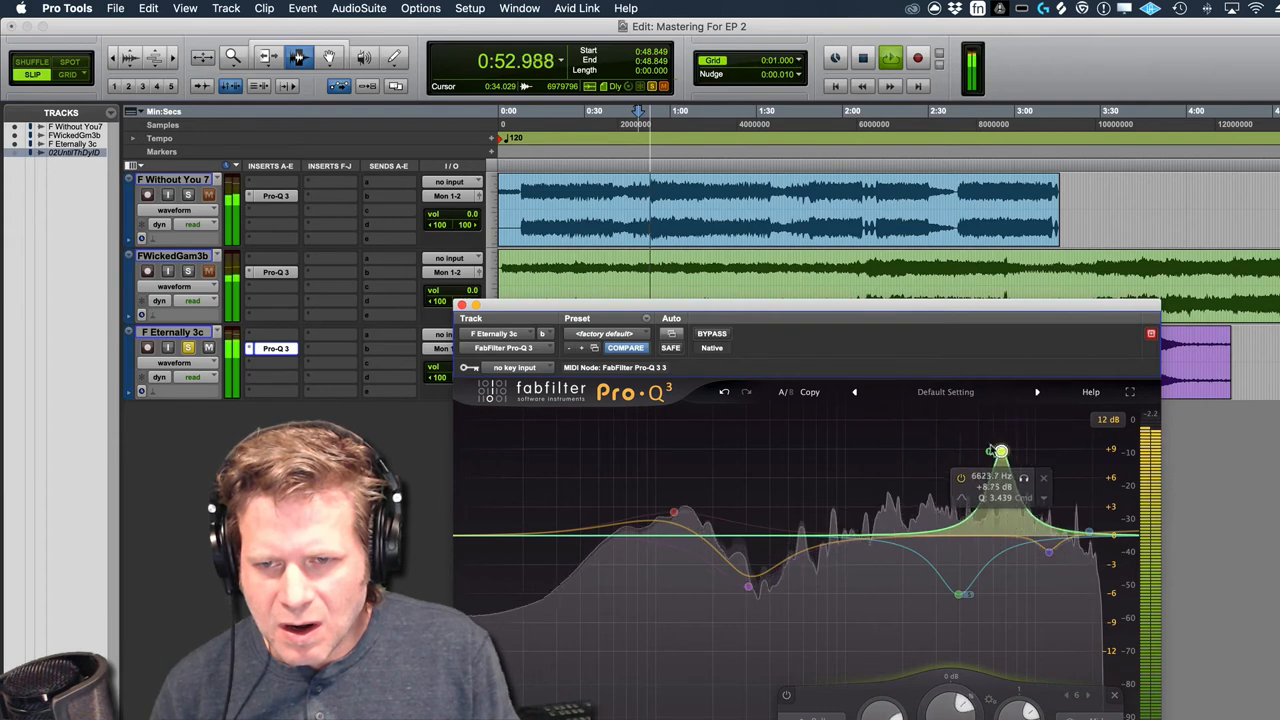
{"action": "left_click_drag", "start_coordinate": [1000, 450], "coordinate": [920, 450]}
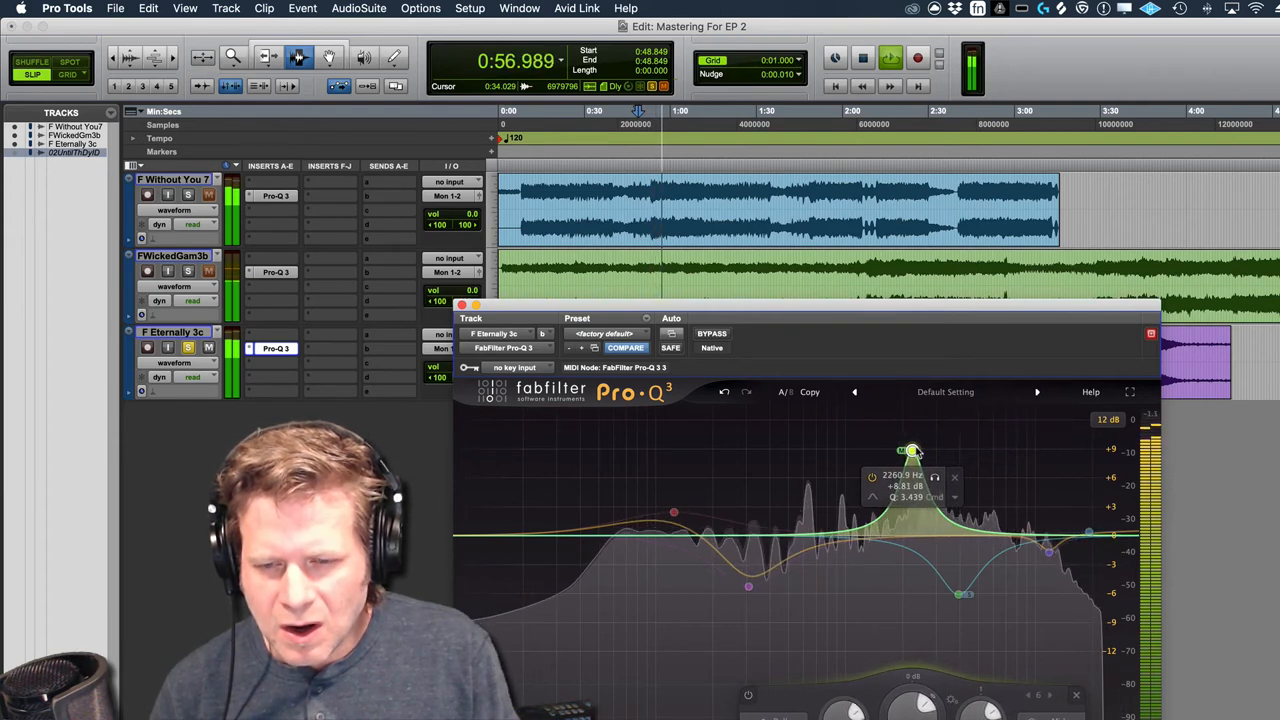
{"action": "left_click_drag", "start_coordinate": [910, 450], "coordinate": [910, 536]}
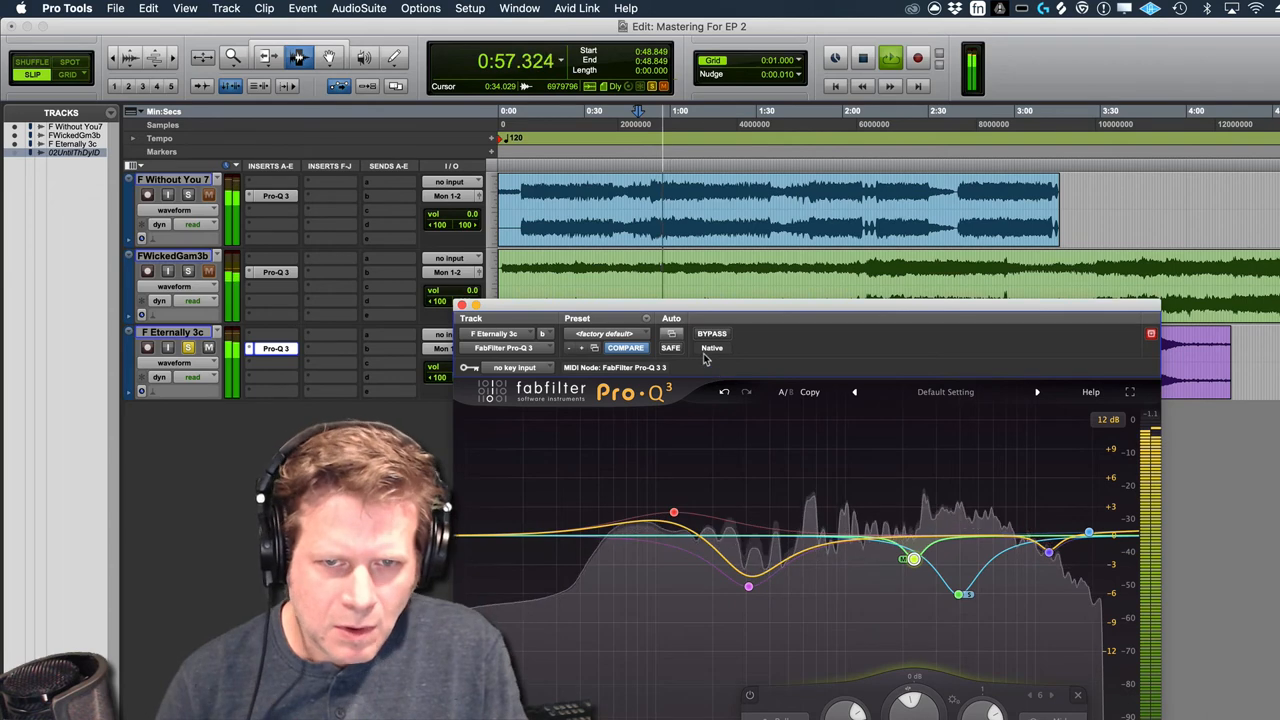
{"action": "left_click", "coordinate": [712, 332]}
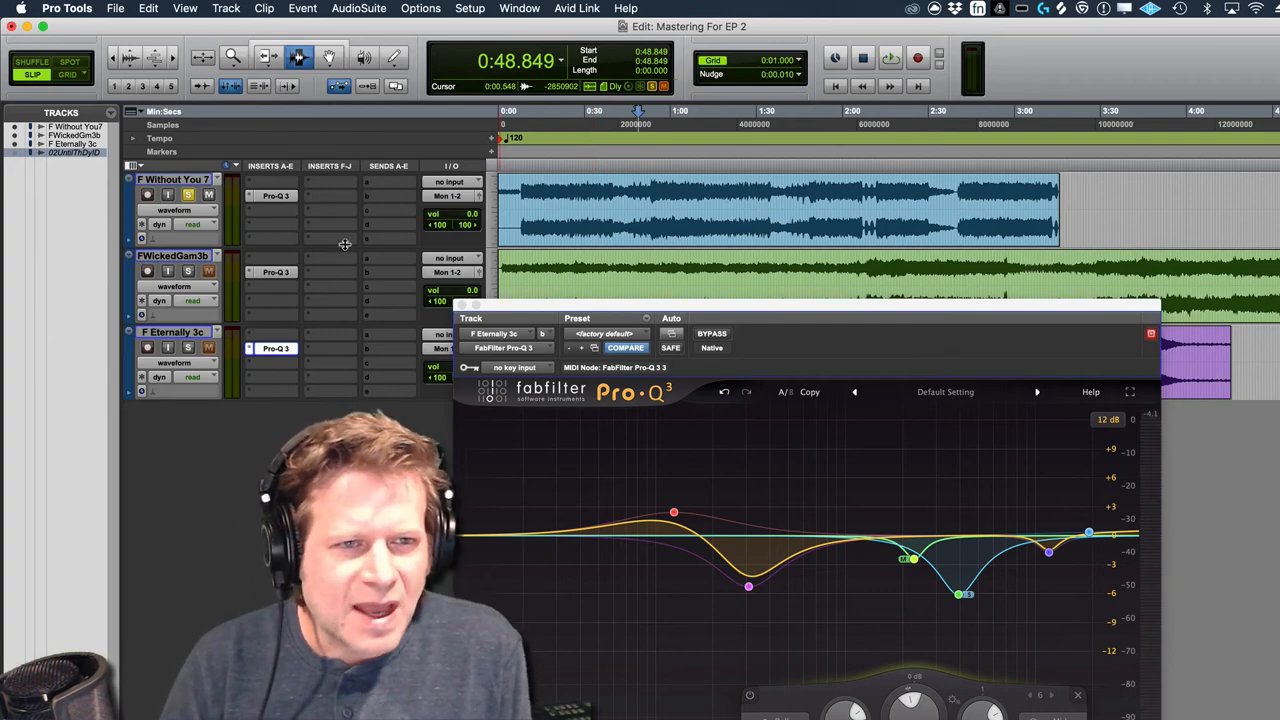
Insert the SSLComp (stereo) compressor in the slot after Pro-Q 3 on Without You 7
{"action": "left_click", "coordinate": [276, 196]}
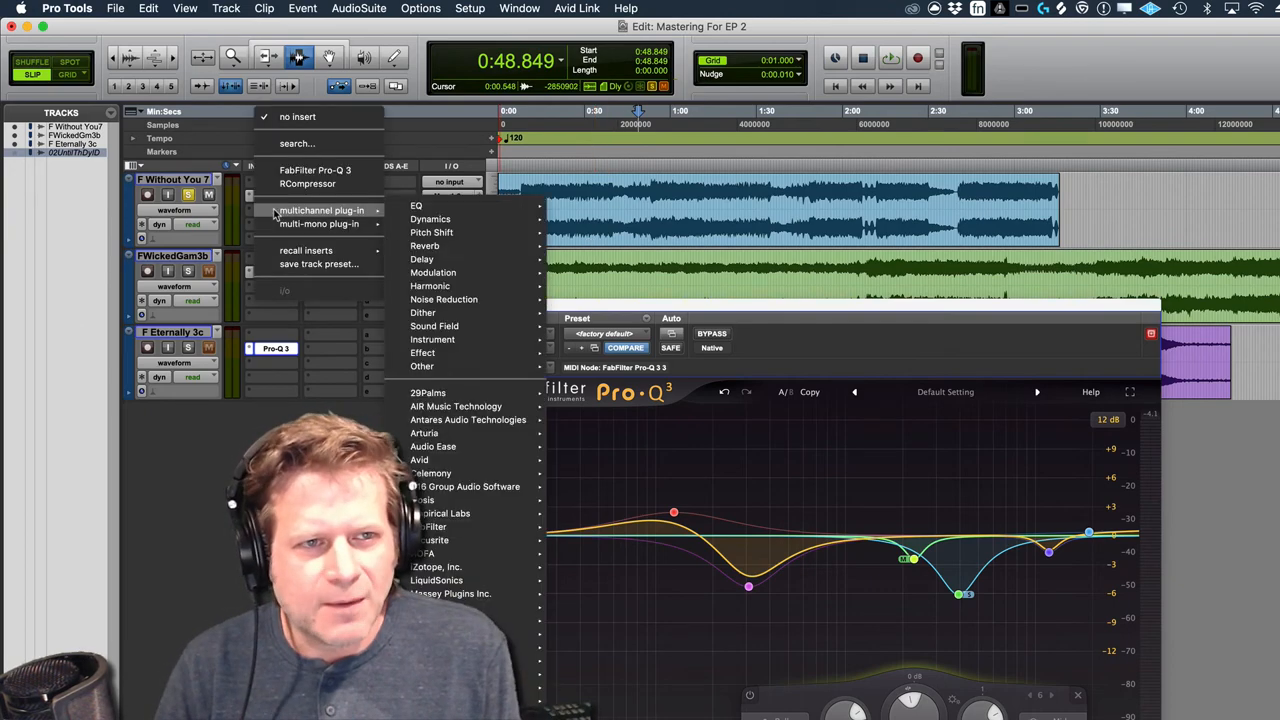
{"action": "mouse_move", "coordinate": [434, 326]}
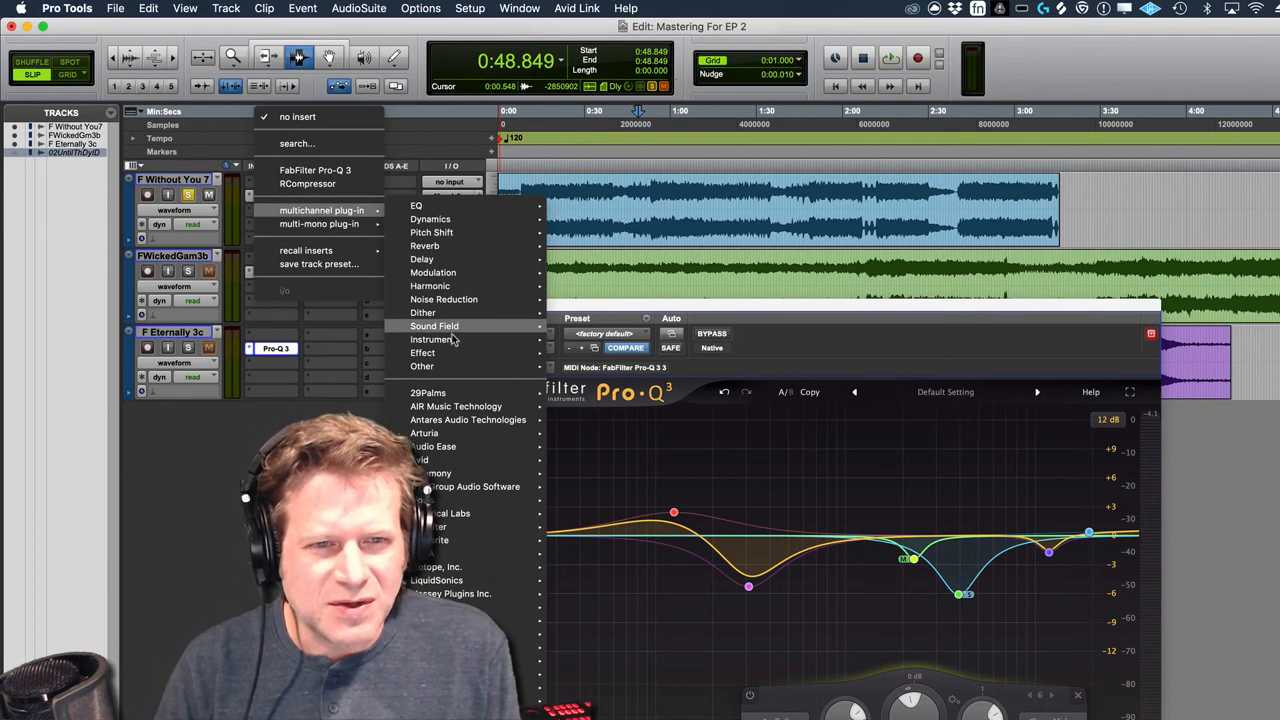
{"action": "left_click", "coordinate": [422, 364]}
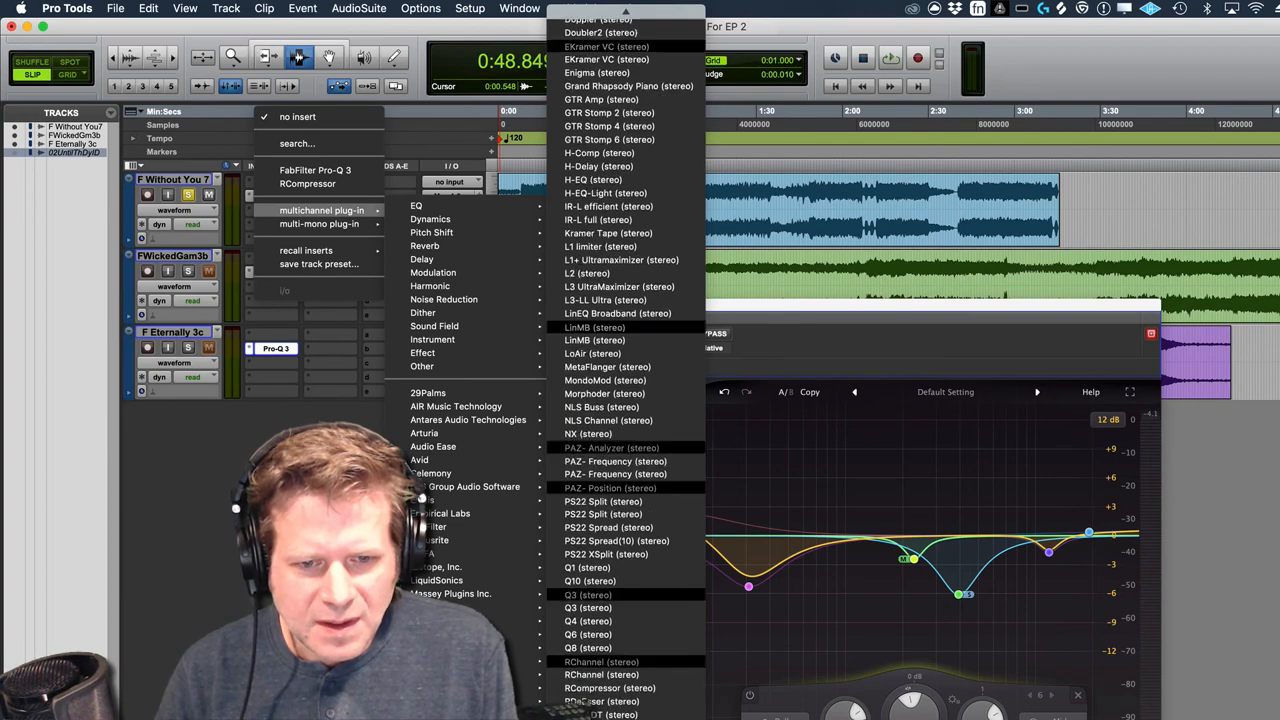
{"action": "scroll", "scroll_direction": "down", "scroll_amount": 3}
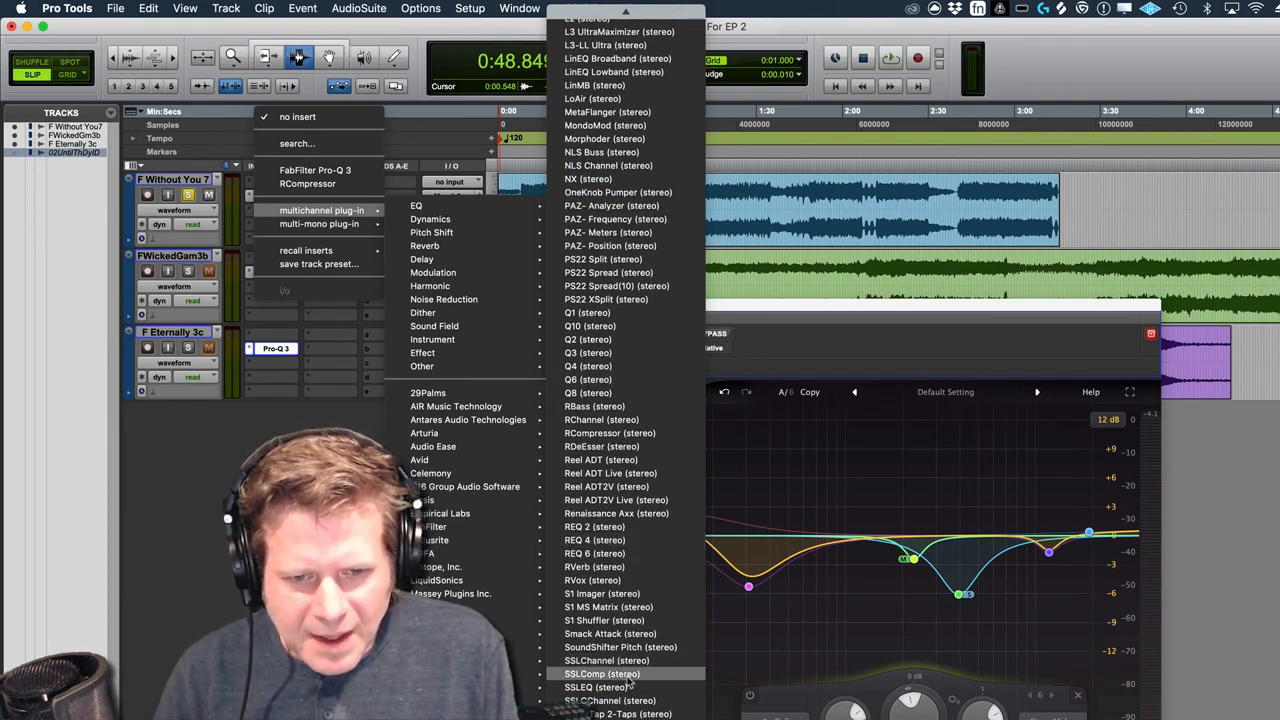
{"action": "left_click", "coordinate": [602, 672]}
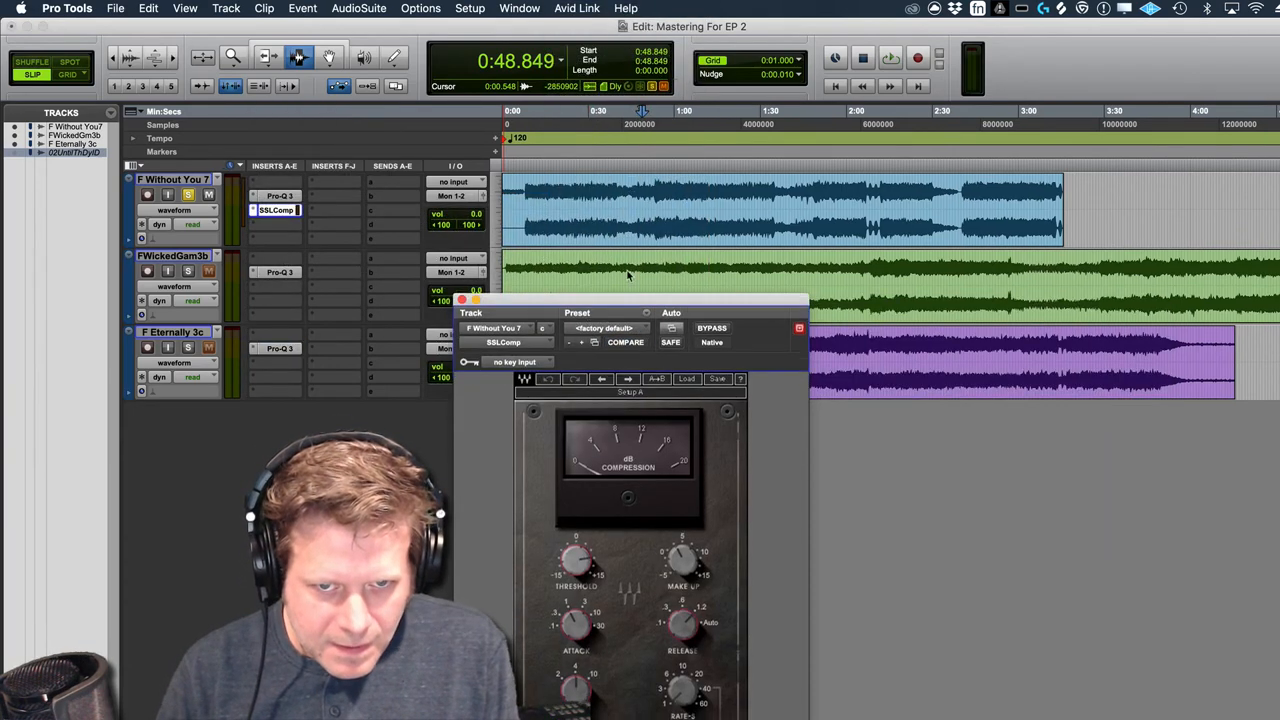
Load the Steve Lillywhite > Lillywhite Mix Buss preset on SSLComp, audition it, and close the compressor
{"action": "left_click", "coordinate": [694, 212]}
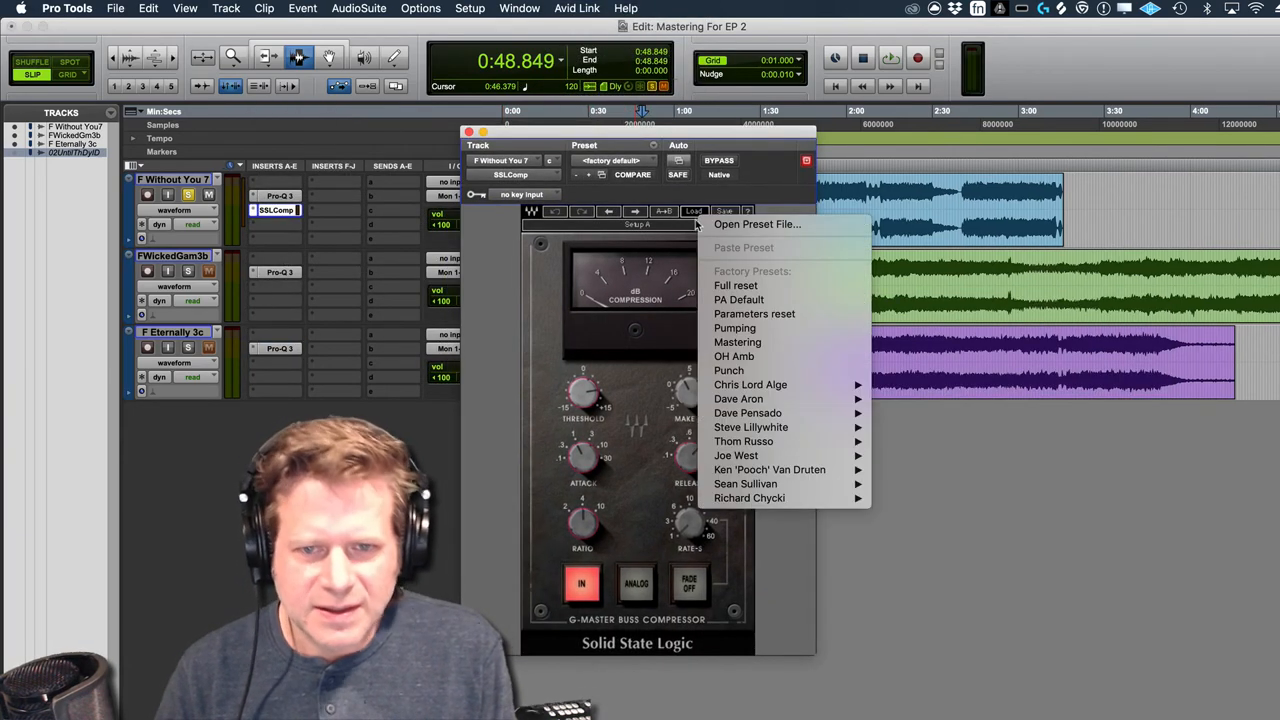
{"action": "mouse_move", "coordinate": [750, 428]}
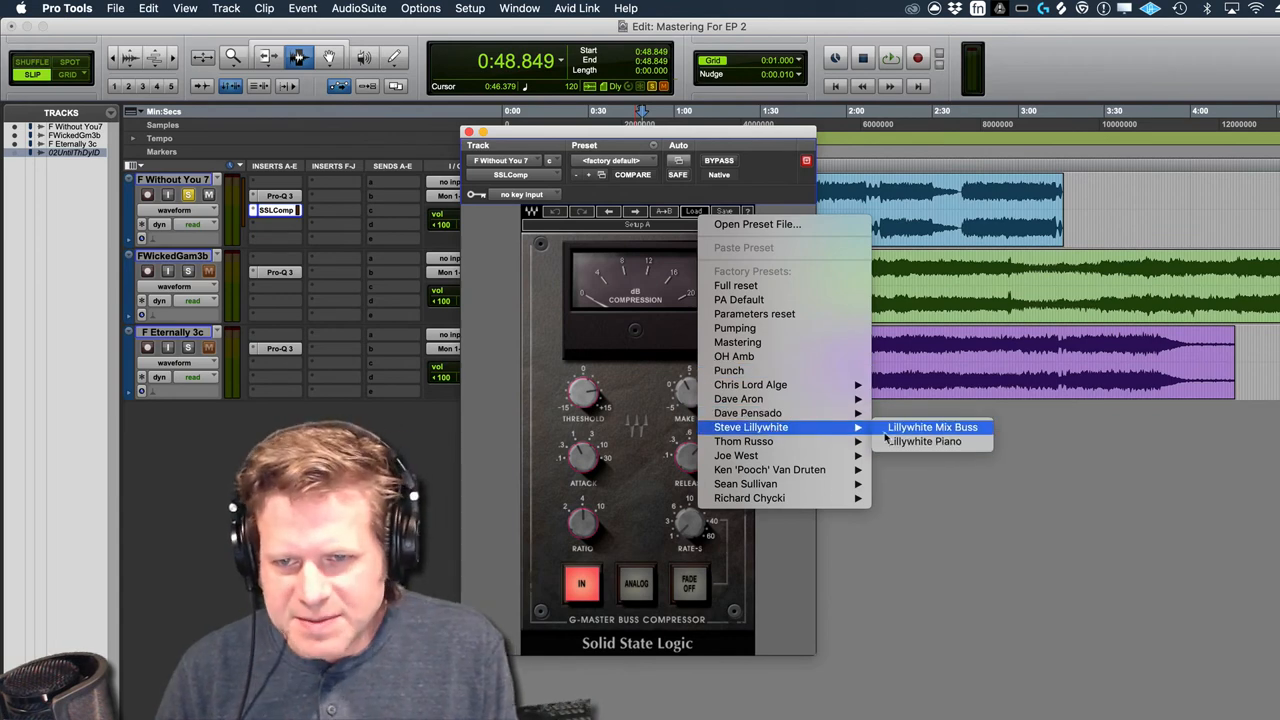
{"action": "left_click", "coordinate": [932, 428]}
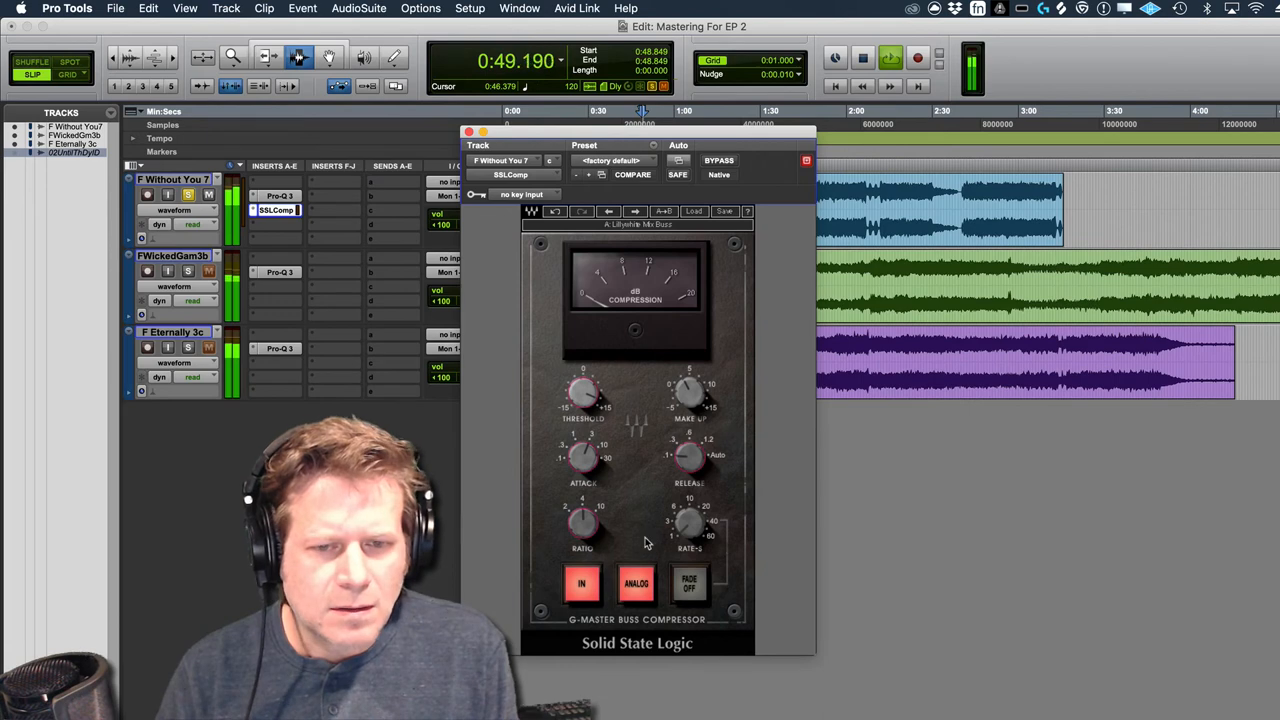
{"action": "left_click", "coordinate": [636, 584]}
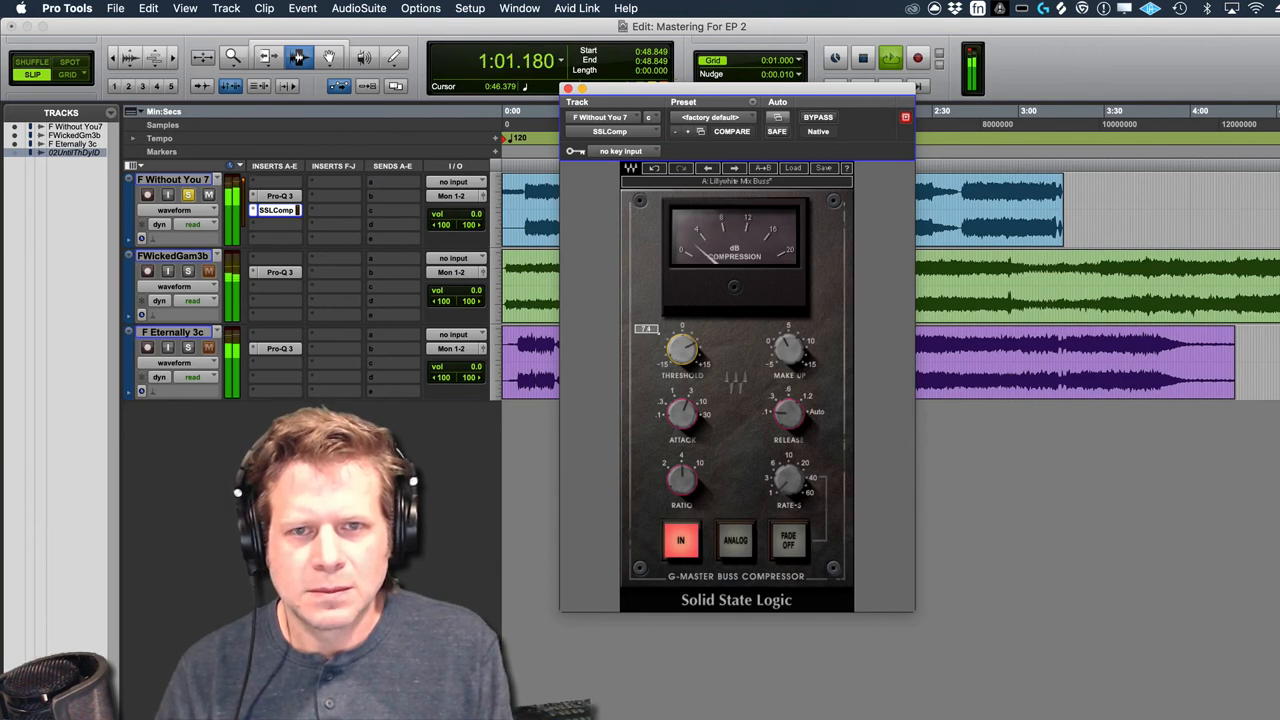
{"action": "mouse_move", "coordinate": [824, 356]}
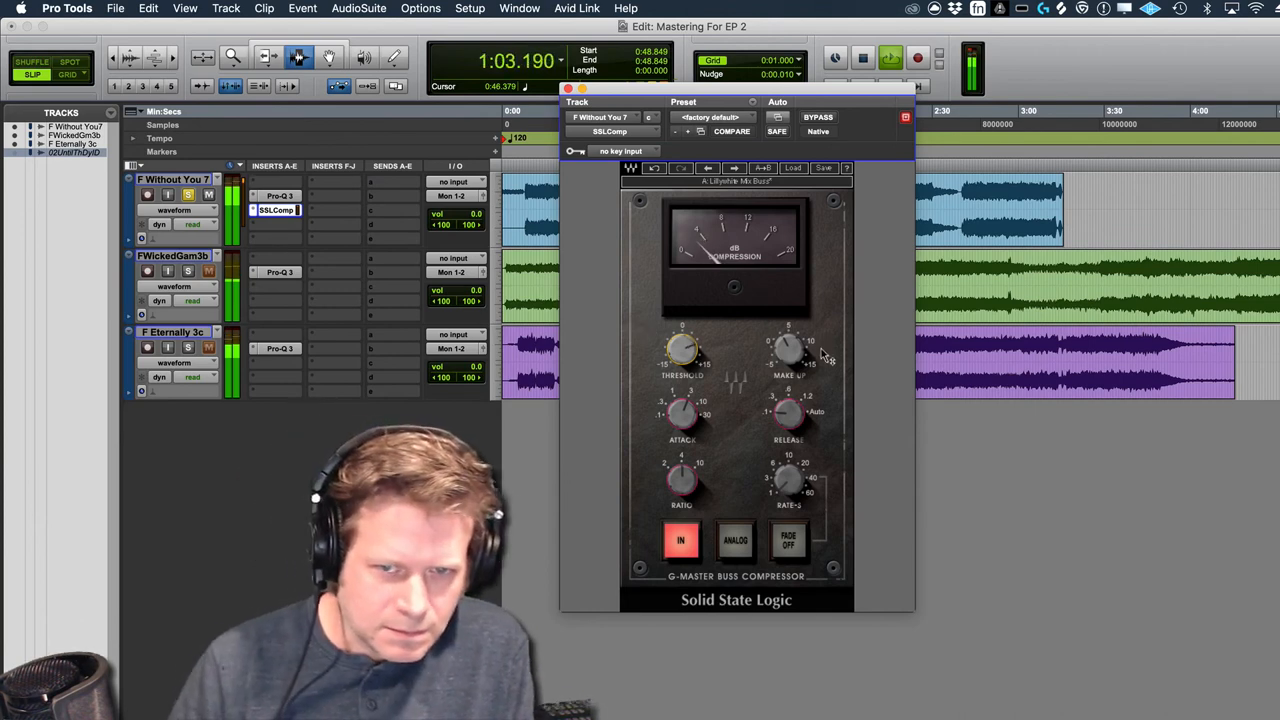
{"action": "left_click", "coordinate": [818, 116]}
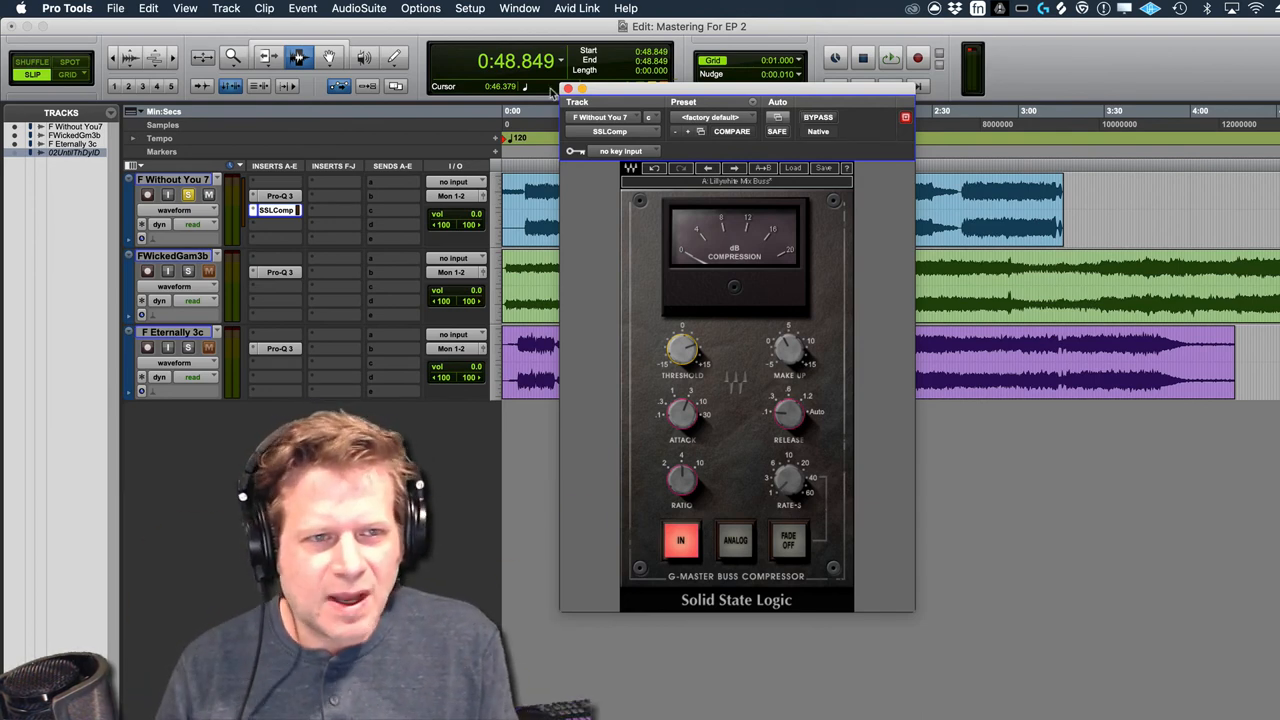
{"action": "left_click", "coordinate": [276, 288]}
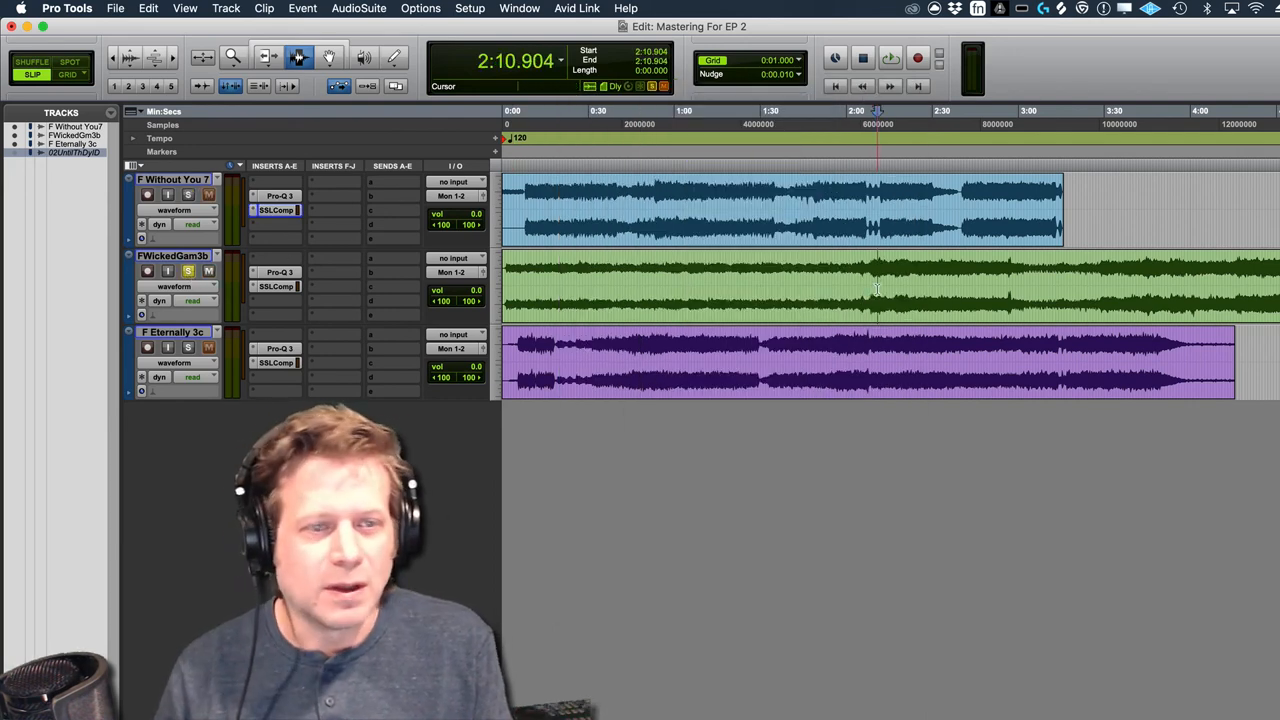
{"action": "left_click", "coordinate": [888, 56]}
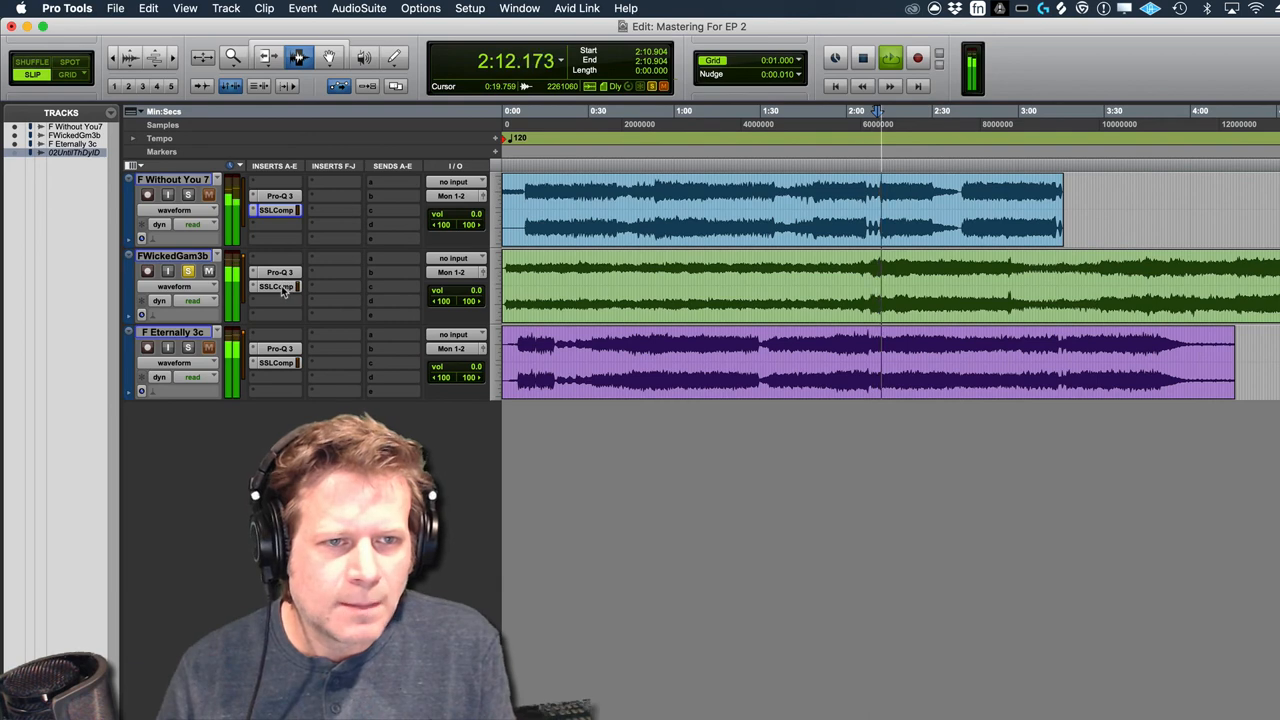
{"action": "left_click", "coordinate": [276, 286]}
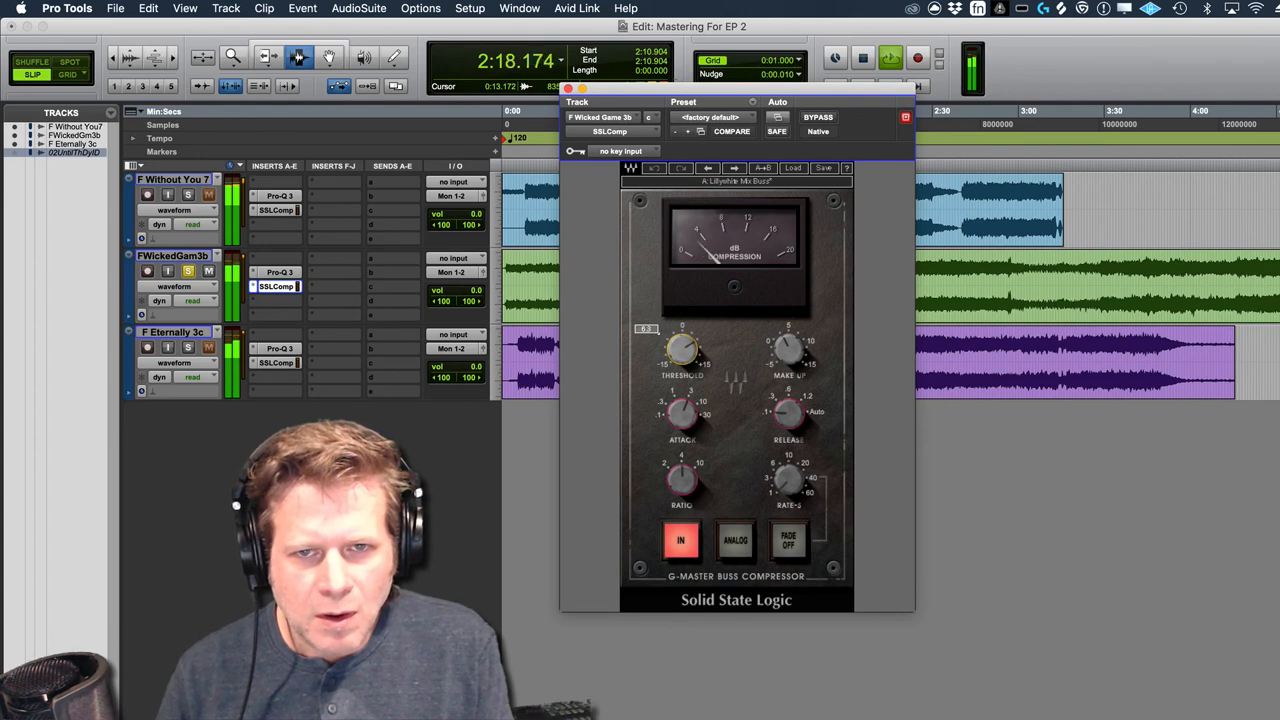
{"action": "left_click", "coordinate": [818, 116]}
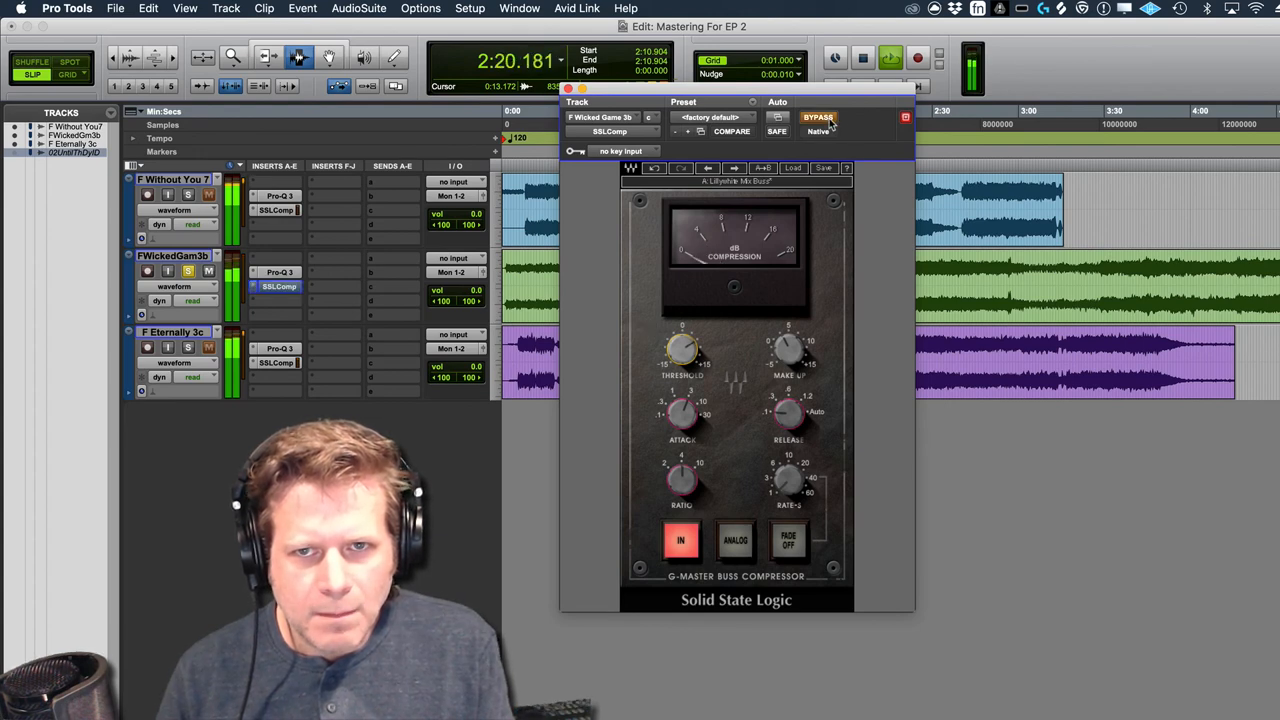
{"action": "left_click", "coordinate": [818, 116]}
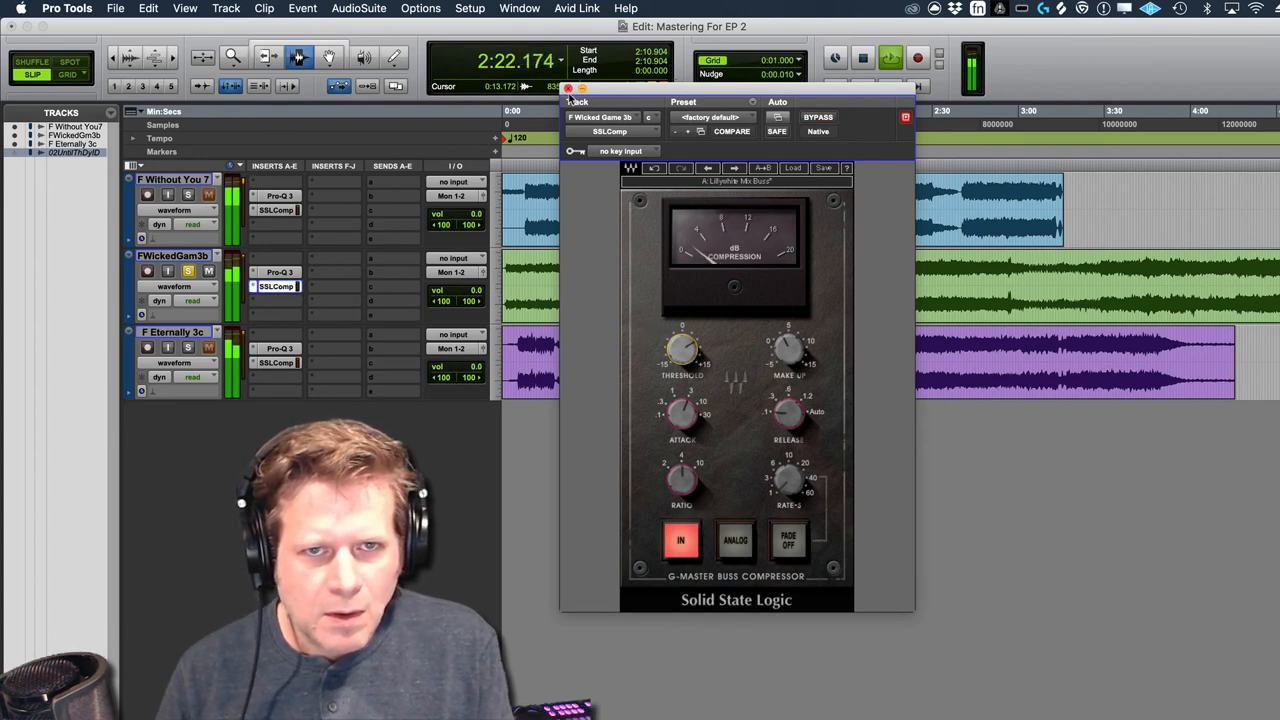
{"action": "left_click", "coordinate": [568, 88]}
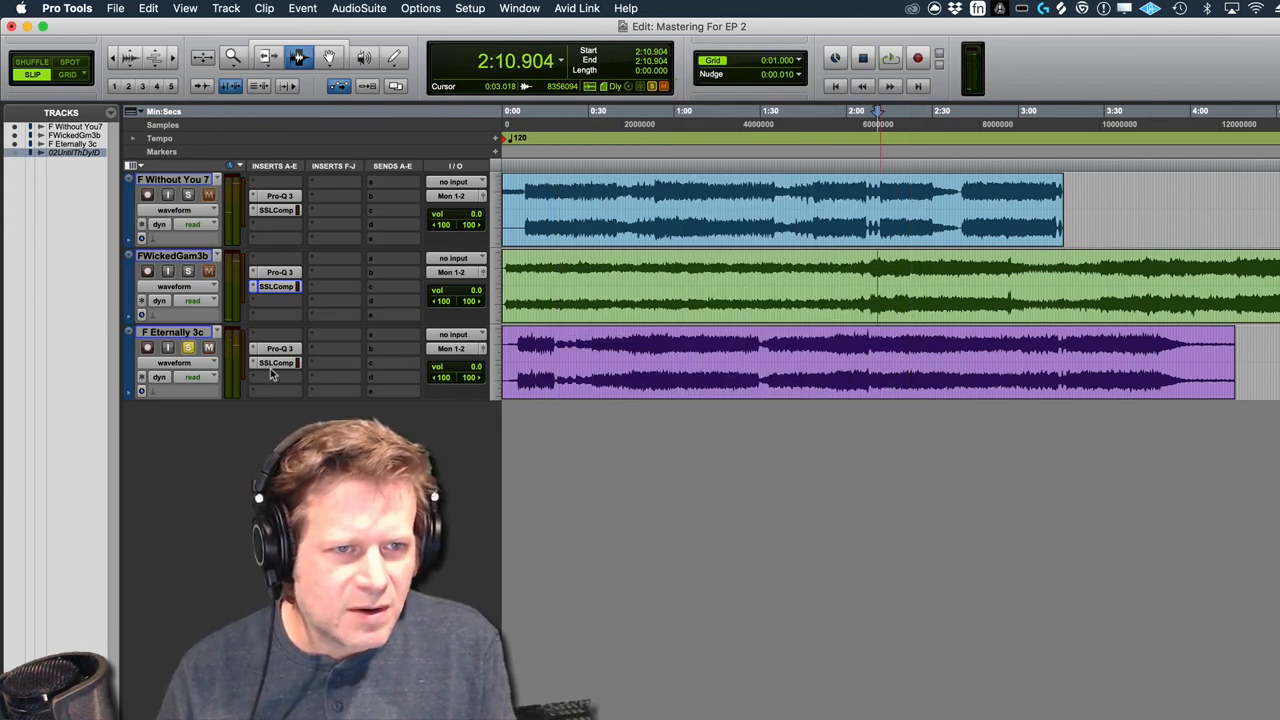
{"action": "left_click", "coordinate": [276, 364]}
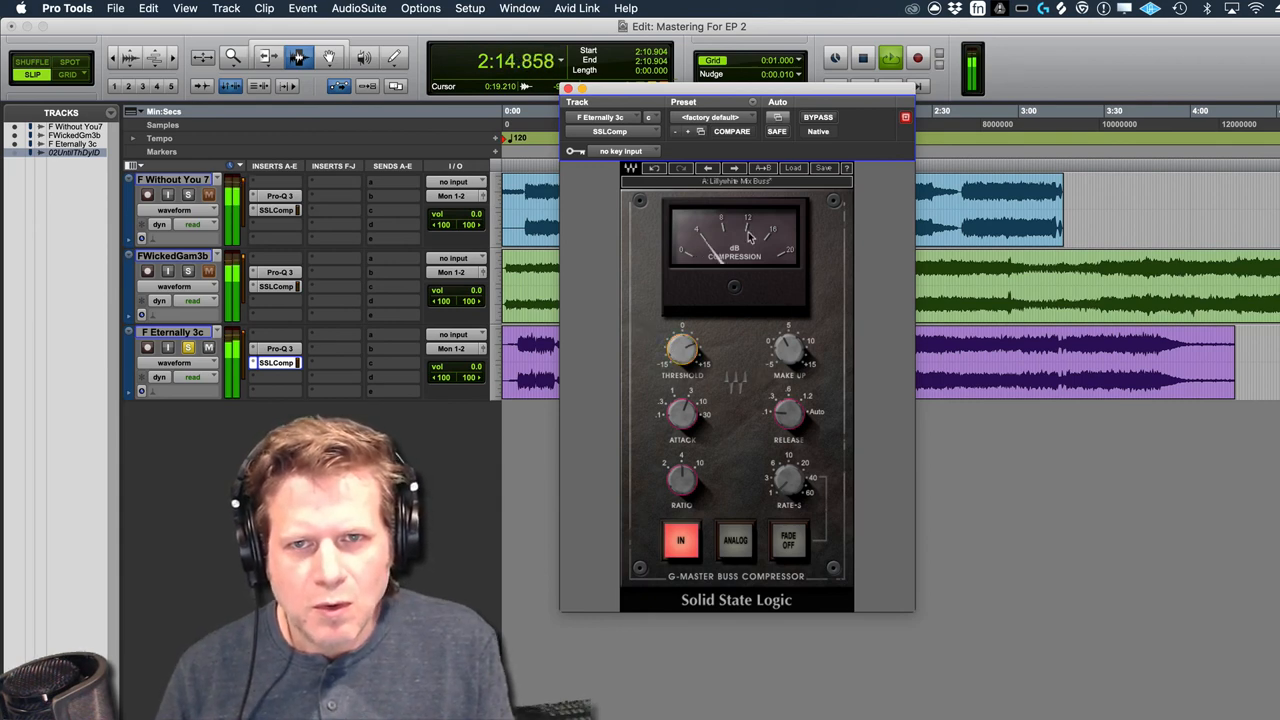
{"action": "left_click", "coordinate": [818, 116]}
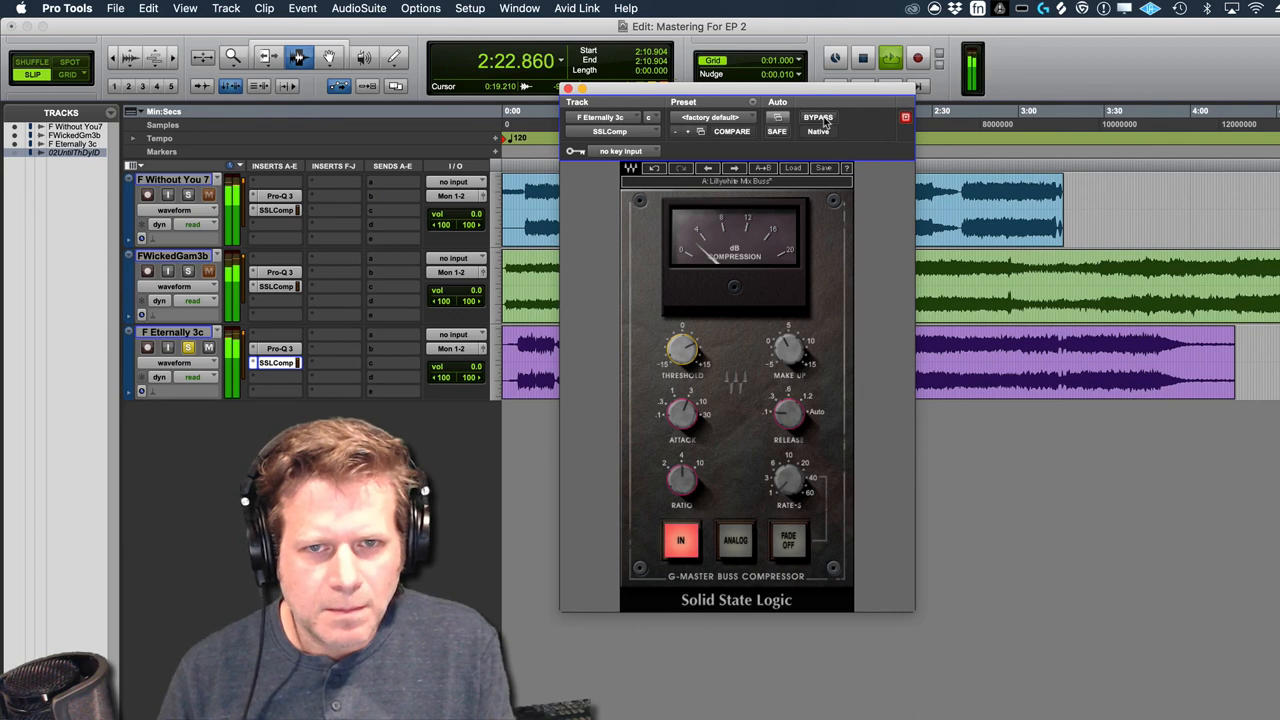
{"action": "left_click", "coordinate": [818, 116]}
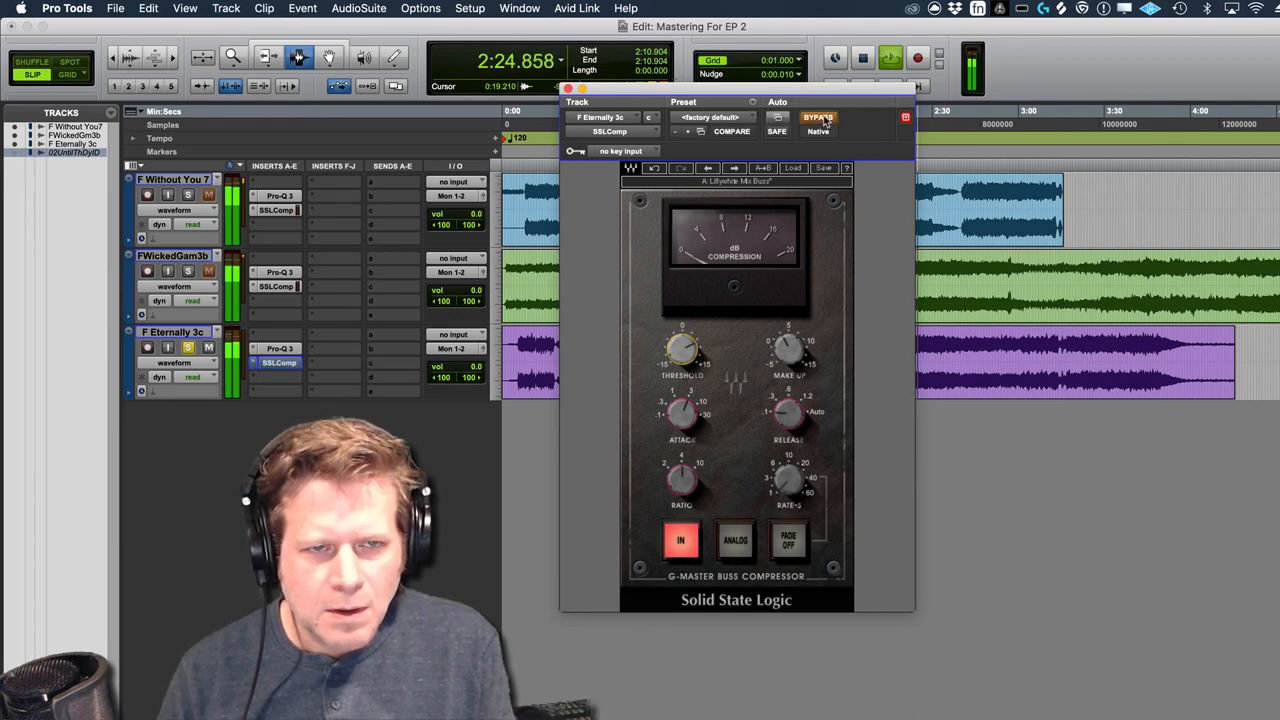
{"action": "left_click", "coordinate": [568, 88]}
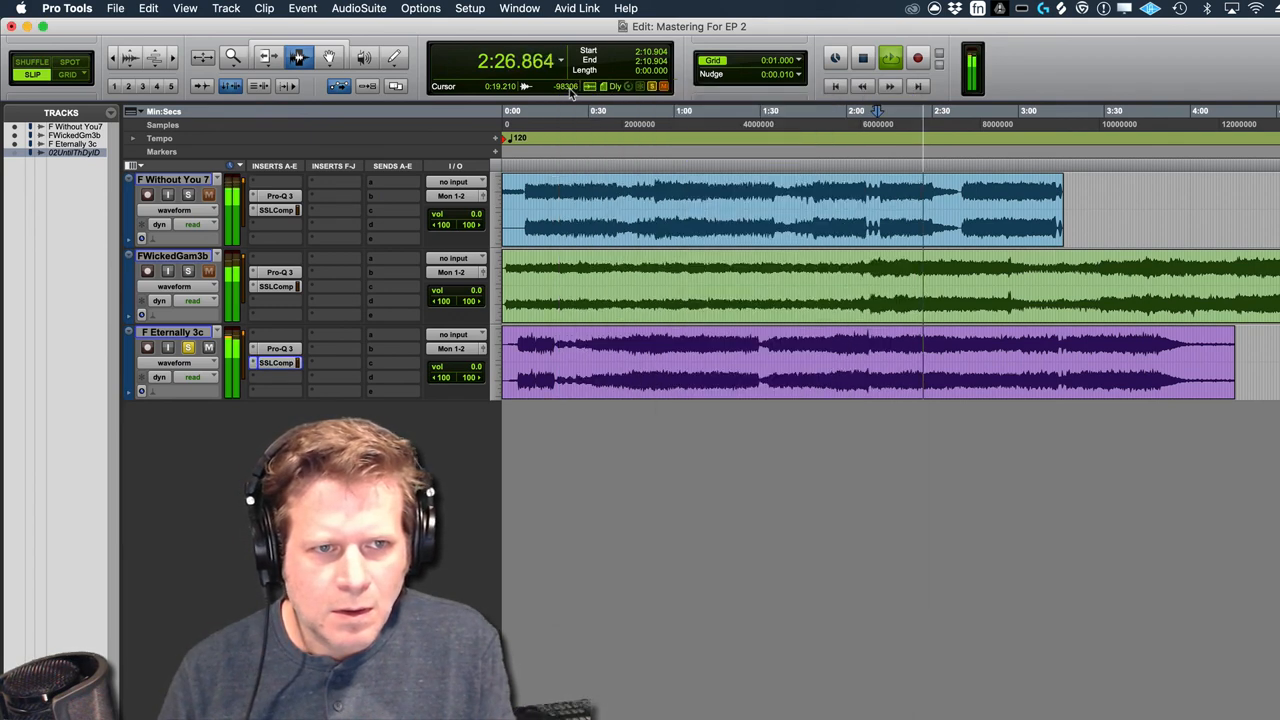